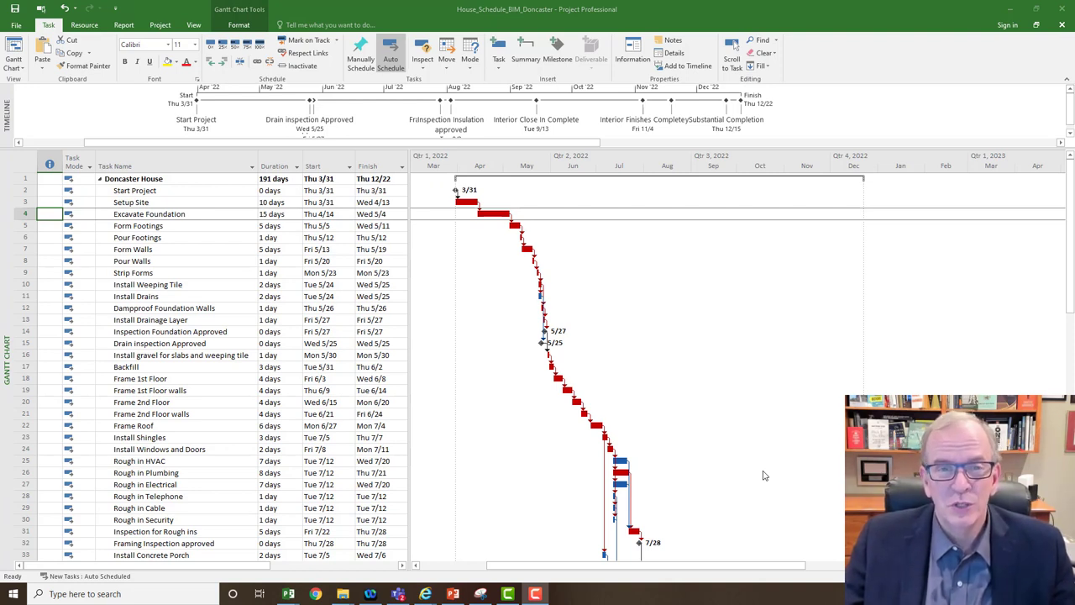
pyautogui.moveTo(607, 394)
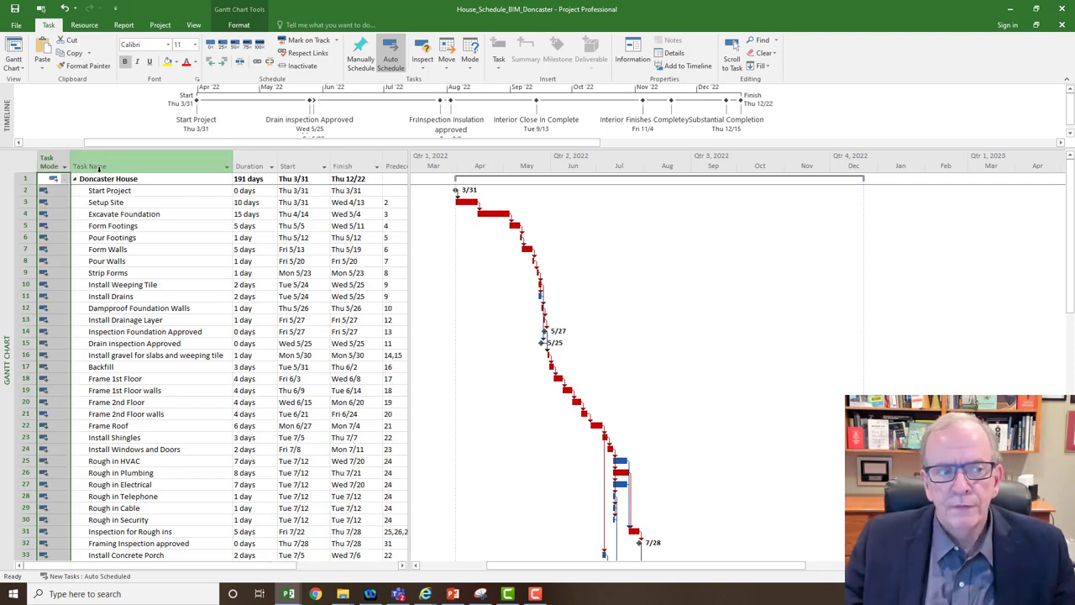
pyautogui.moveTo(53, 161)
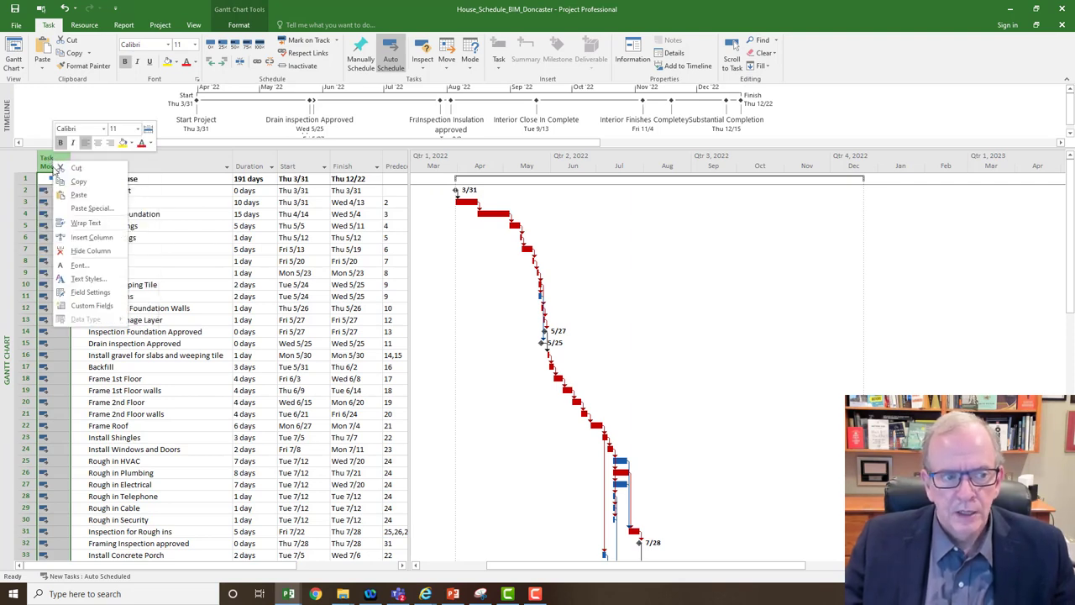
# Switch the task grid to the Cost table and adjust the Task Name column options
pyautogui.click(92, 237)
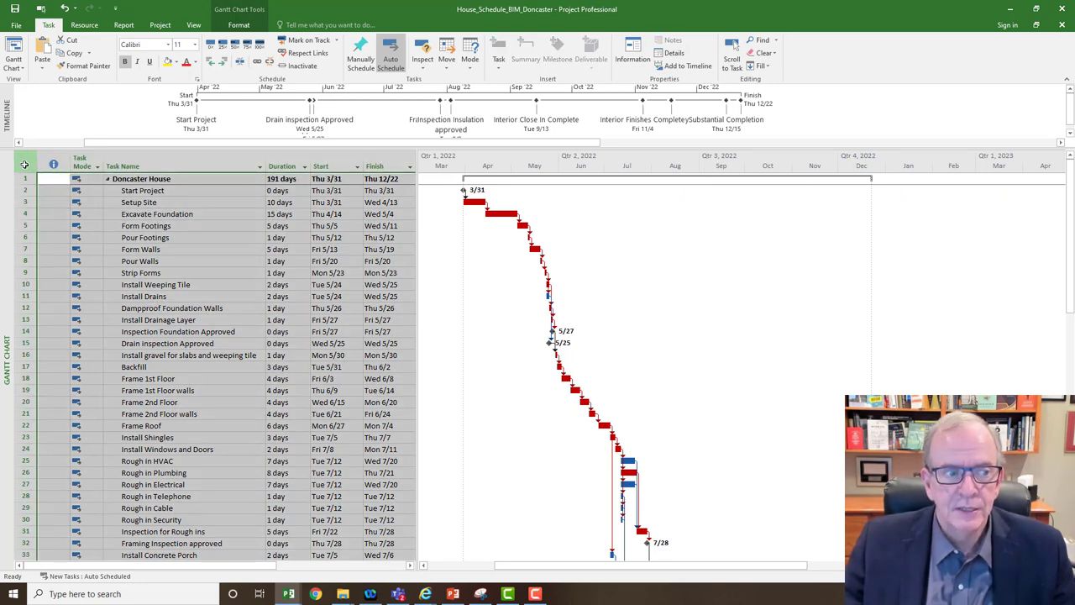
pyautogui.click(23, 164)
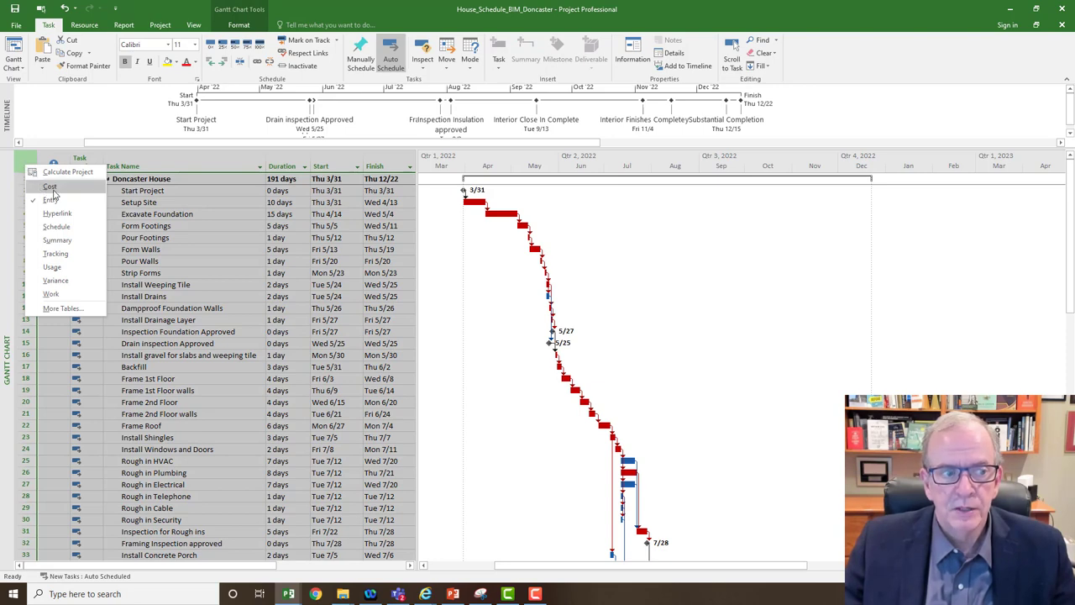
pyautogui.click(50, 186)
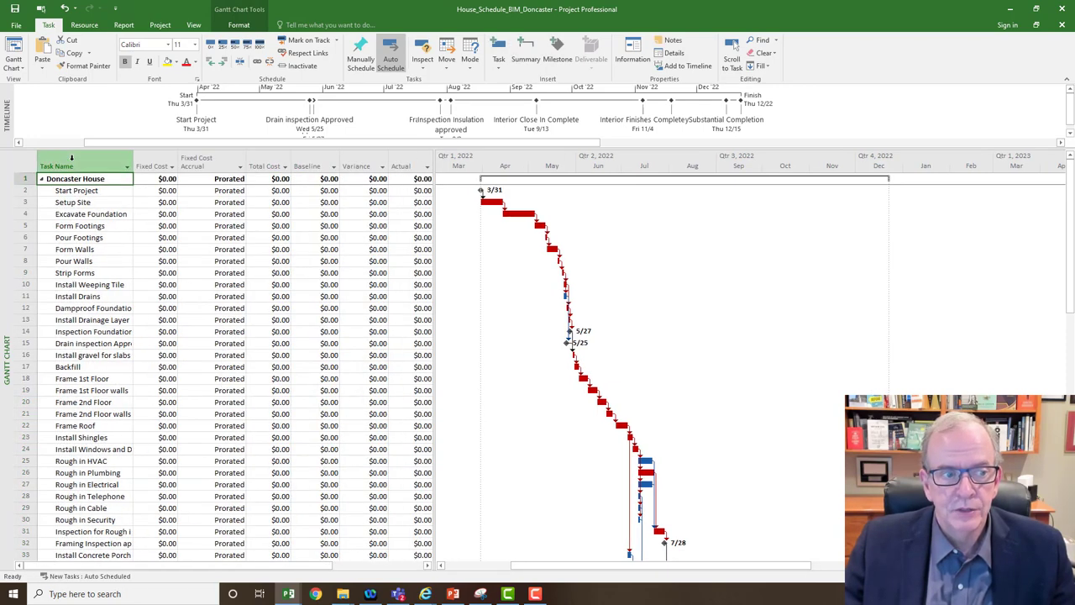
pyautogui.rightClick(56, 178)
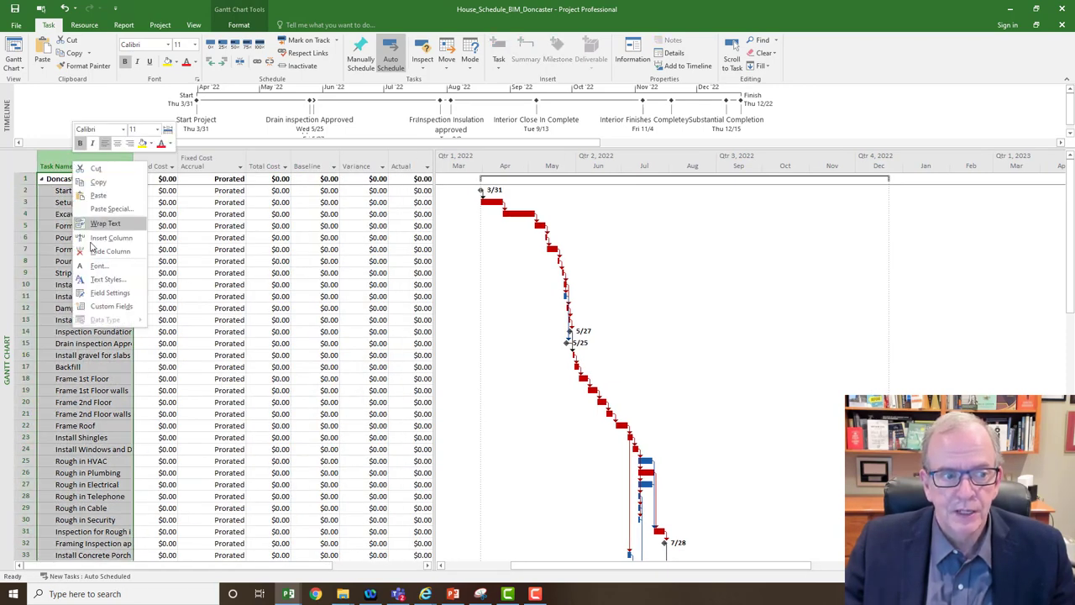
pyautogui.click(110, 237)
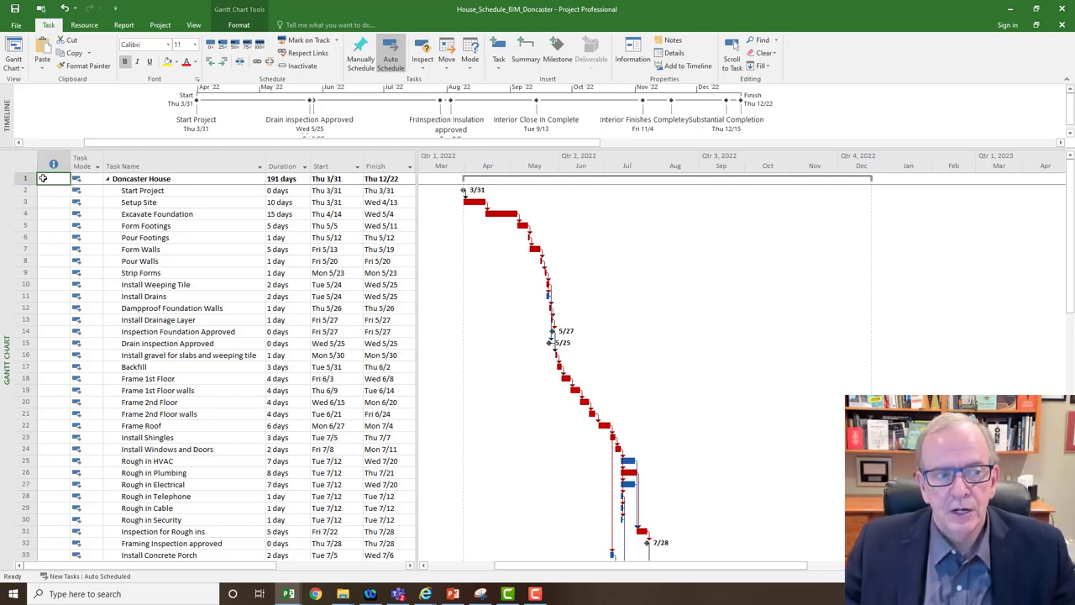
# Start a hyperlink on Doncaster House and browse to the 4th Edition Nelson Resources Doncaster file
pyautogui.rightClick(52, 178)
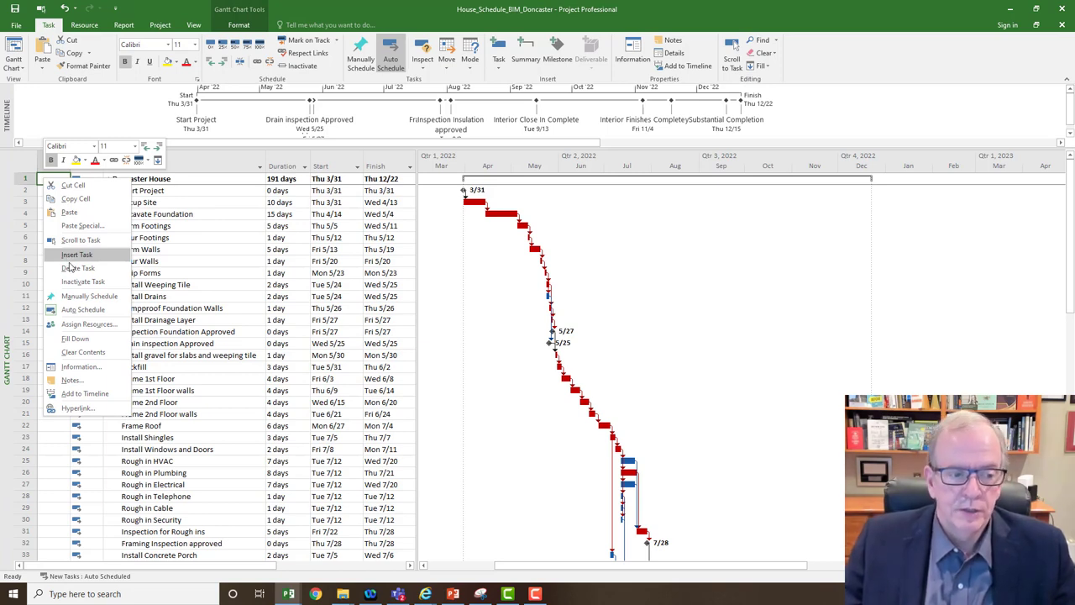
pyautogui.moveTo(78, 408)
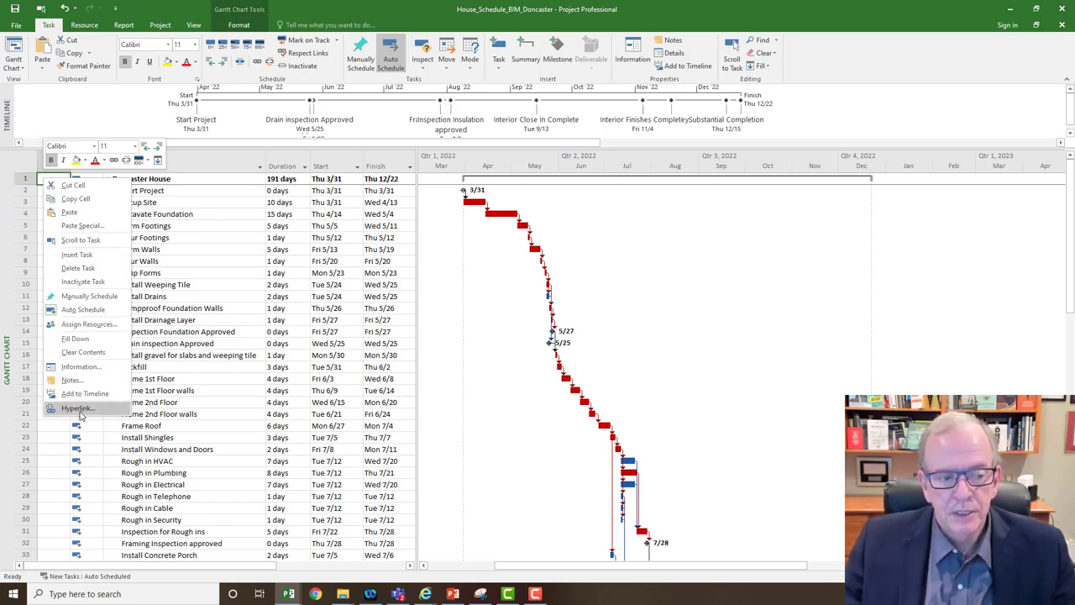
pyautogui.click(77, 408)
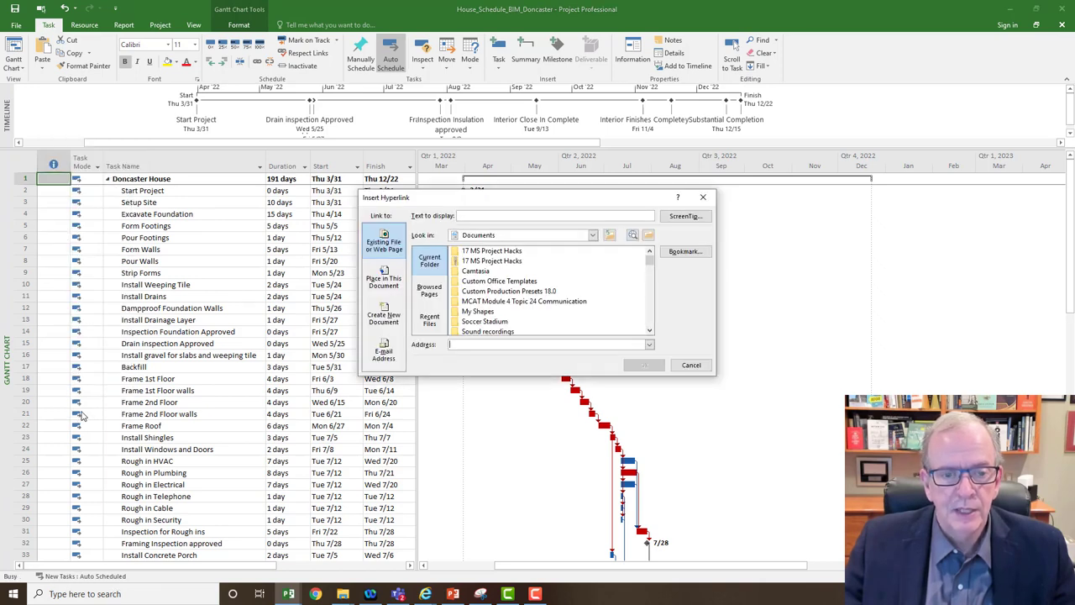
pyautogui.moveTo(424, 208)
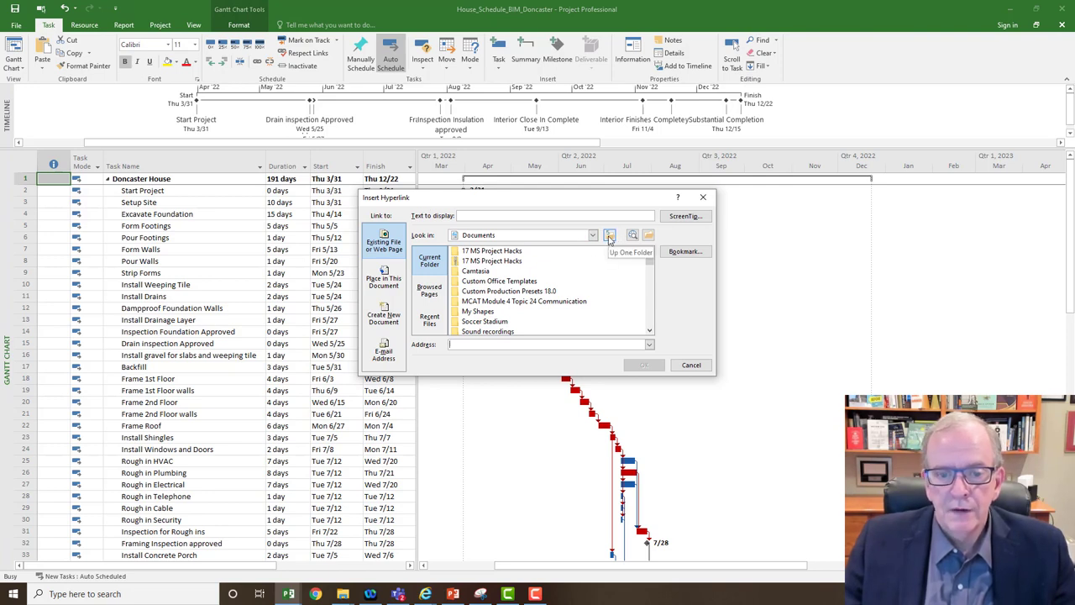
pyautogui.click(610, 235)
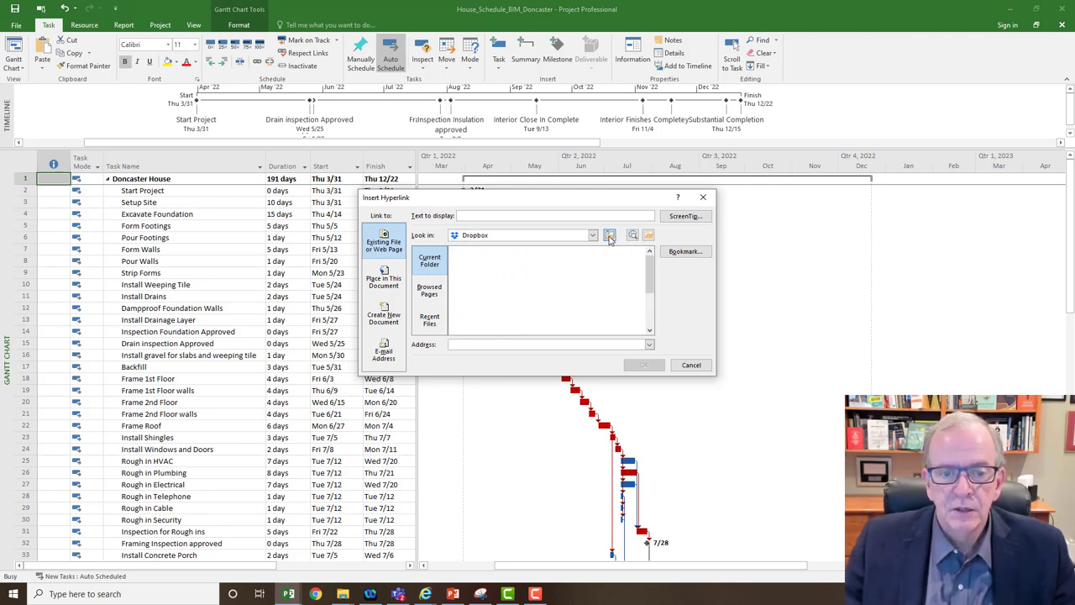
pyautogui.click(610, 235)
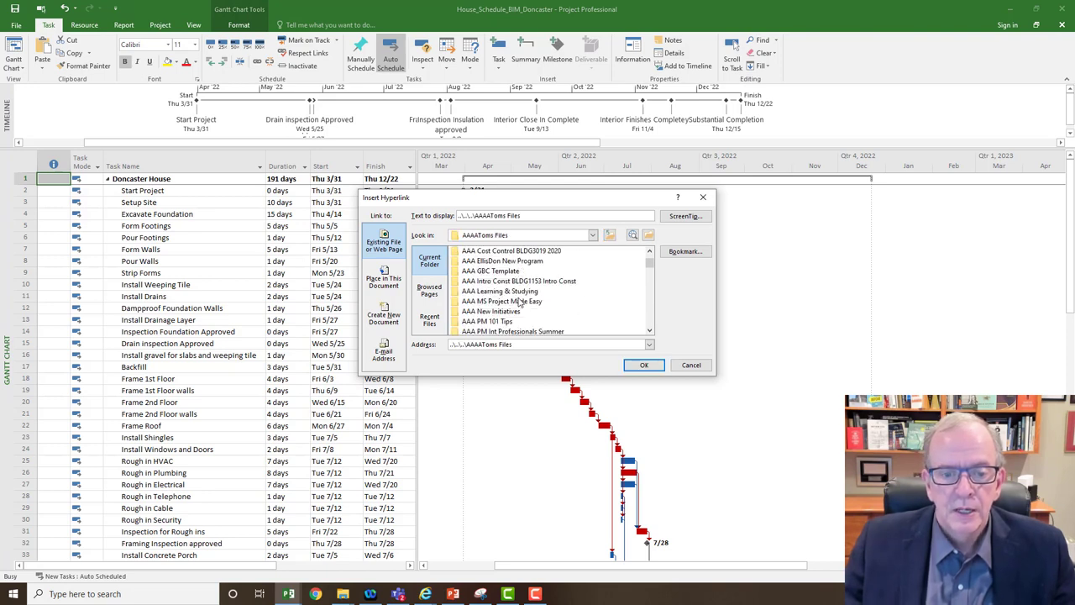
pyautogui.scroll(-3)
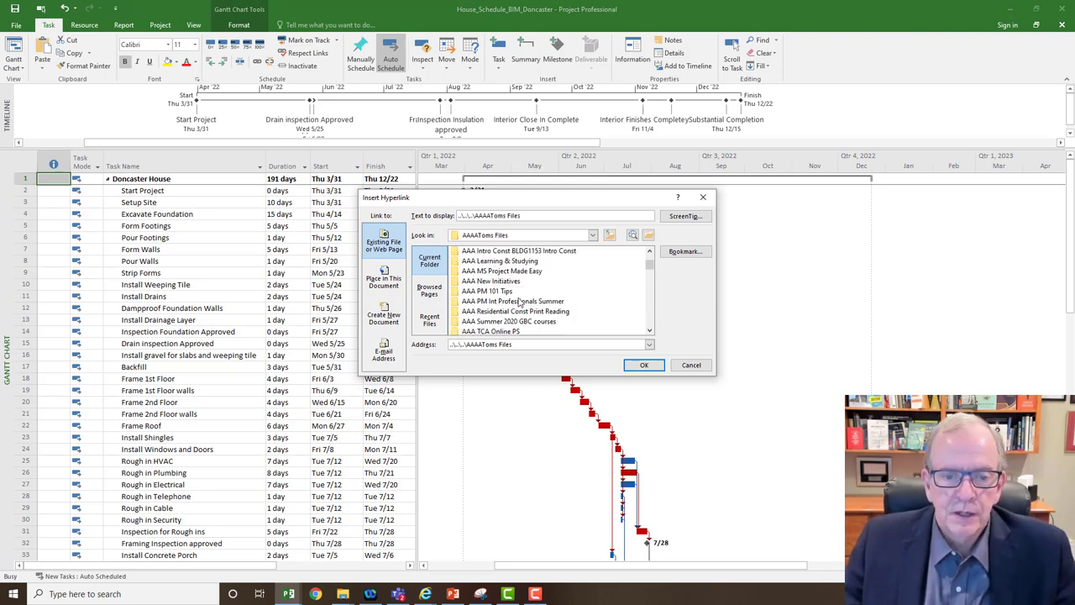
pyautogui.doubleClick(514, 311)
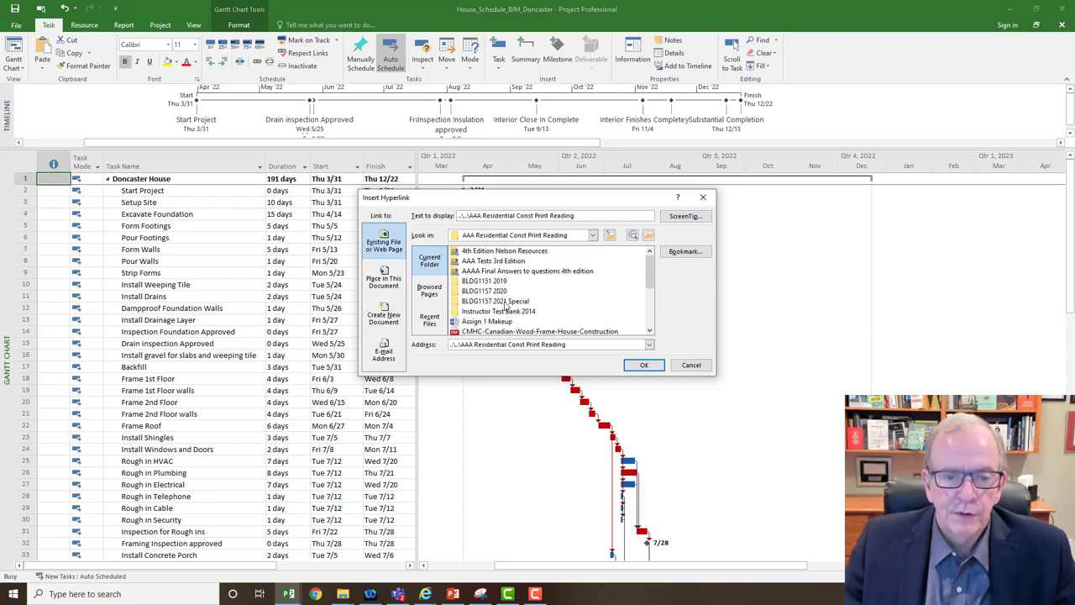
pyautogui.doubleClick(504, 251)
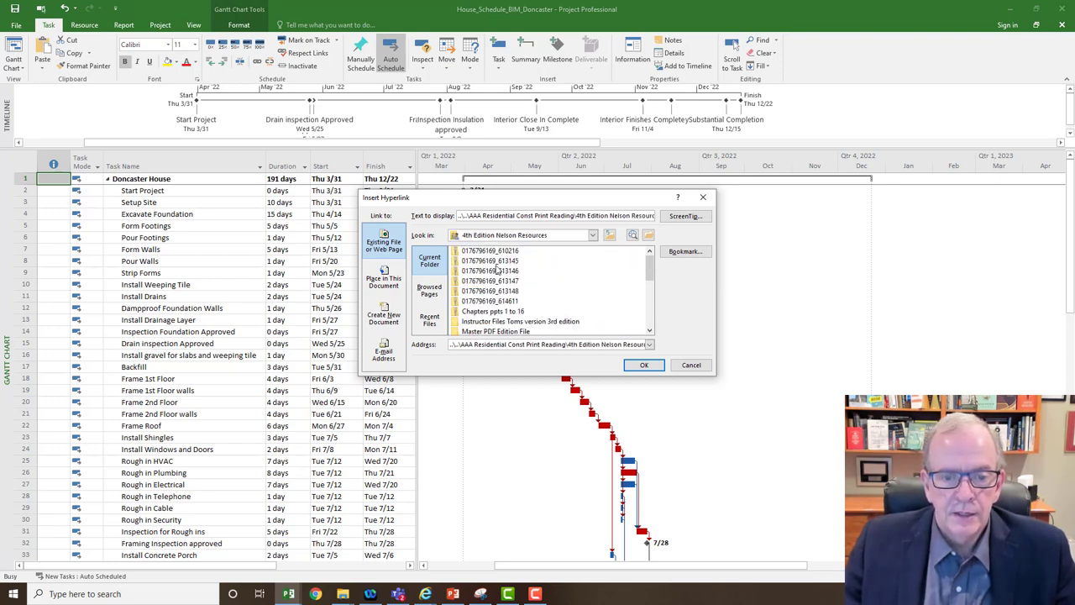
pyautogui.scroll(-3)
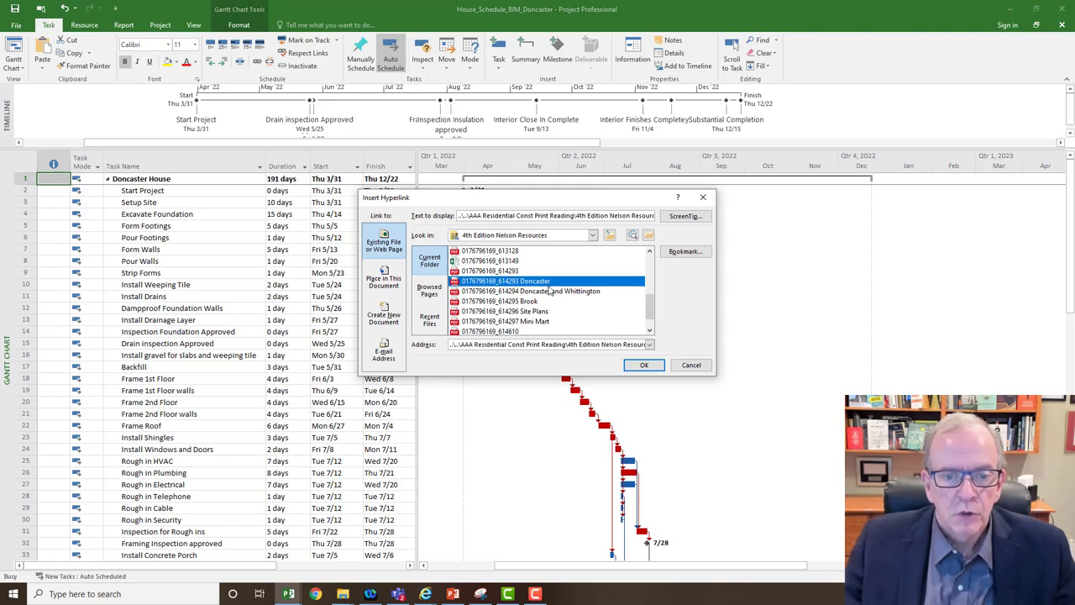
pyautogui.moveTo(596, 303)
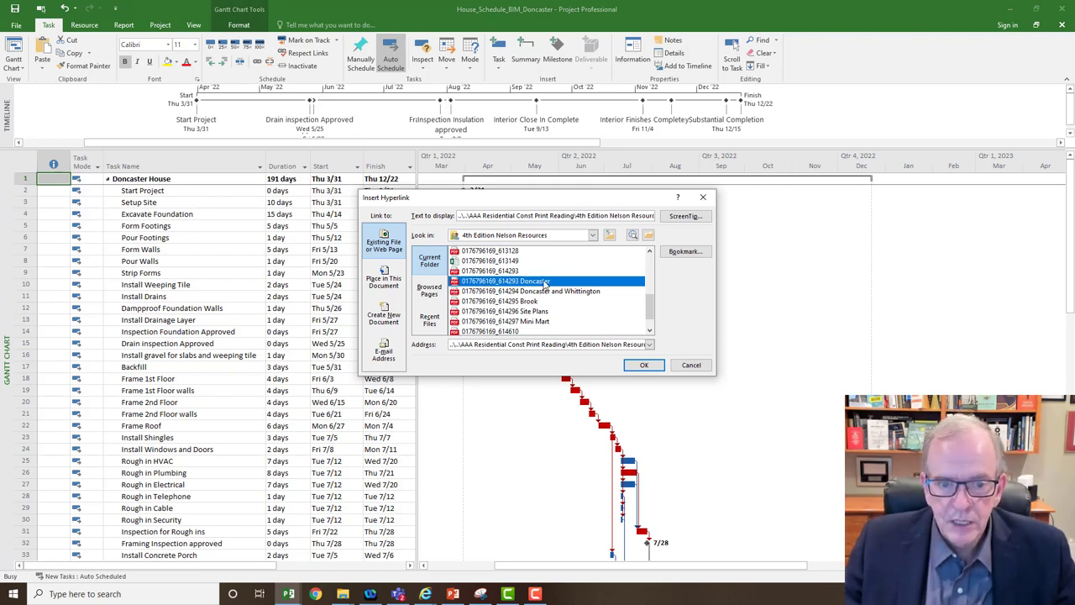
pyautogui.moveTo(437, 222)
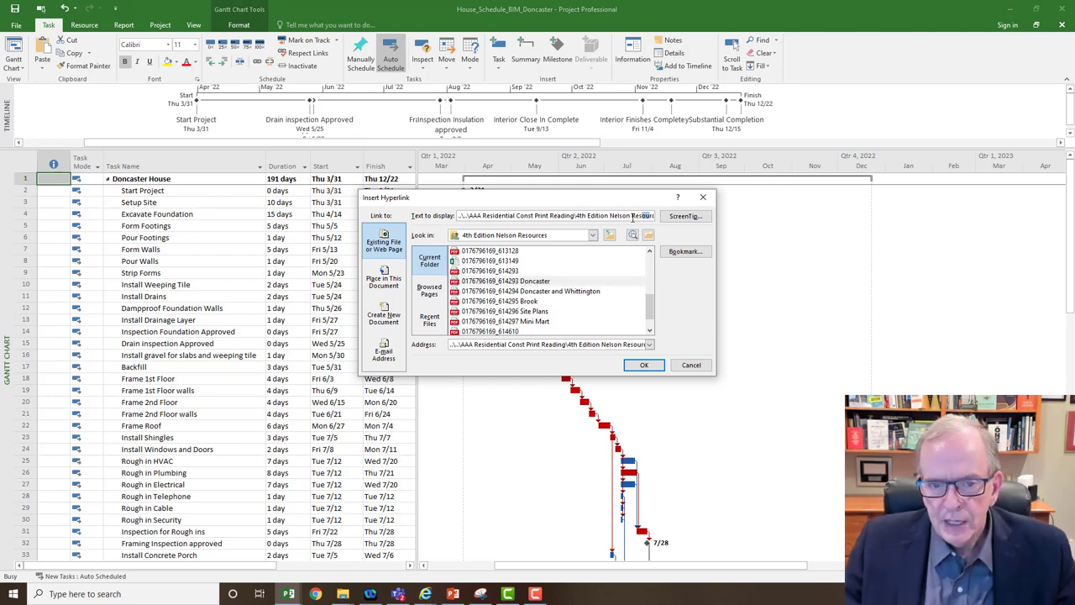
# Replace the hyperlink's display text with 'IFC Drawings Doncaster House'
pyautogui.click(512, 270)
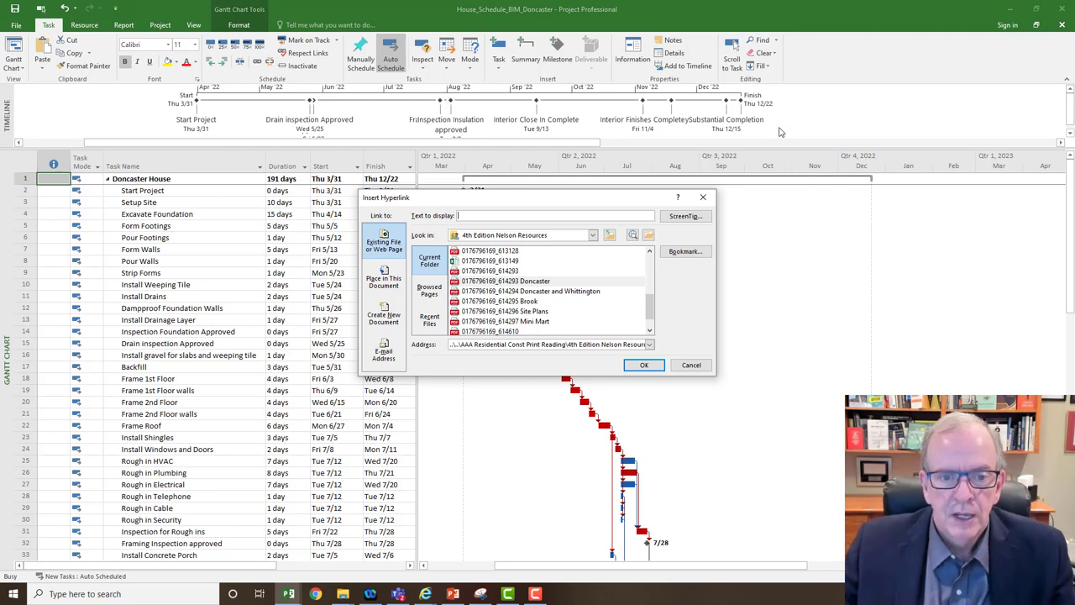
pyautogui.moveTo(1032, 35)
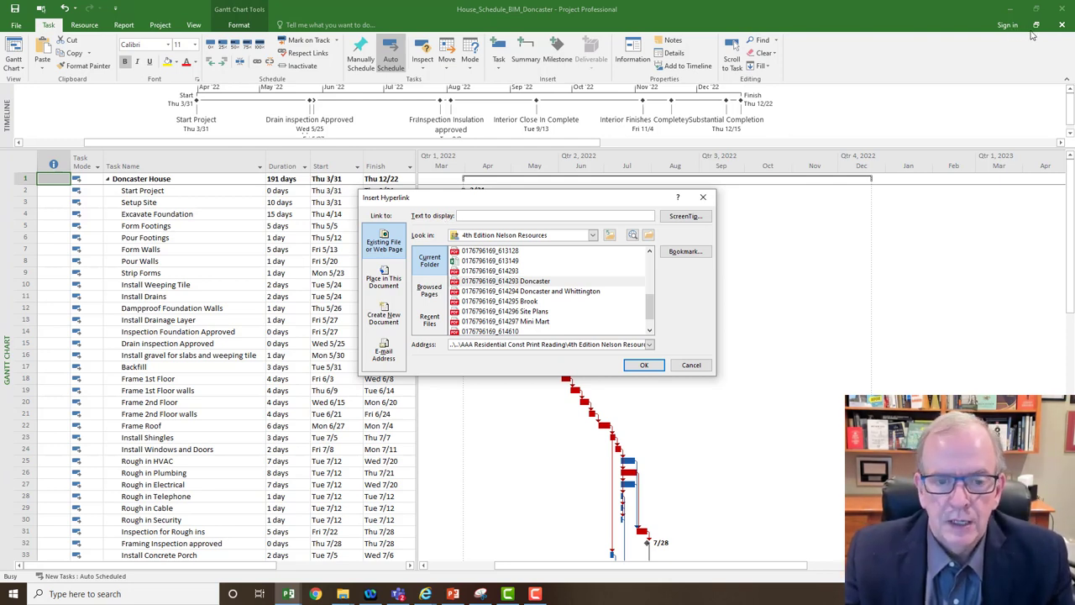
pyautogui.write('IFC')
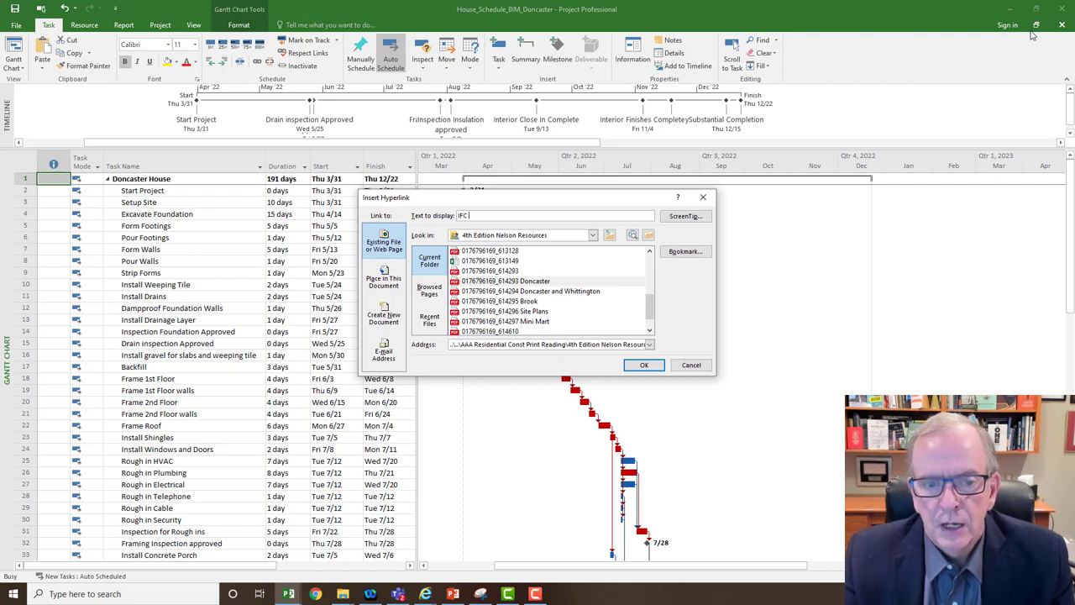
pyautogui.write('Drawings')
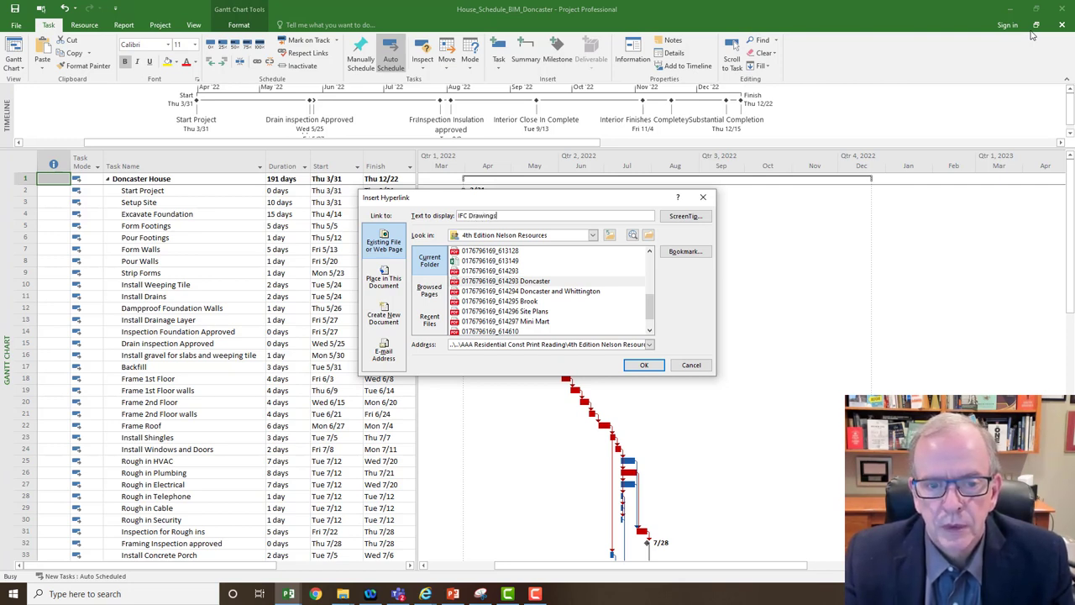
pyautogui.write('Don')
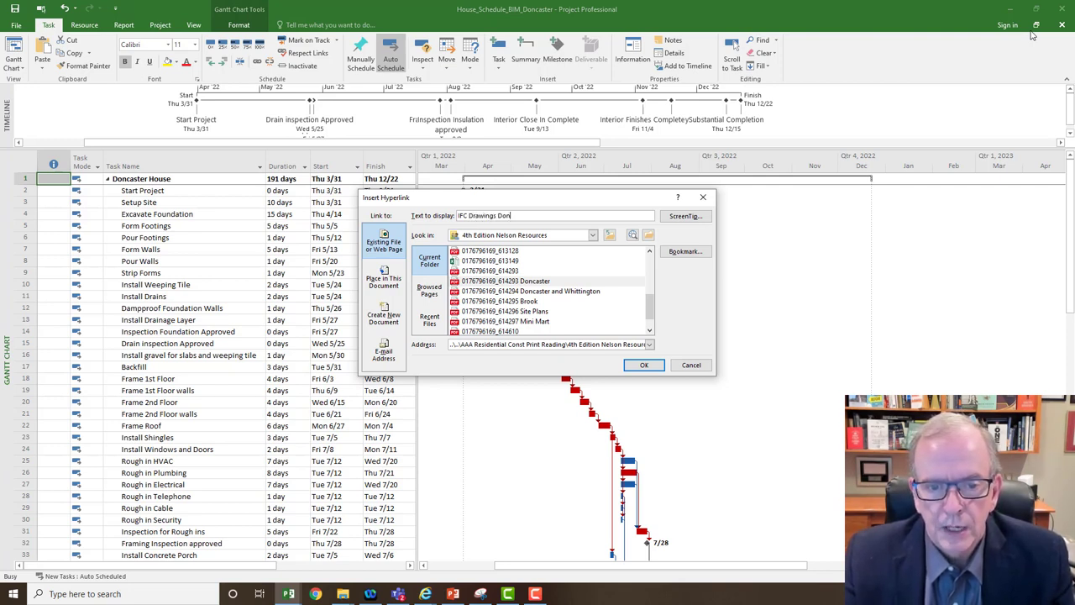
pyautogui.write('Doncaster Ho')
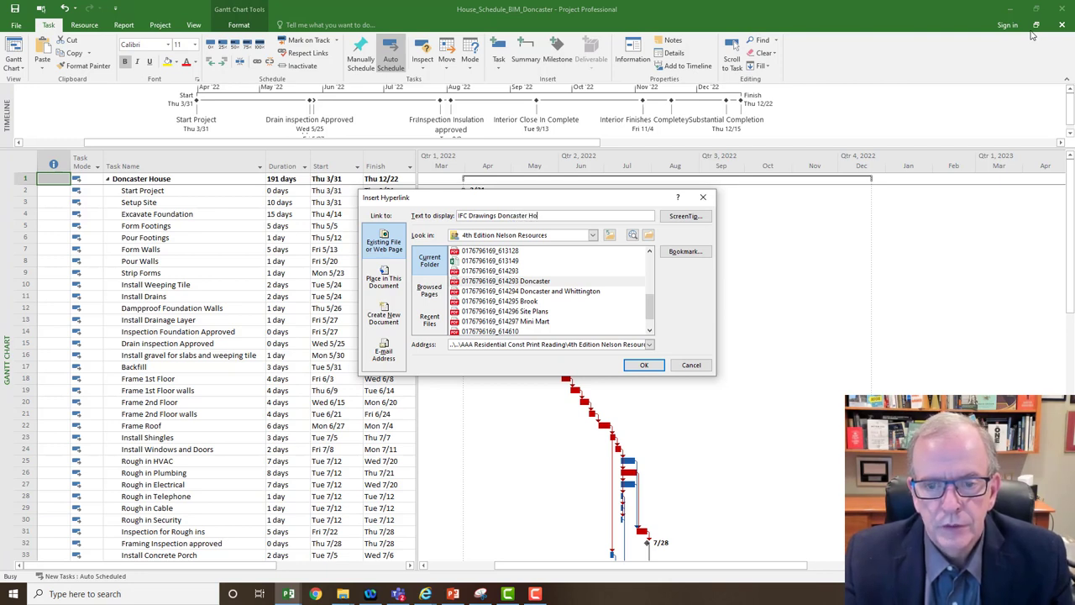
pyautogui.write('use')
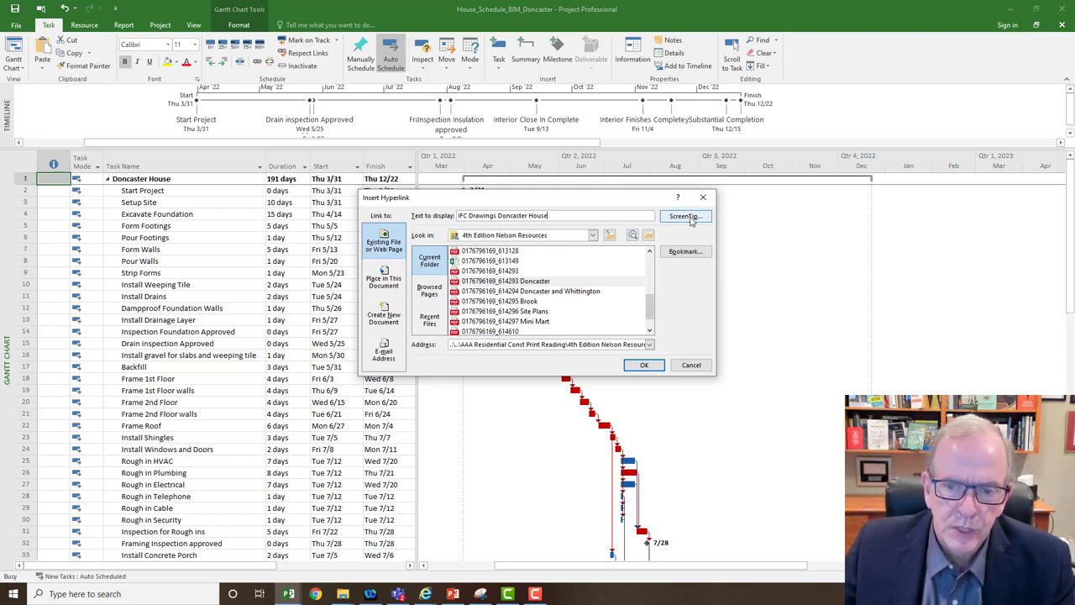
# Set the hyperlink ScreenTip to 'Every drawing except Site Plan'
pyautogui.click(685, 216)
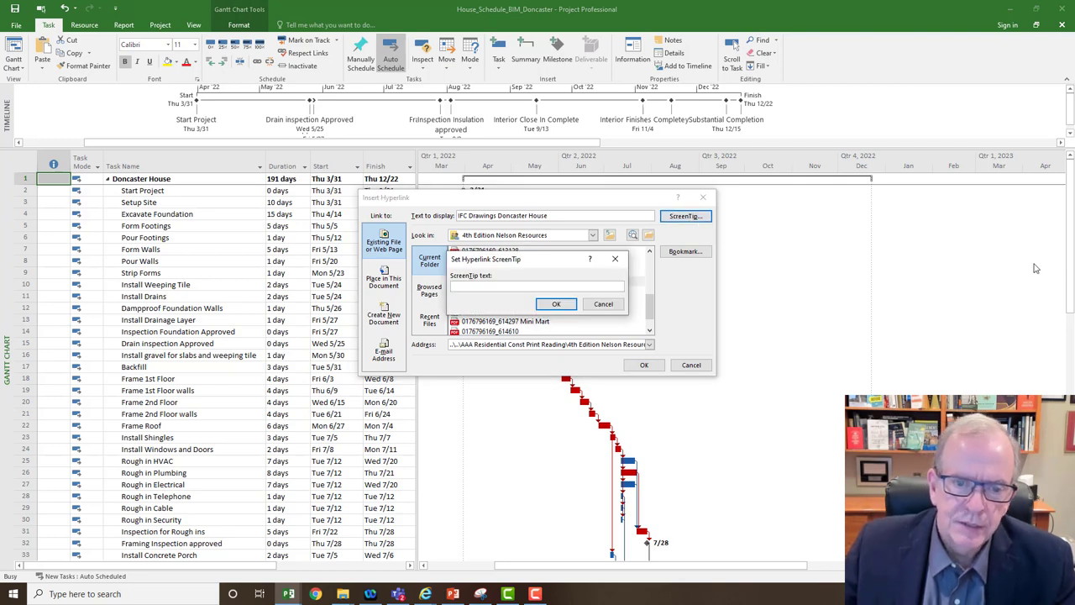
pyautogui.moveTo(1017, 287)
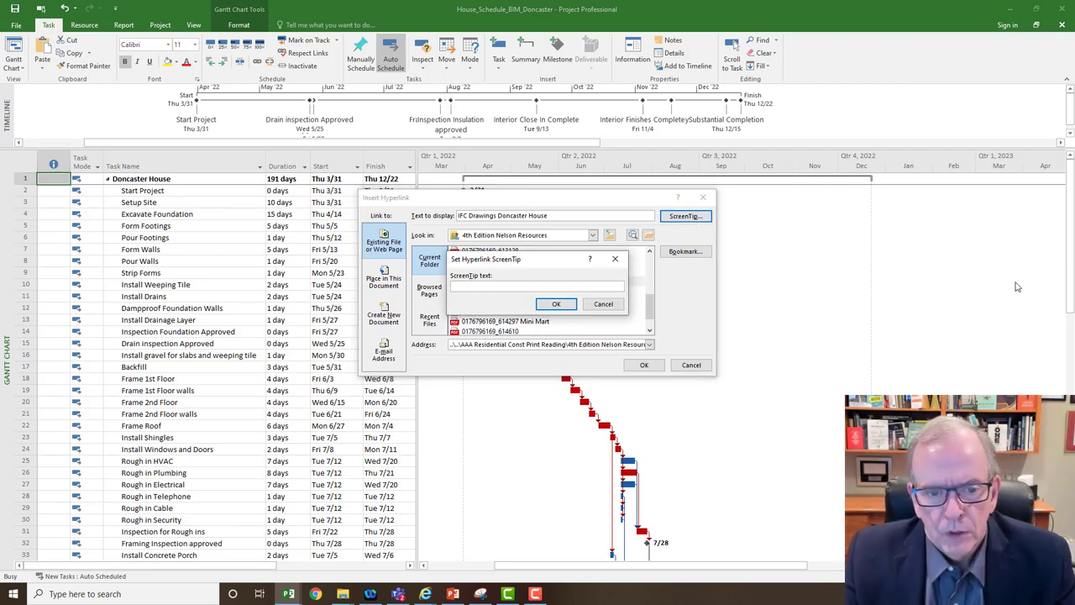
pyautogui.write('Evr')
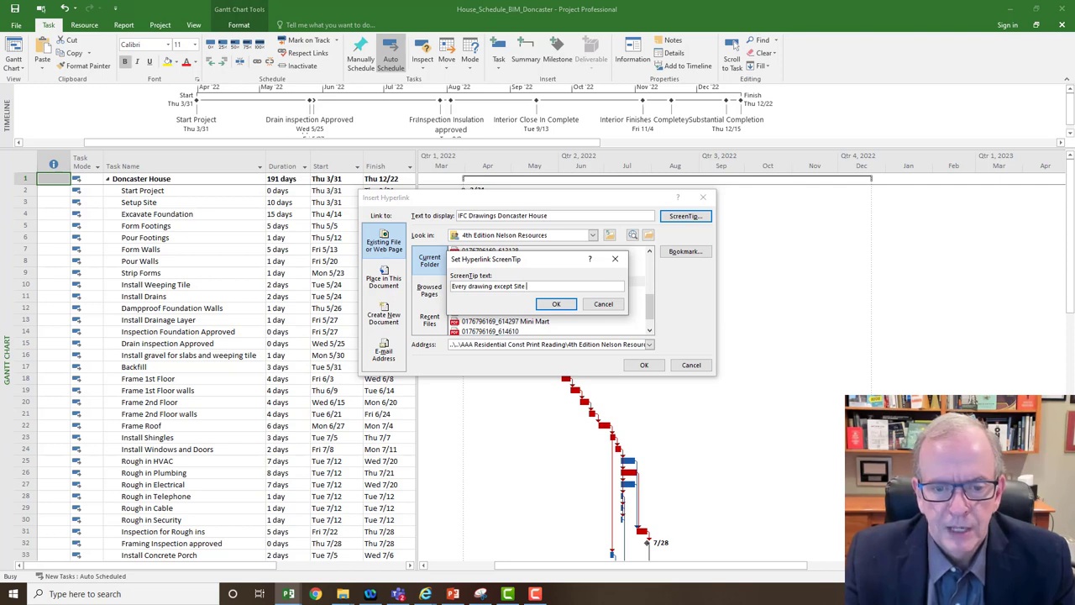
pyautogui.write('Plan')
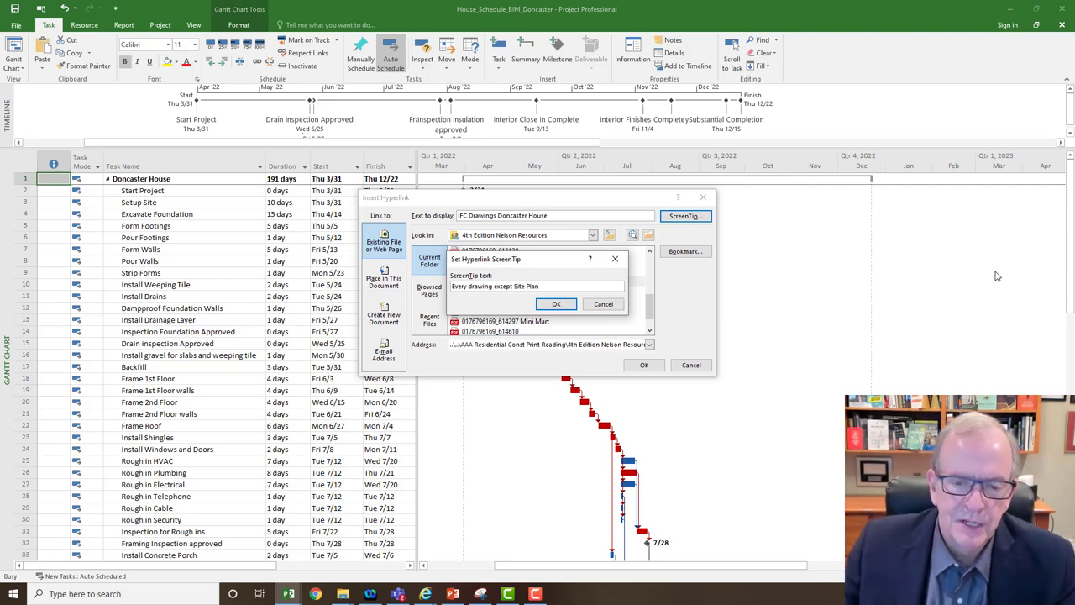
pyautogui.click(556, 303)
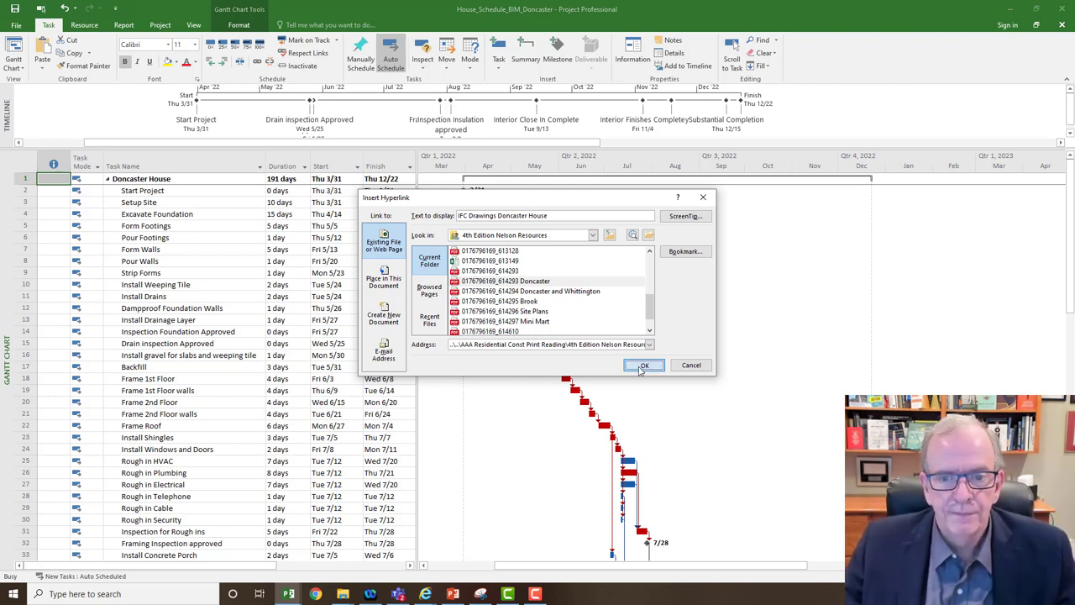
# Confirm the drawings hyperlink and follow it from the Doncaster House row to the security notice
pyautogui.click(644, 364)
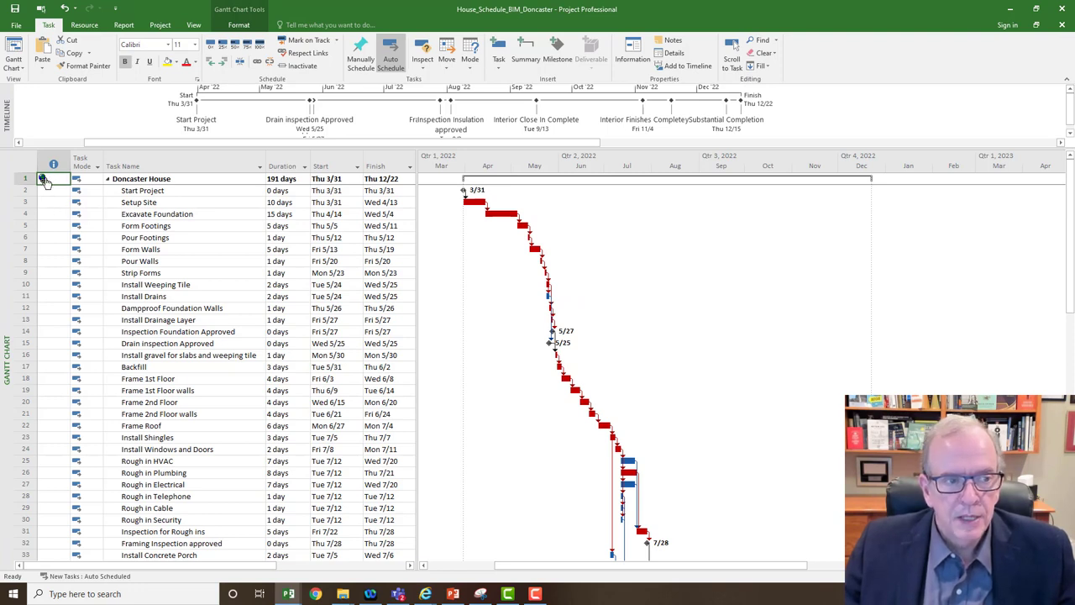
pyautogui.moveTo(46, 179)
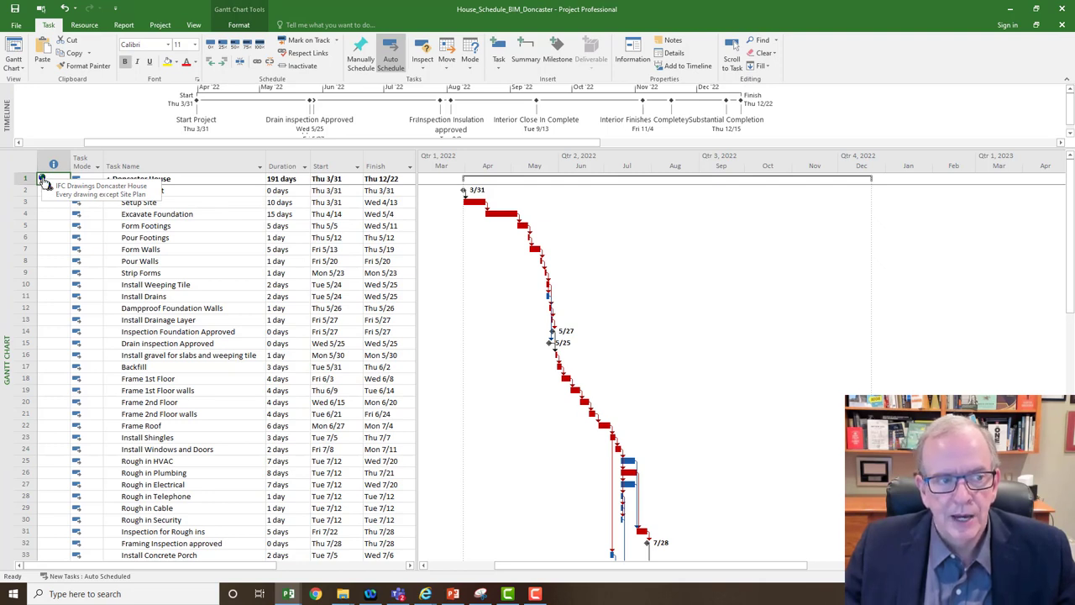
pyautogui.click(53, 178)
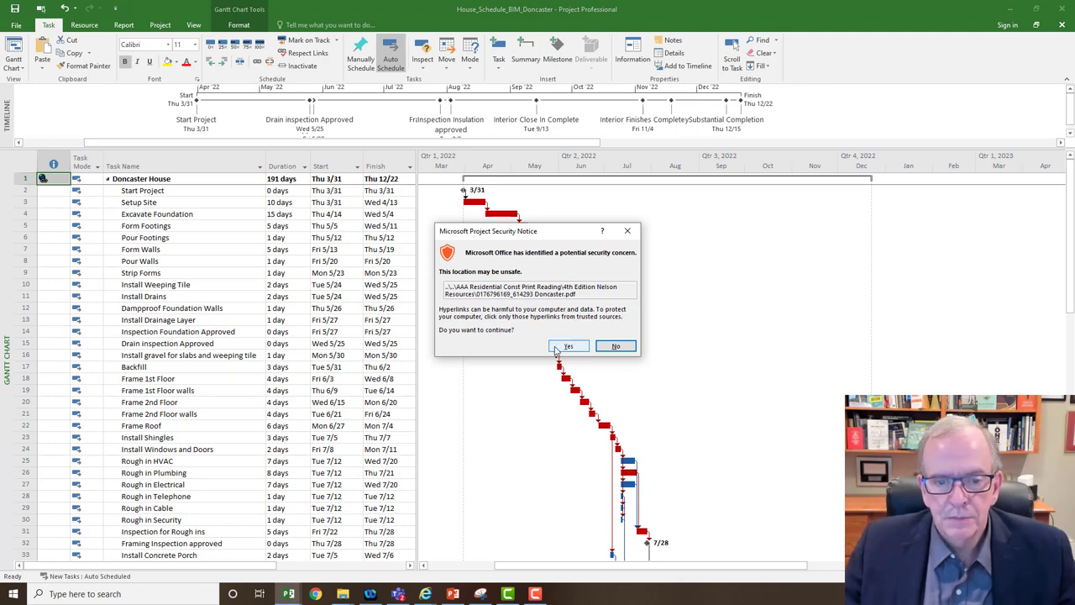
pyautogui.moveTo(561, 350)
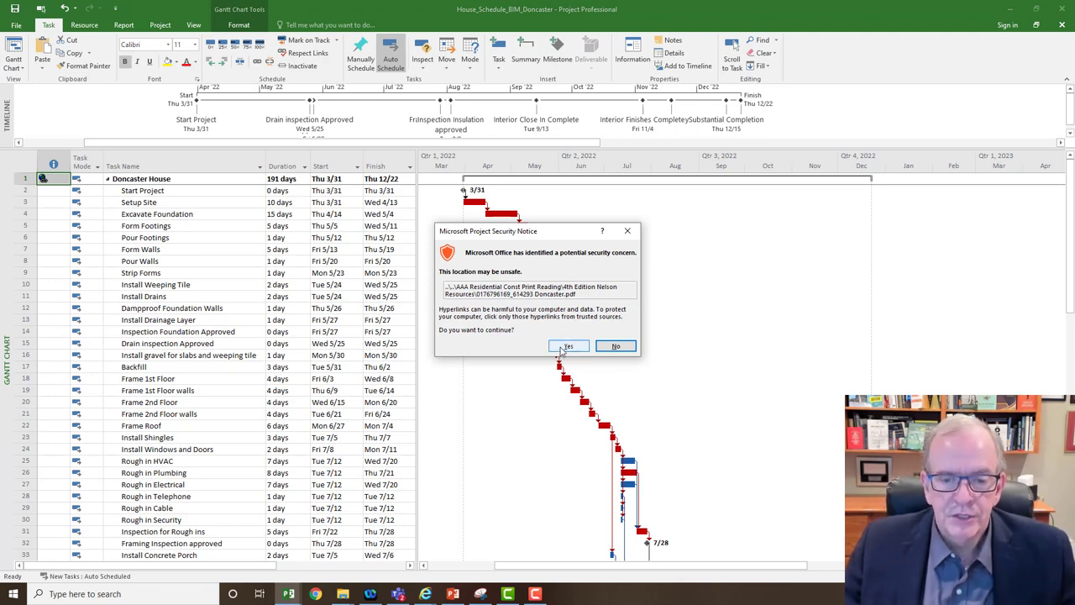
# Allow the Doncaster PDF to open, zoom through the notes sheet and page 2, then return to Project
pyautogui.click(569, 345)
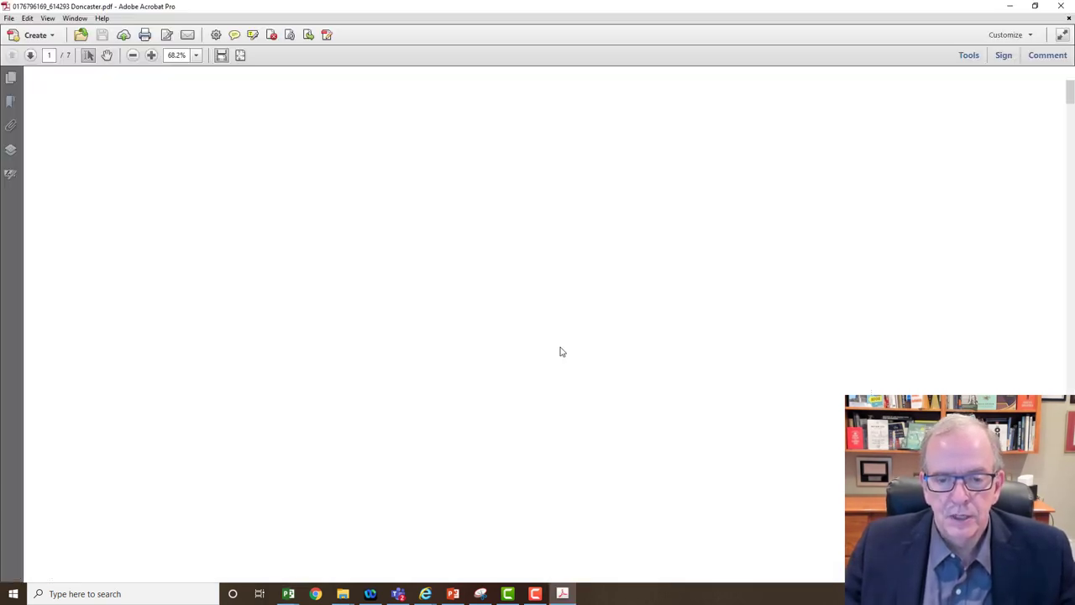
pyautogui.click(151, 56)
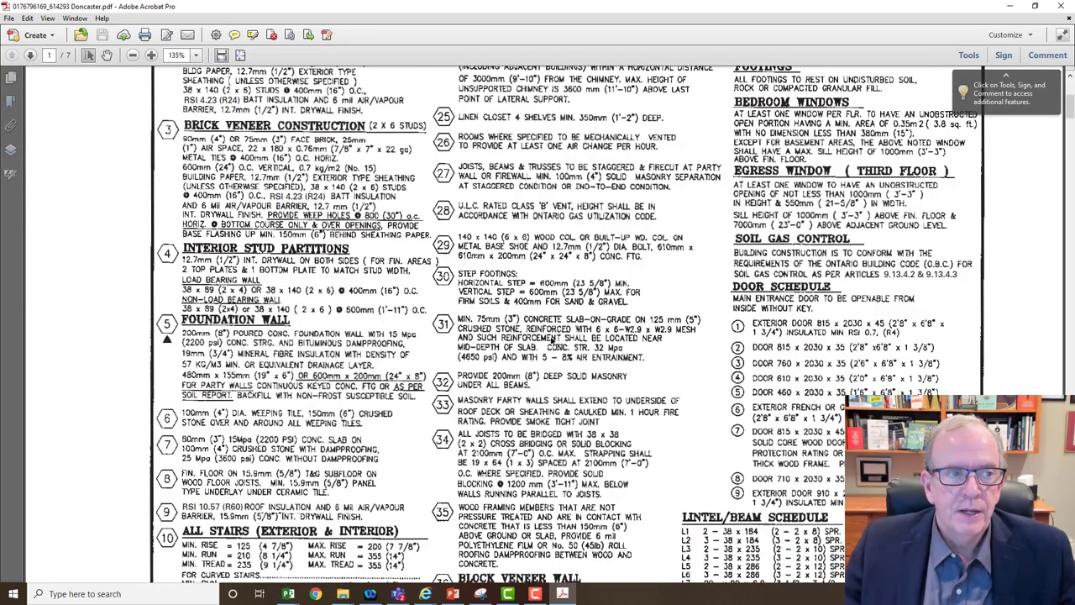
pyautogui.scroll(-3)
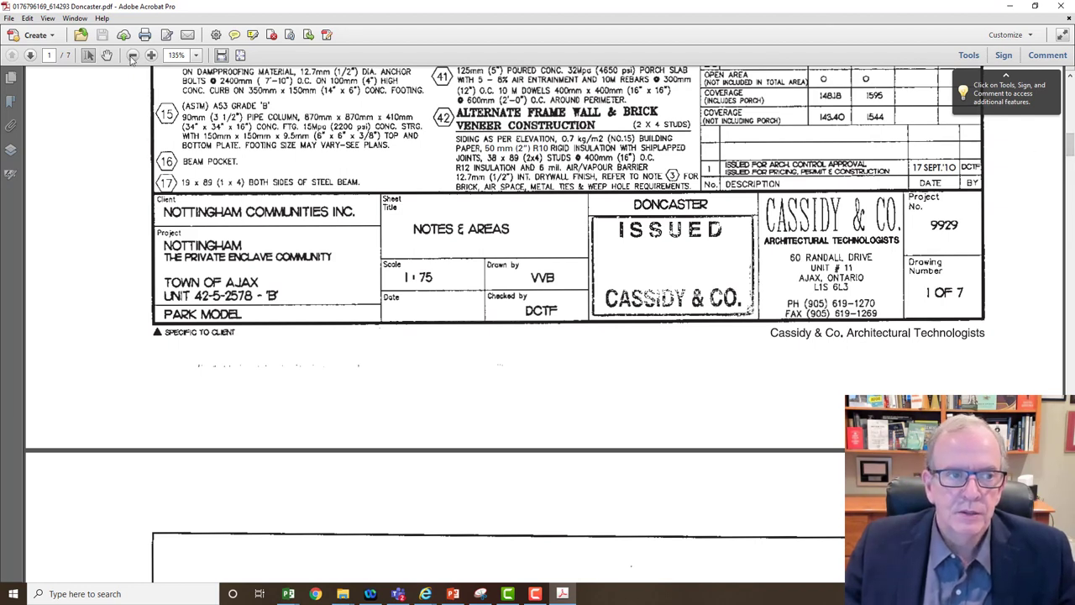
pyautogui.click(132, 55)
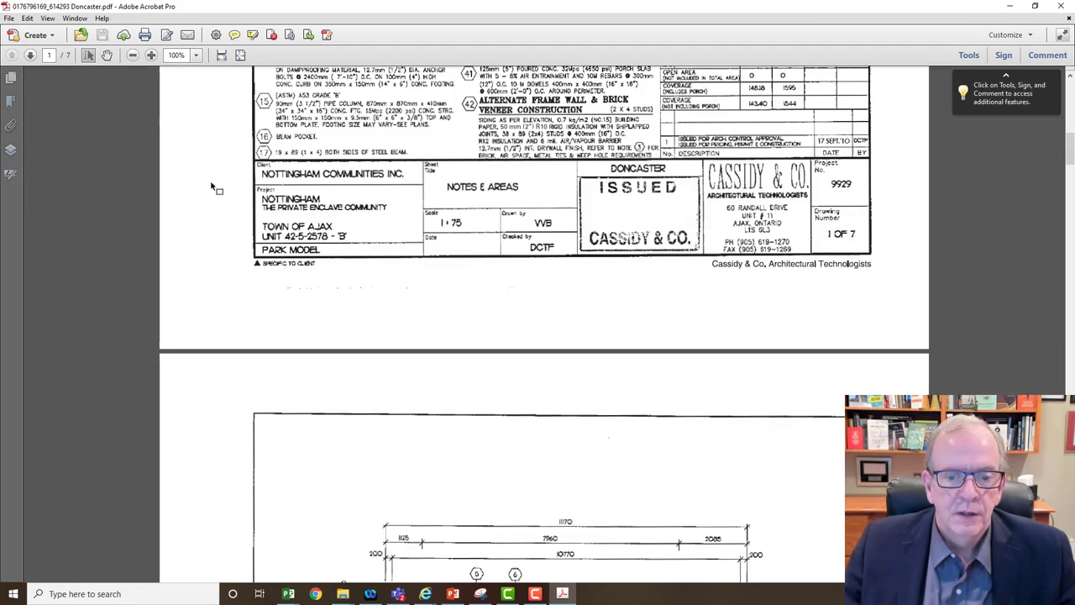
pyautogui.scroll(-3)
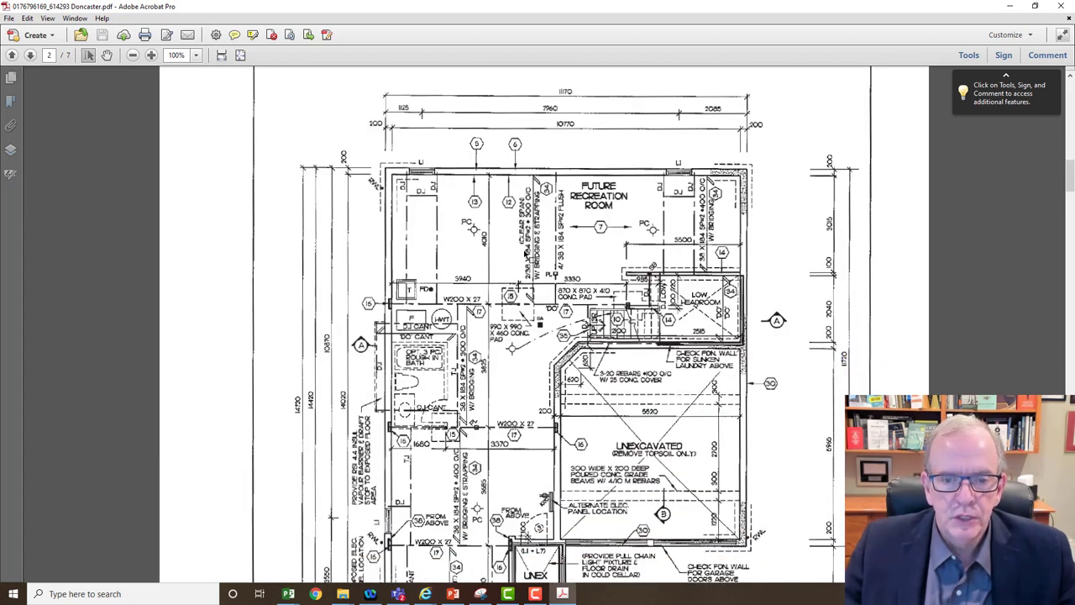
pyautogui.moveTo(443, 220)
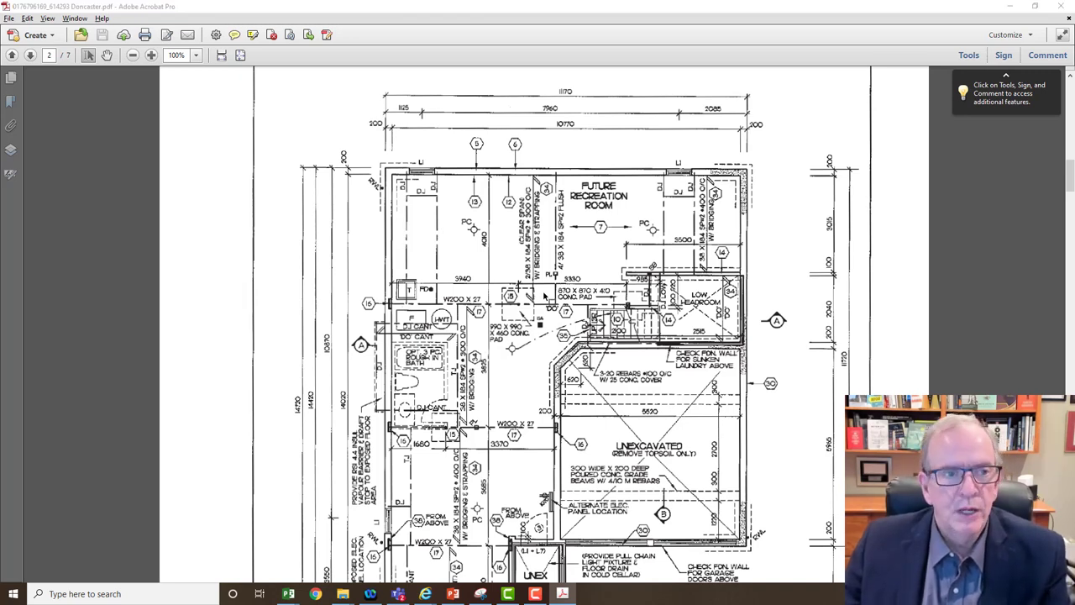
pyautogui.click(288, 594)
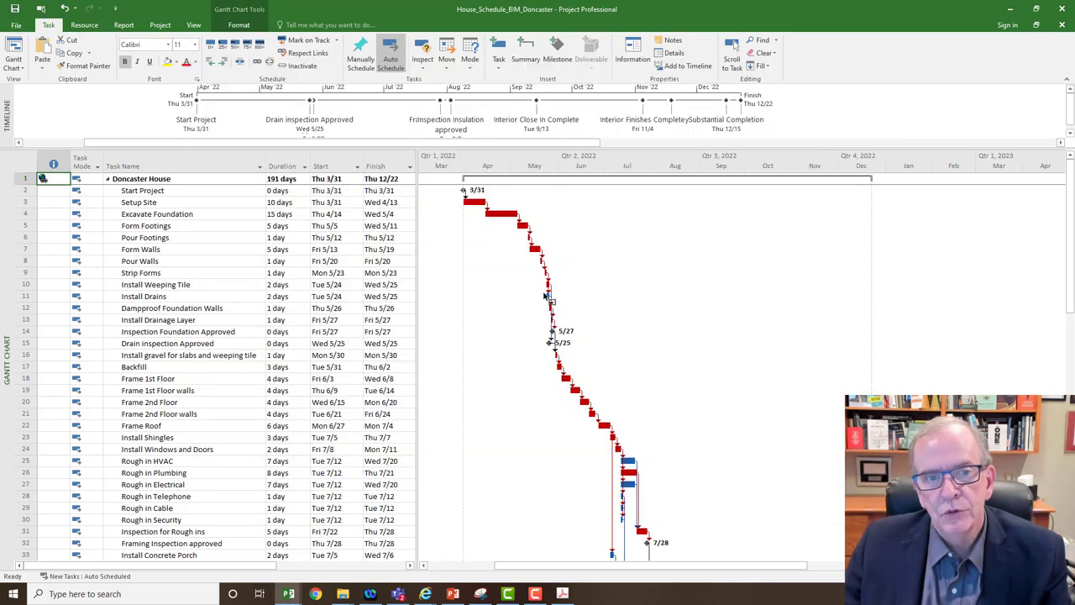
pyautogui.press('alt+tab')
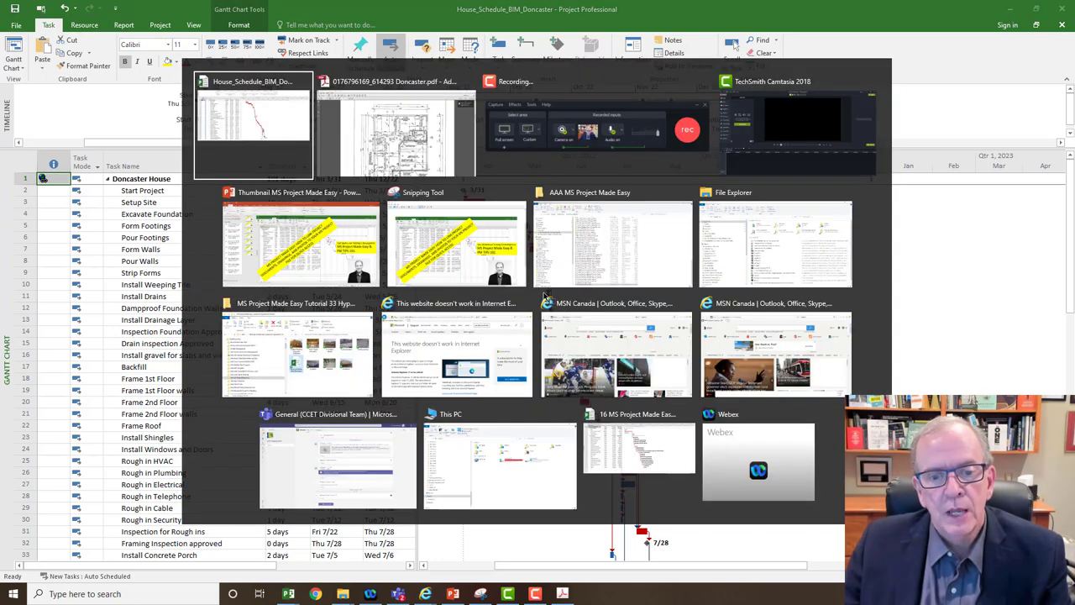
pyautogui.click(251, 122)
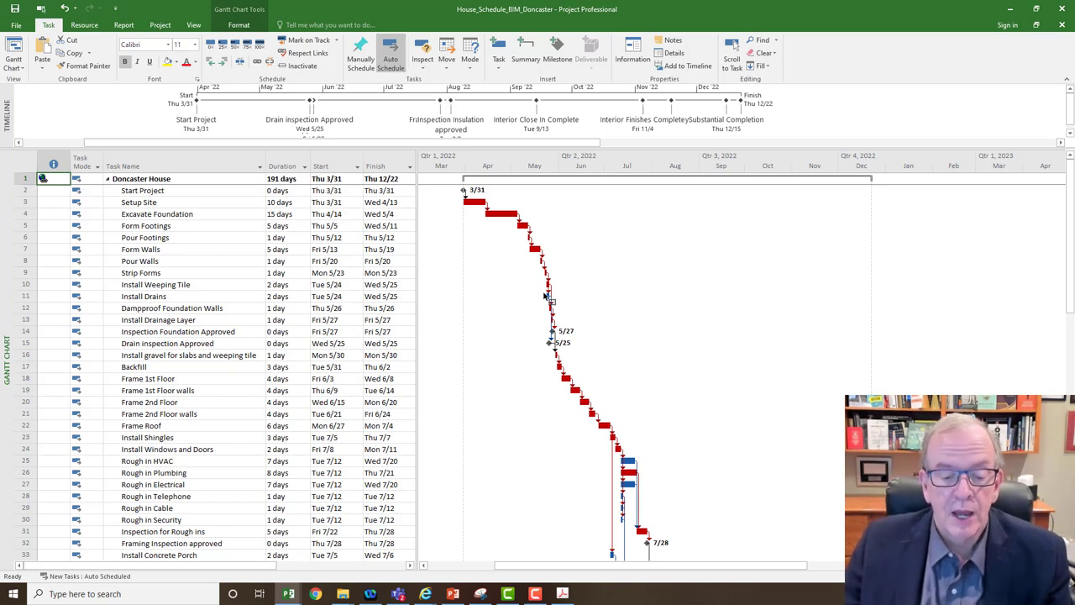
pyautogui.press('alt+tab')
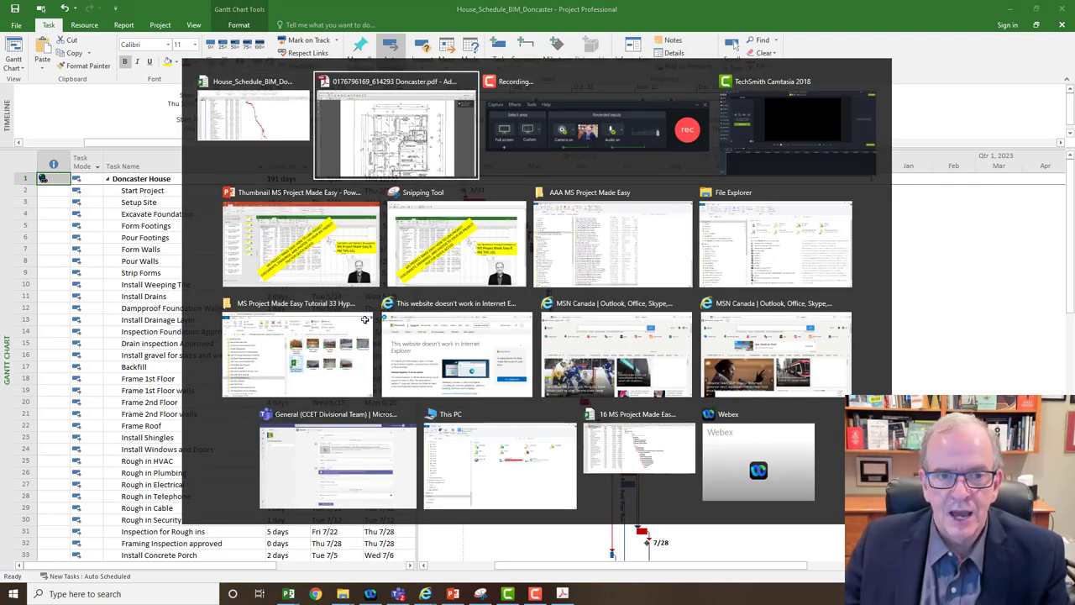
pyautogui.click(395, 126)
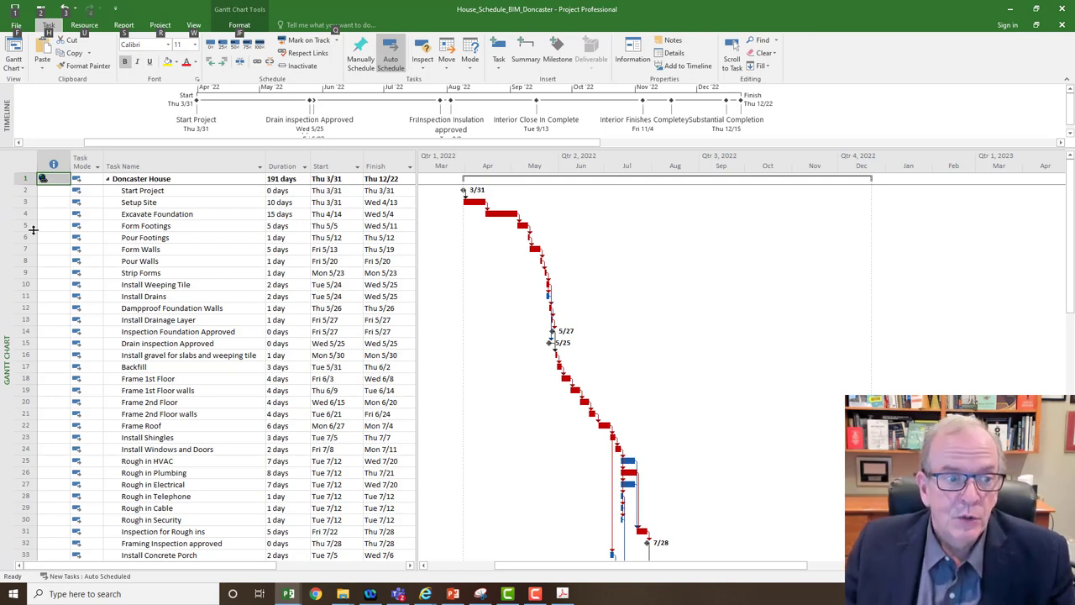
pyautogui.moveTo(49, 228)
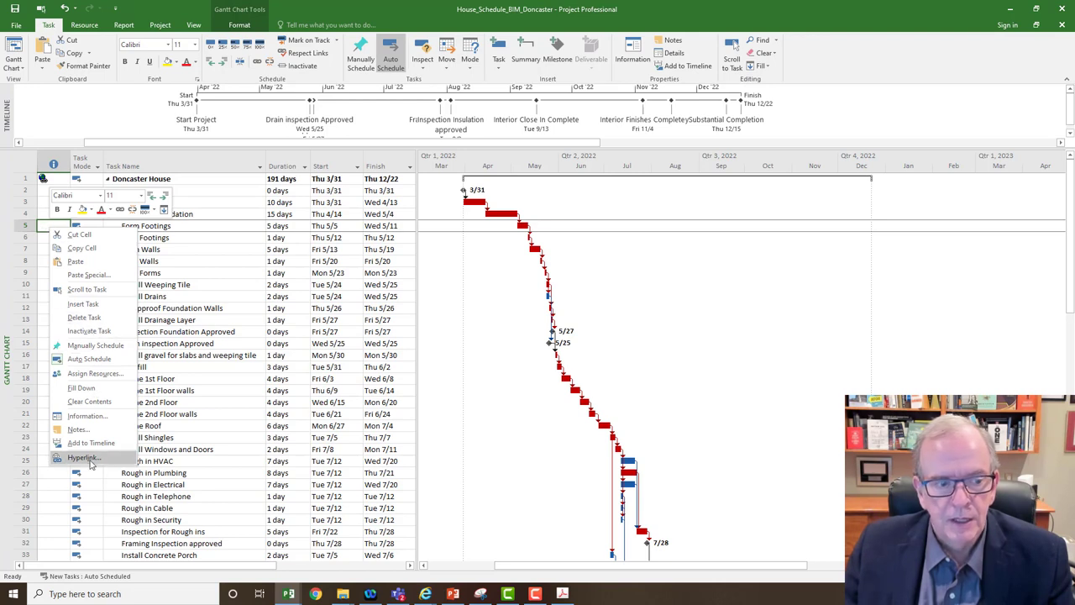
# Browse Dropbox to AAA MS Project Made Easy and link Form Footings to Footing formed.jpg
pyautogui.click(84, 457)
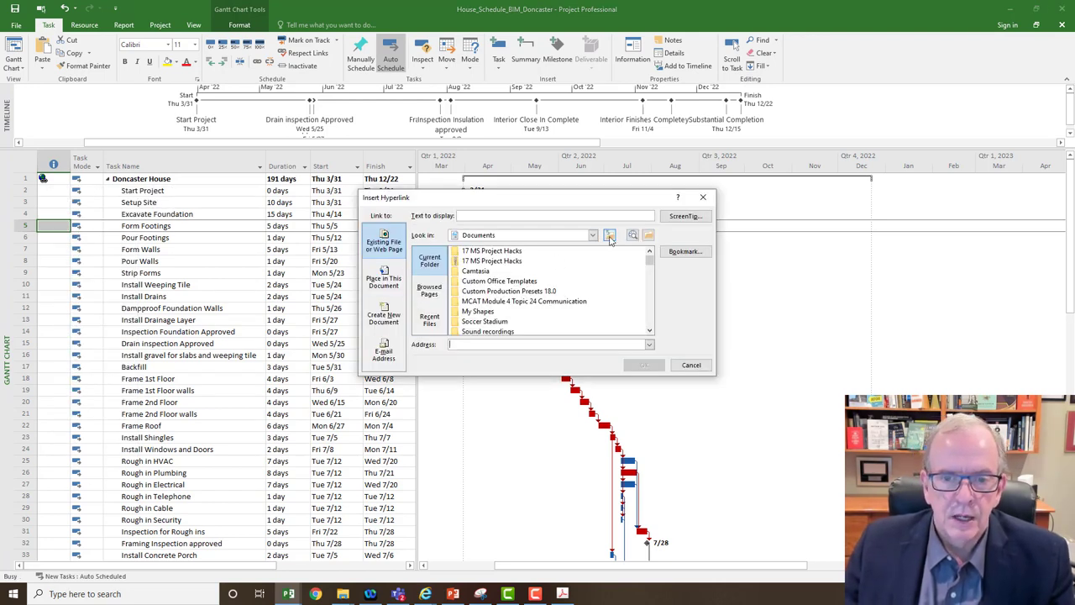
pyautogui.click(593, 235)
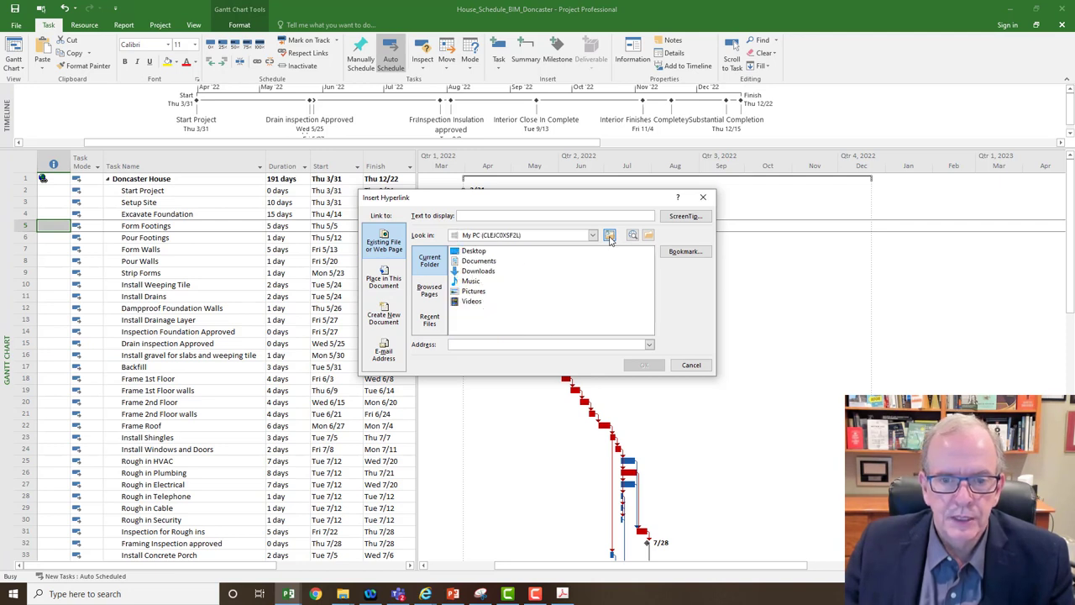
pyautogui.click(592, 235)
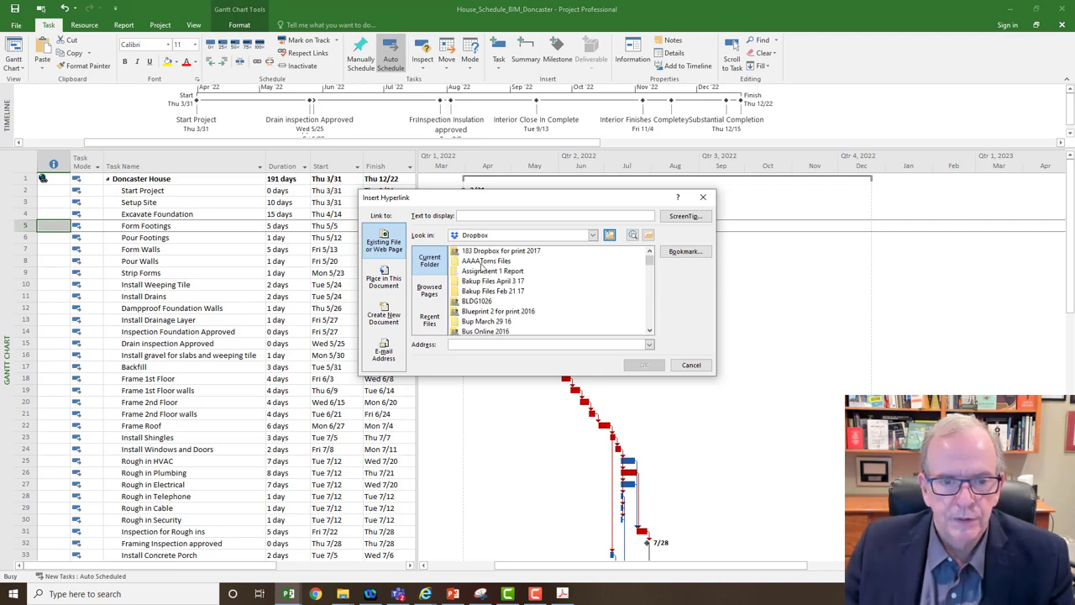
pyautogui.doubleClick(487, 261)
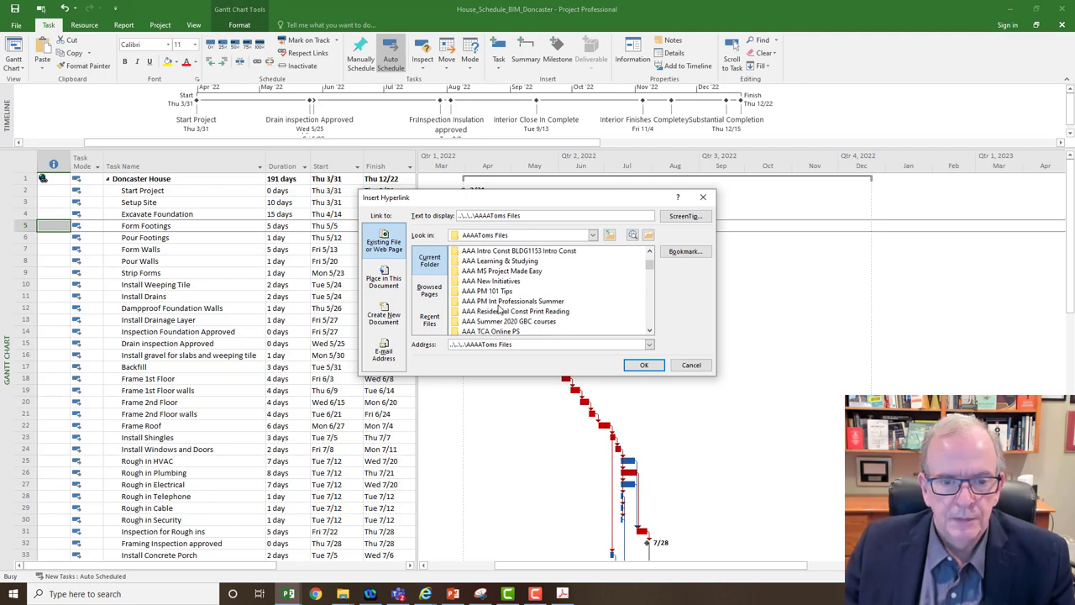
pyautogui.doubleClick(500, 271)
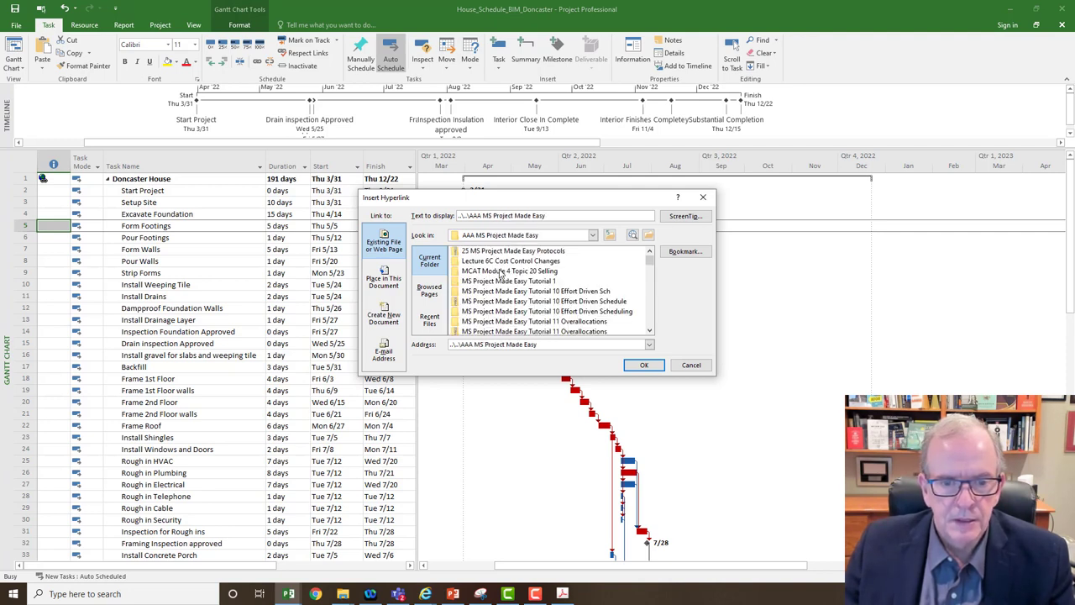
pyautogui.scroll(-3)
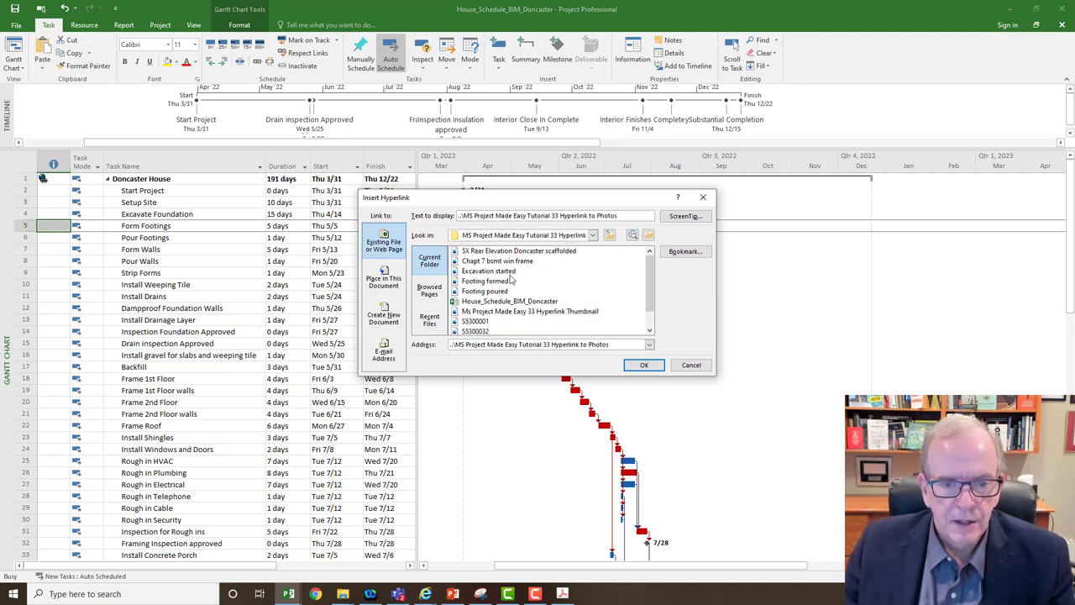
pyautogui.moveTo(508, 281)
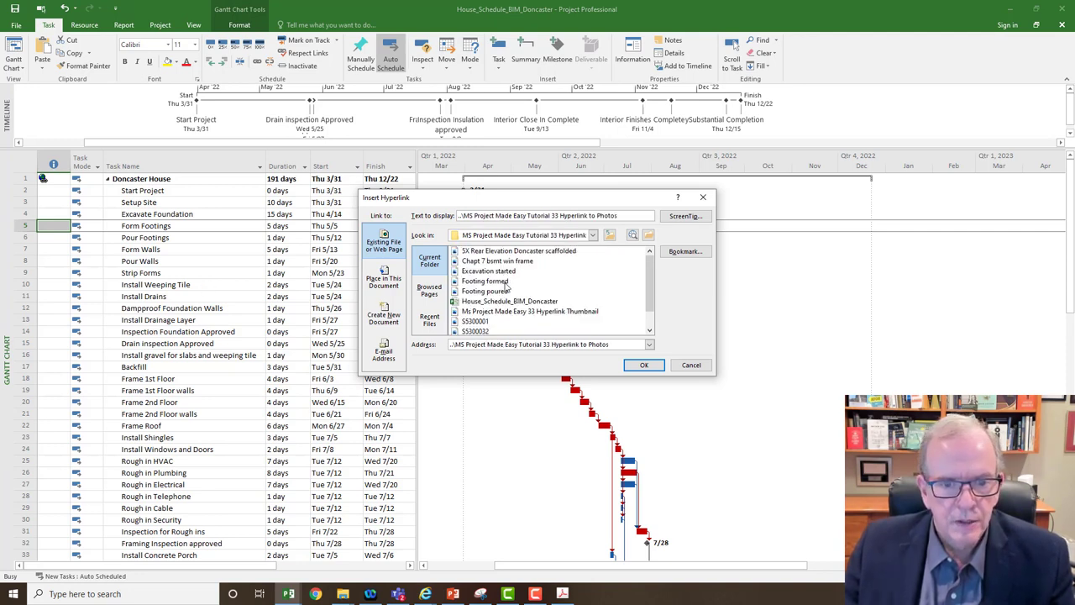
pyautogui.moveTo(178, 232)
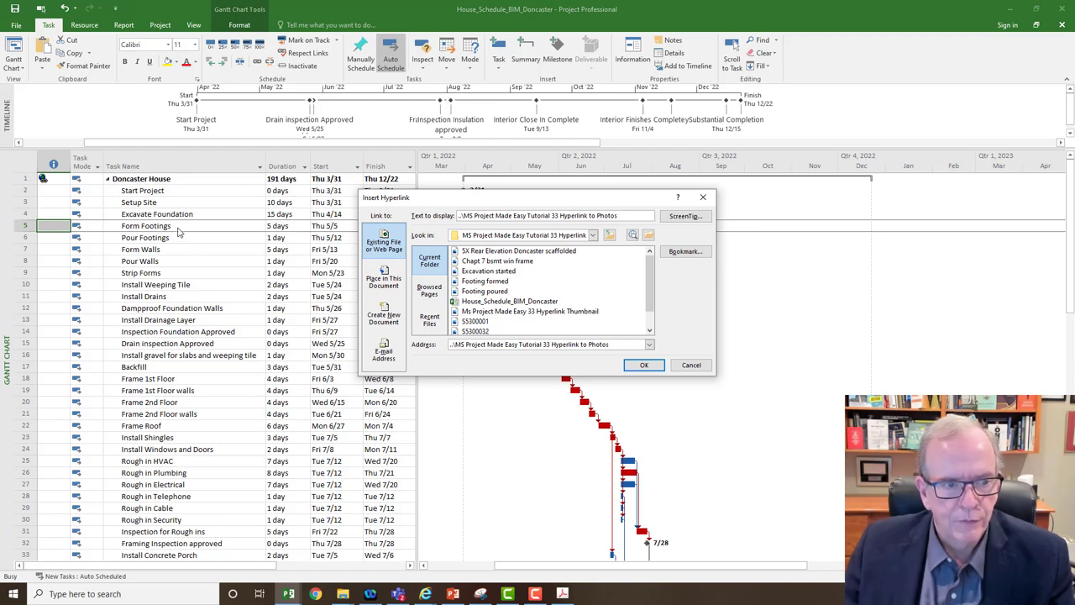
pyautogui.click(485, 281)
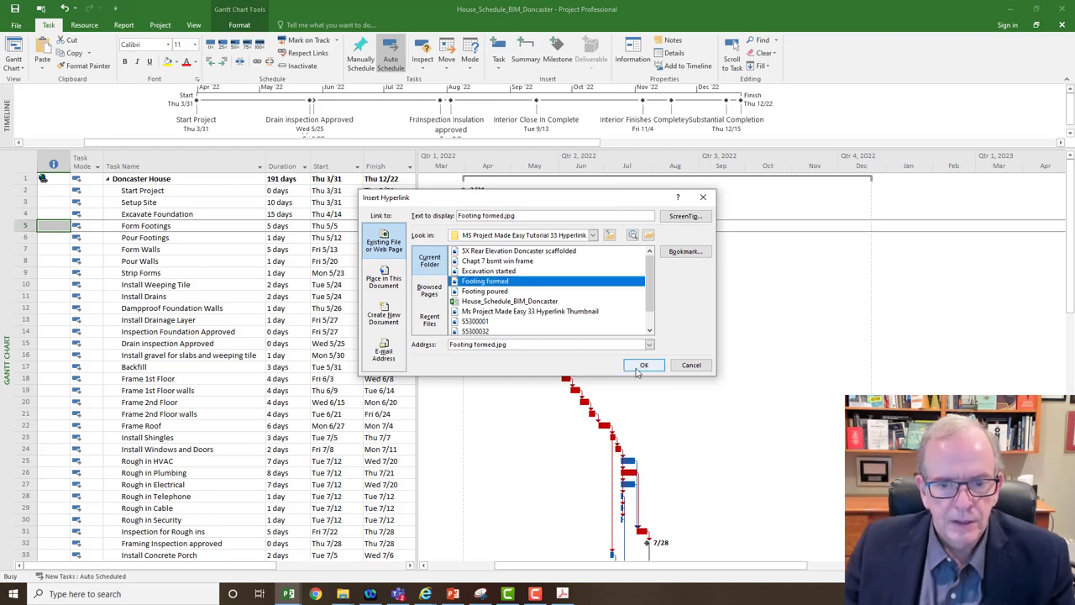
pyautogui.click(644, 365)
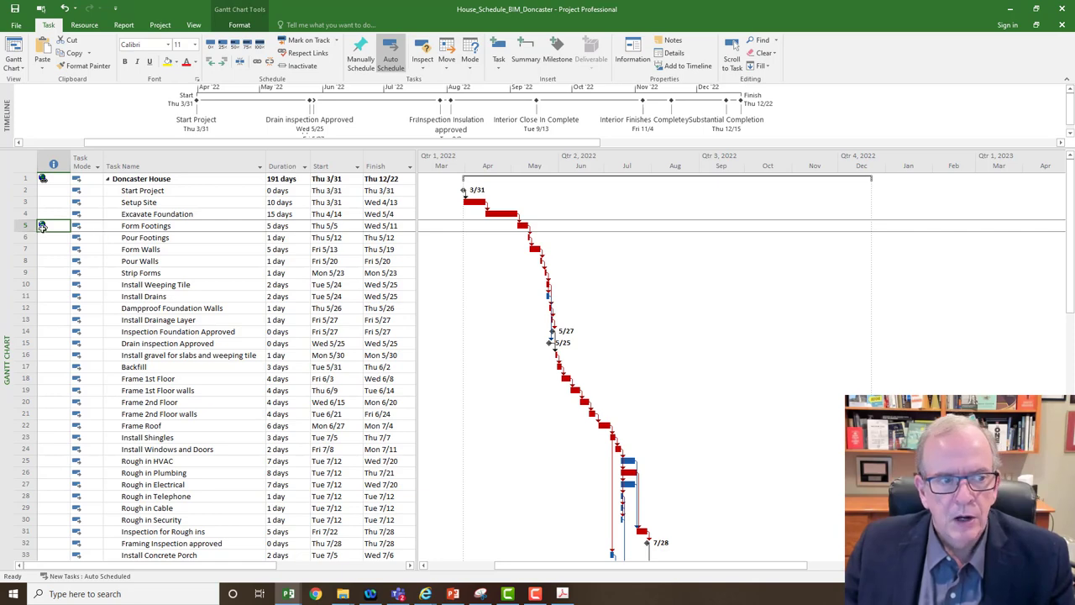
# Open the Form Footings photo past the security notice and drag it beside the schedule
pyautogui.click(52, 225)
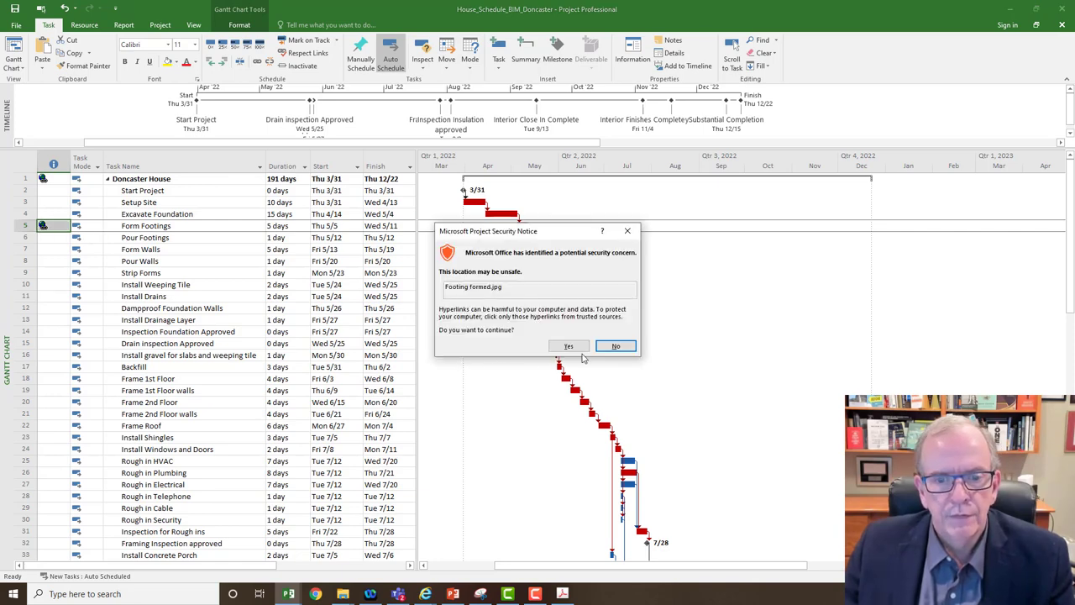
pyautogui.click(568, 346)
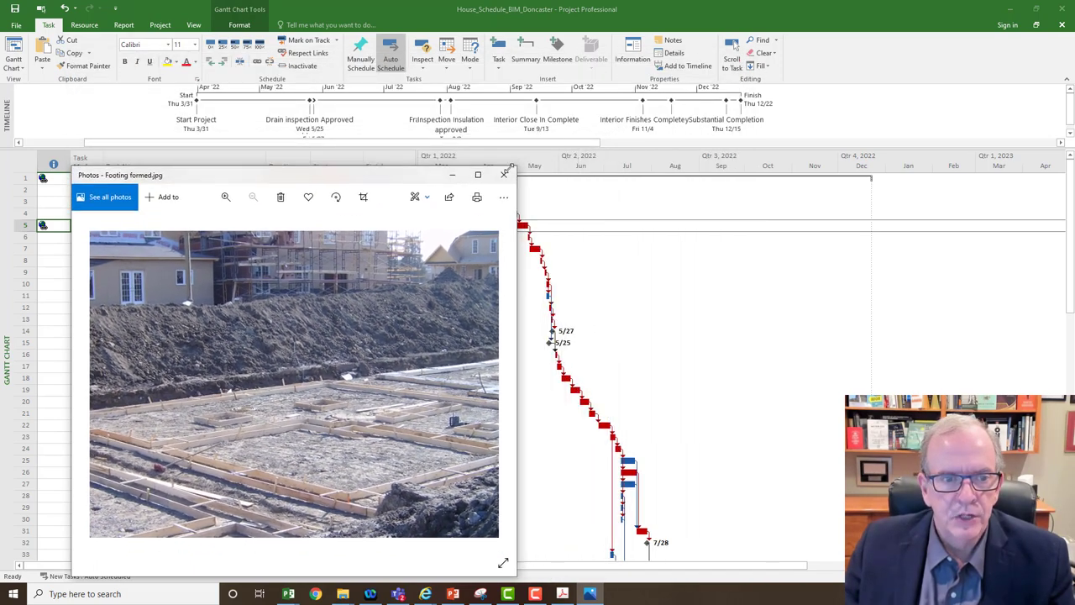
pyautogui.moveTo(293, 174); pyautogui.dragTo(810, 87)
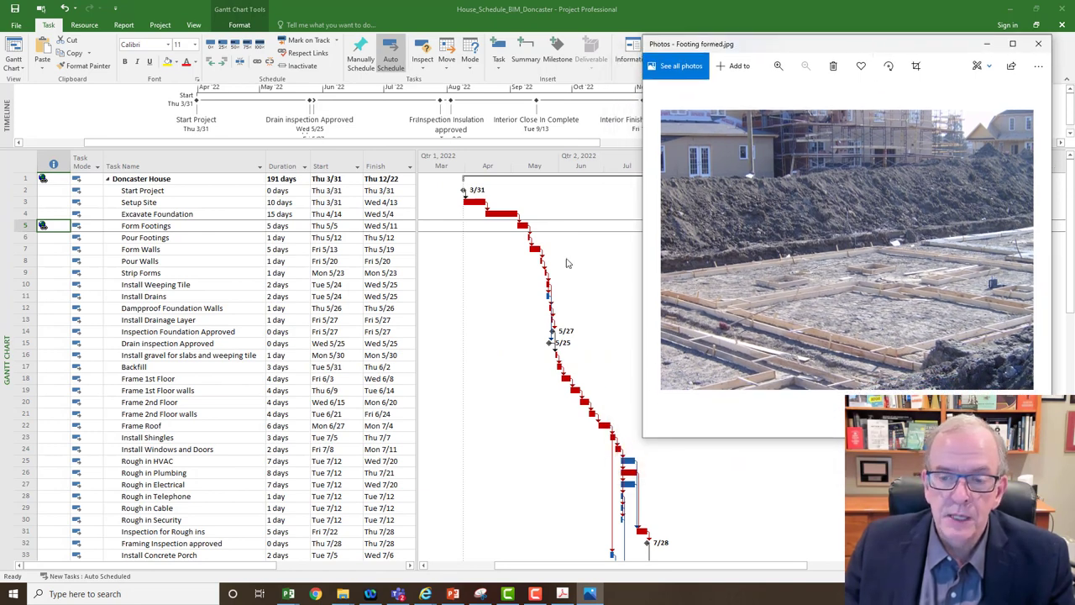
pyautogui.moveTo(376, 397)
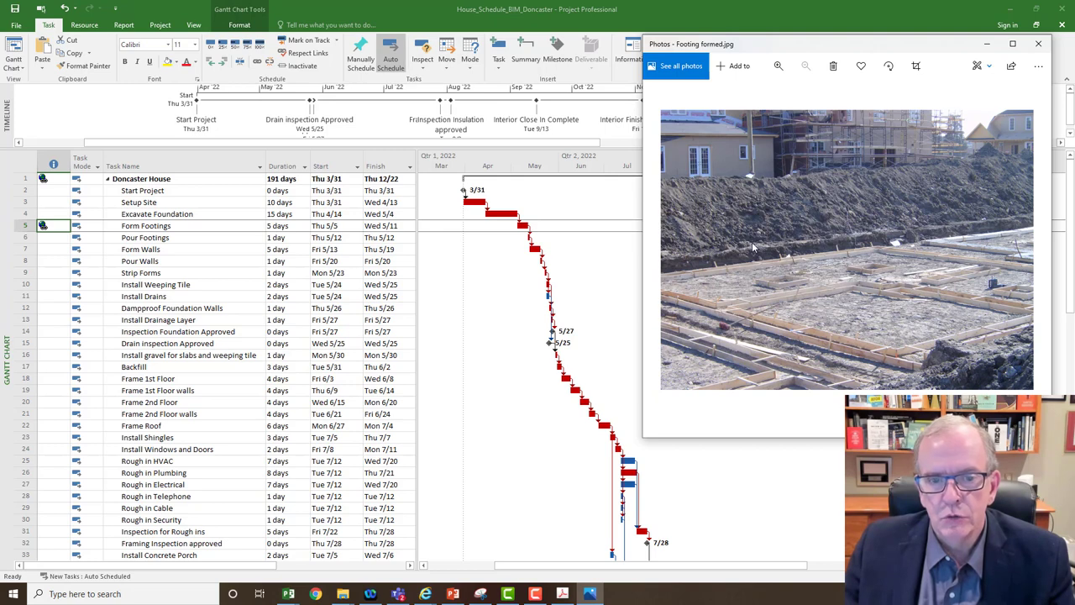
pyautogui.moveTo(549, 233)
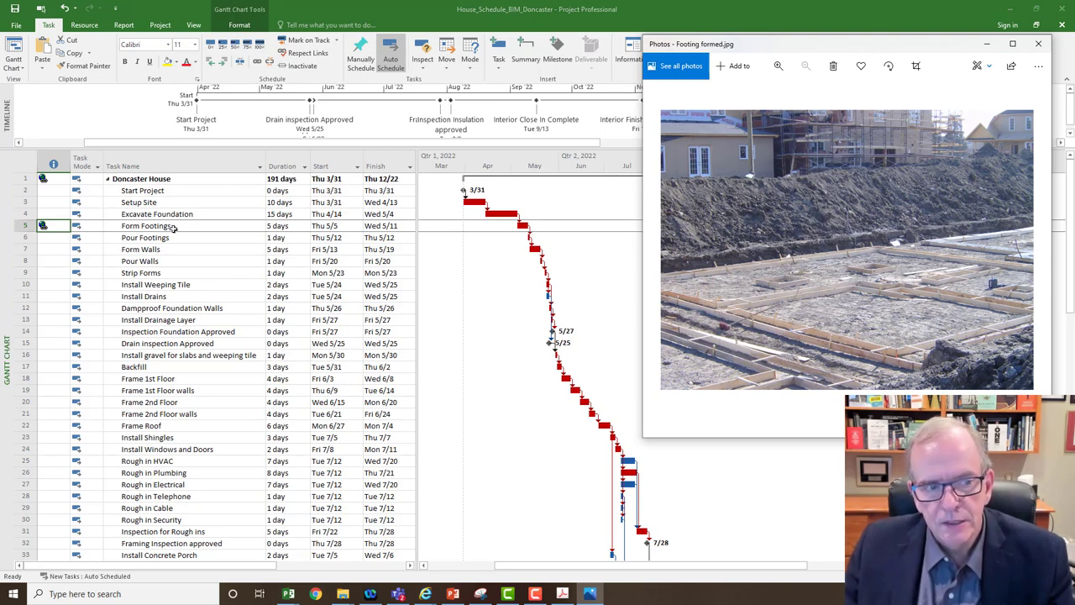
pyautogui.moveTo(173, 229)
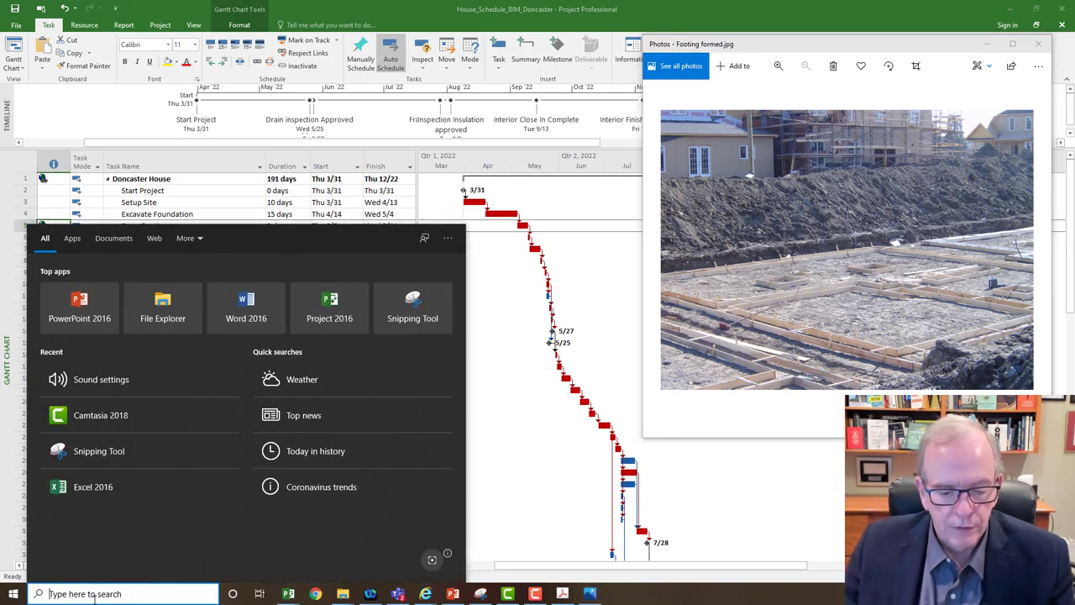
# Snip the screen showing schedule and footing photo with Snipping Tool, then minimize it
pyautogui.write('Snipping Tool')
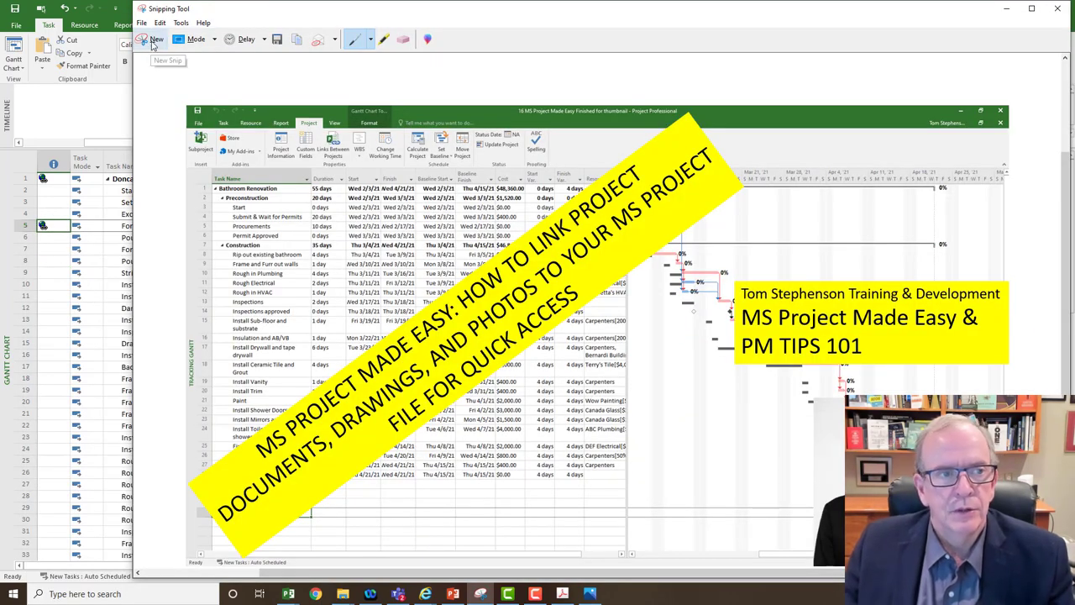
pyautogui.click(156, 40)
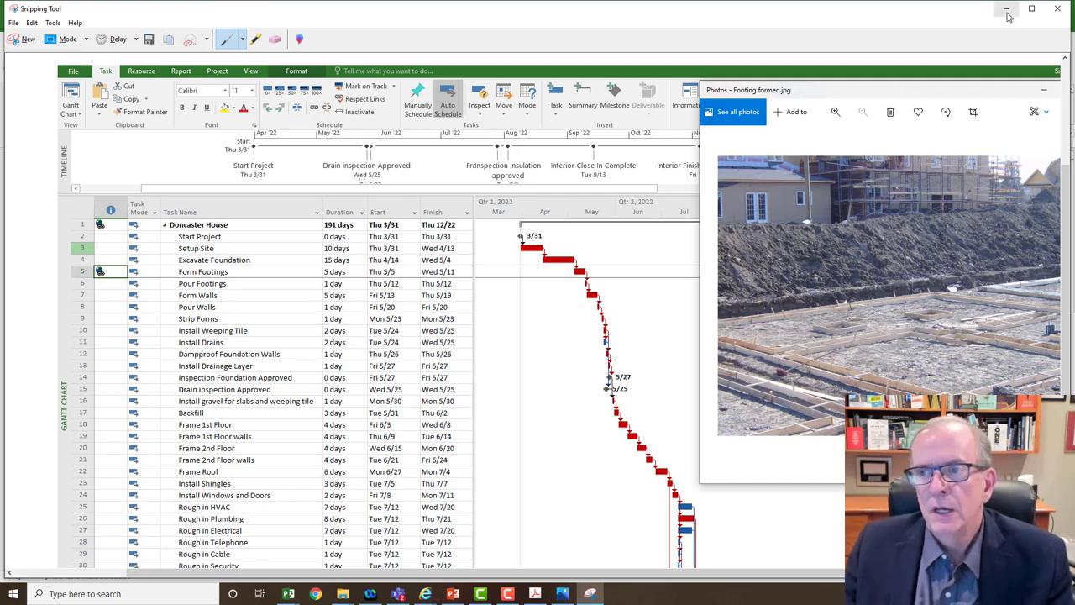
pyautogui.click(1006, 10)
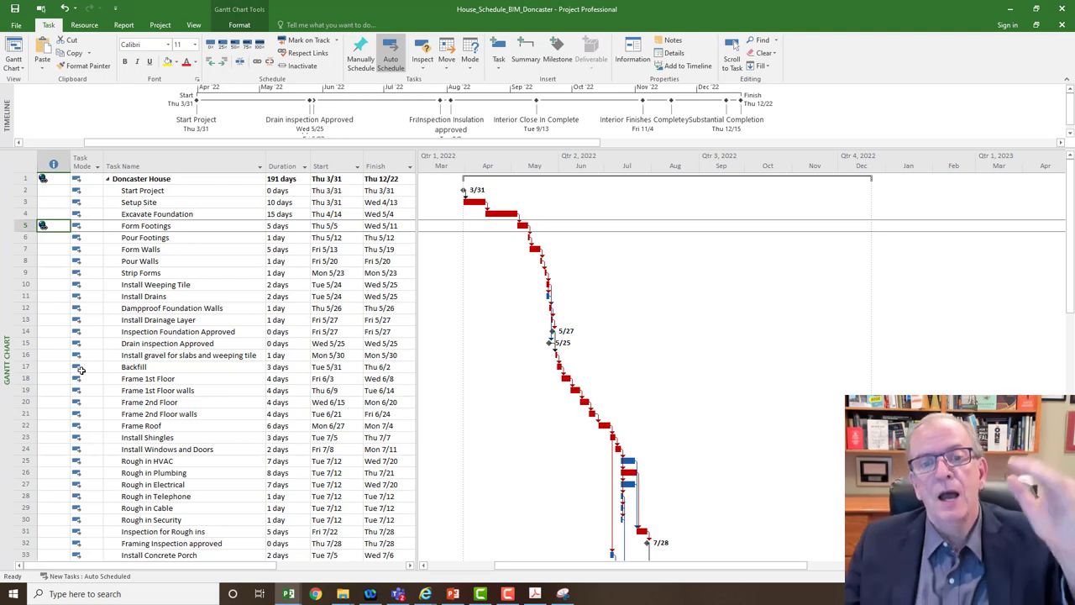
pyautogui.moveTo(76, 367)
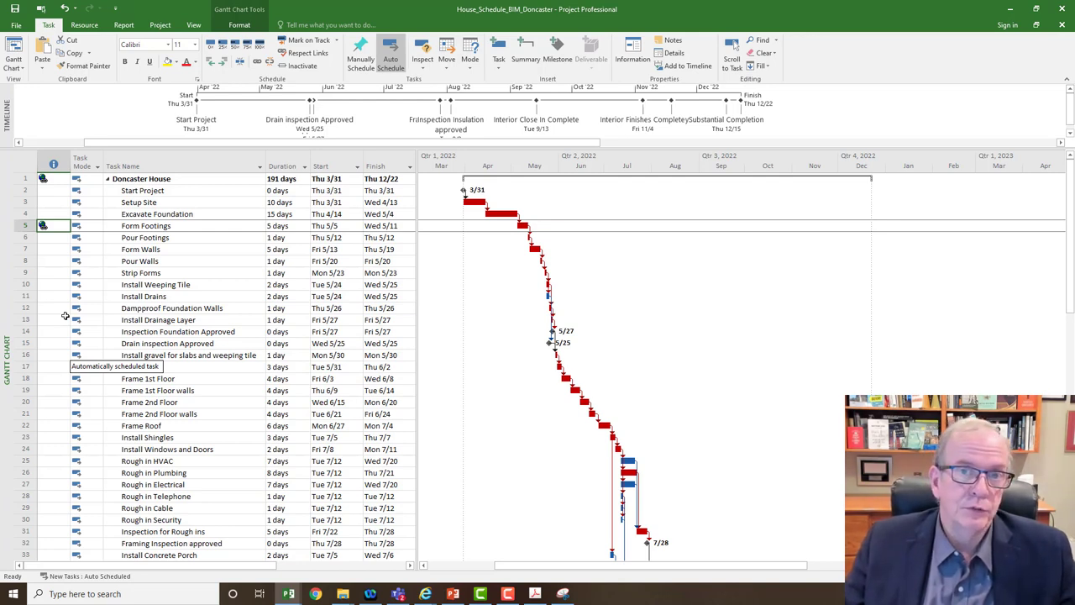
pyautogui.moveTo(191, 349)
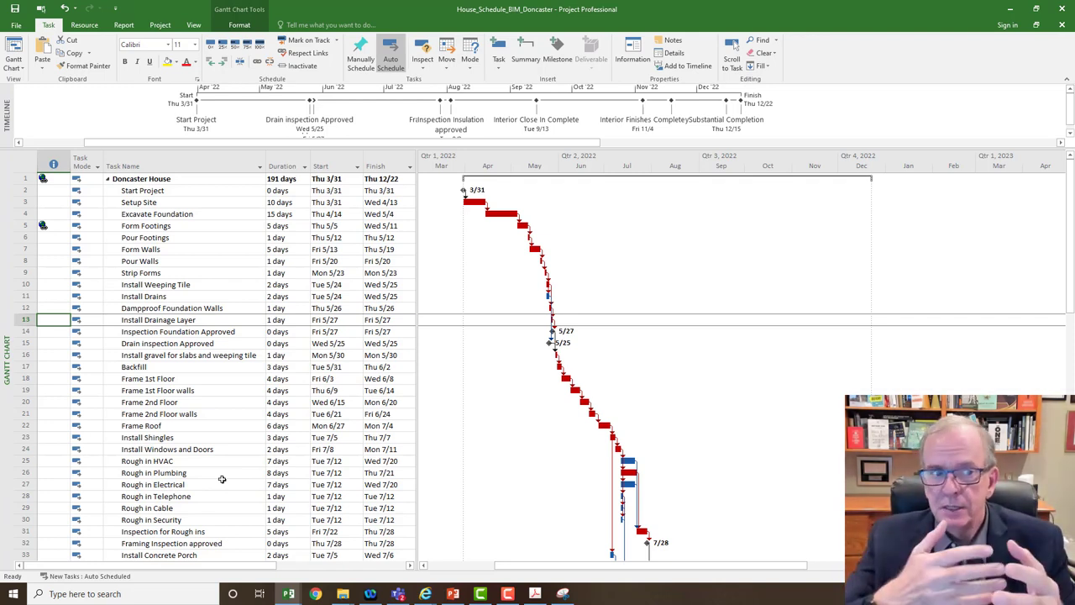
pyautogui.moveTo(101, 304)
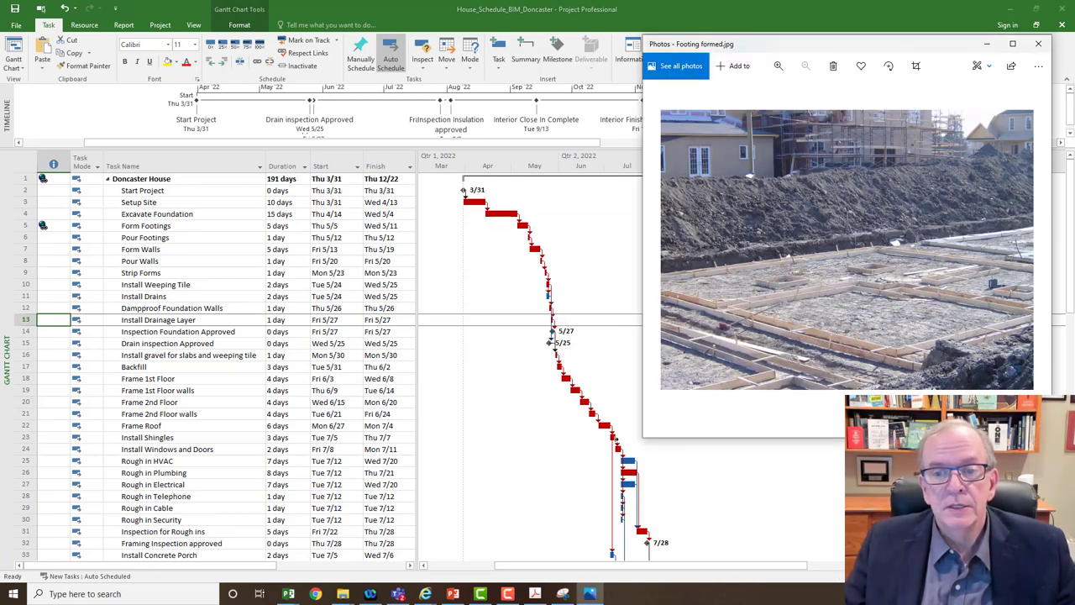
pyautogui.moveTo(571, 466)
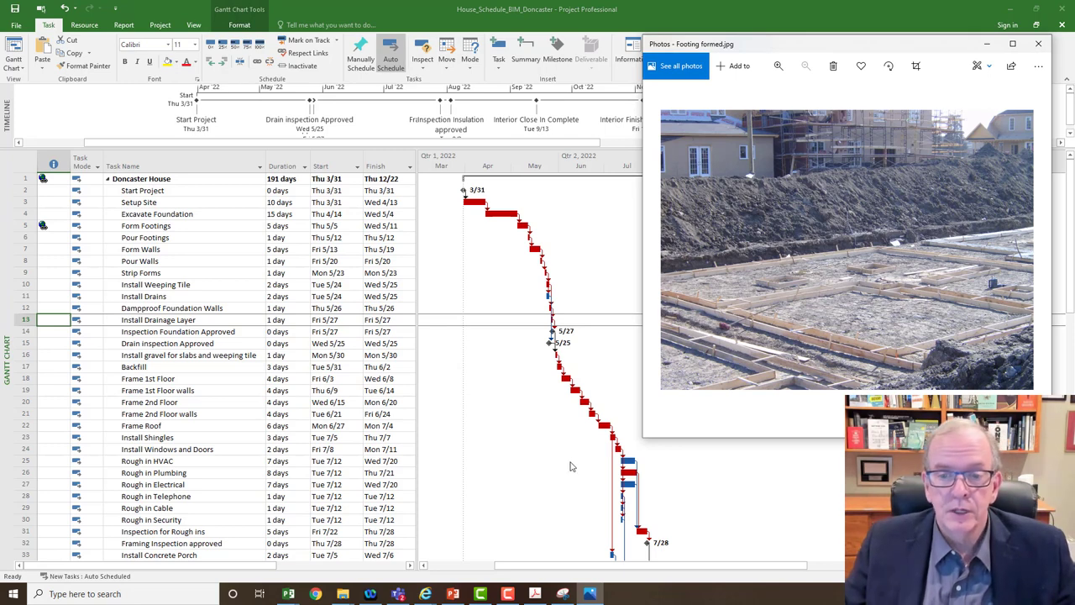
pyautogui.moveTo(201, 275)
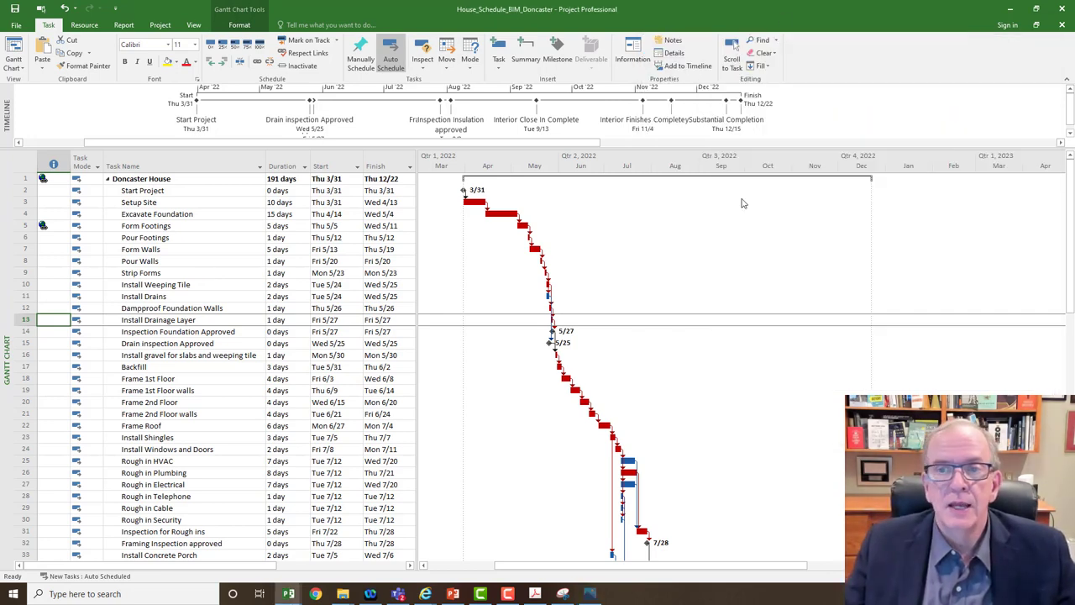
pyautogui.moveTo(142, 227)
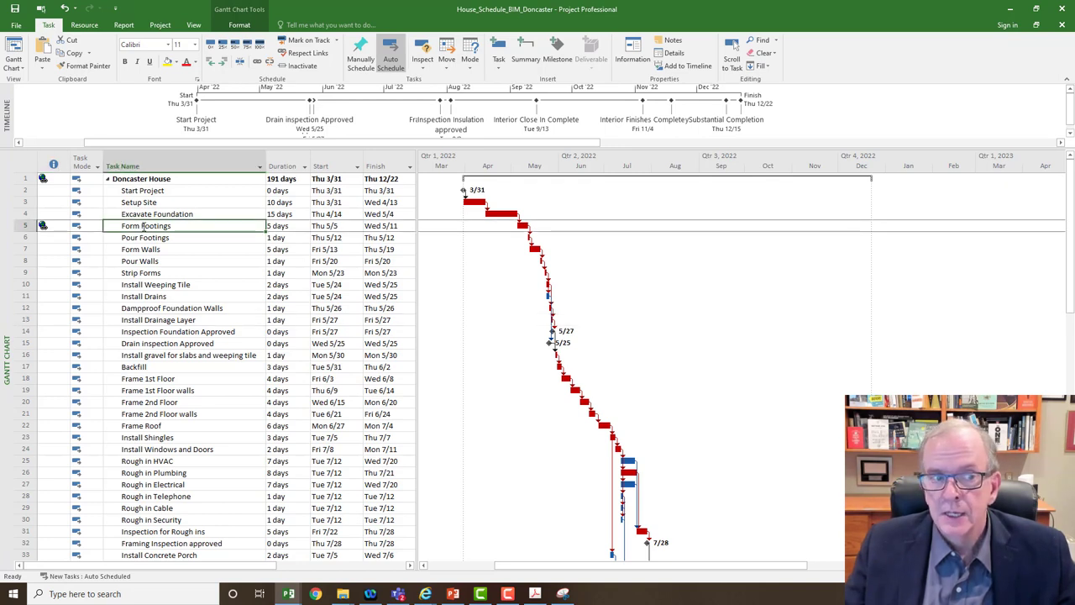
# In Form Footings' Task Information Notes, type 'Hyperlink form footings photo illustrates challenges'
pyautogui.doubleClick(146, 225)
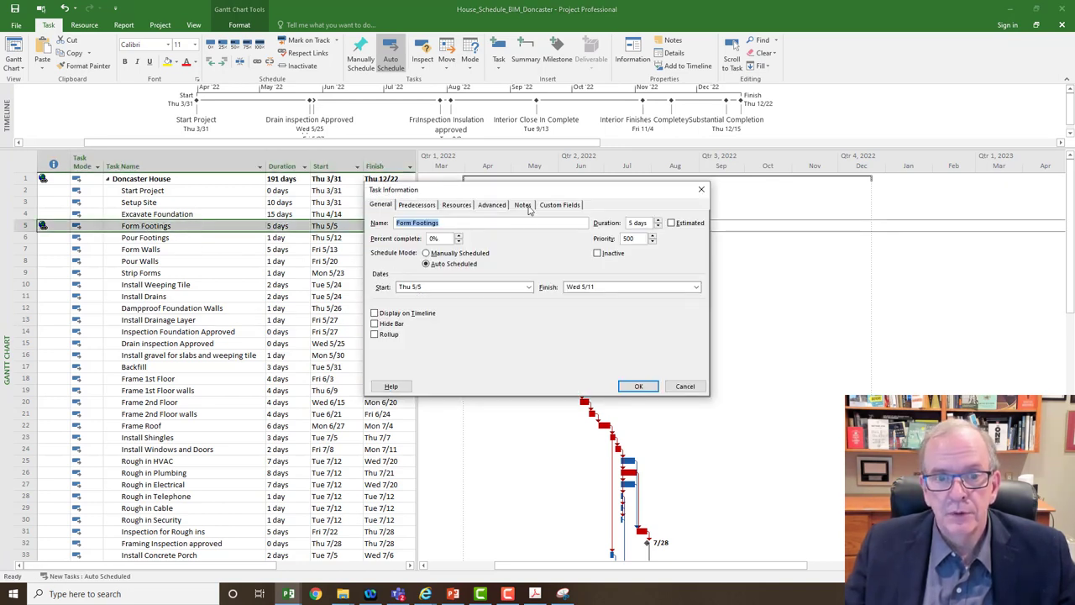
pyautogui.click(522, 204)
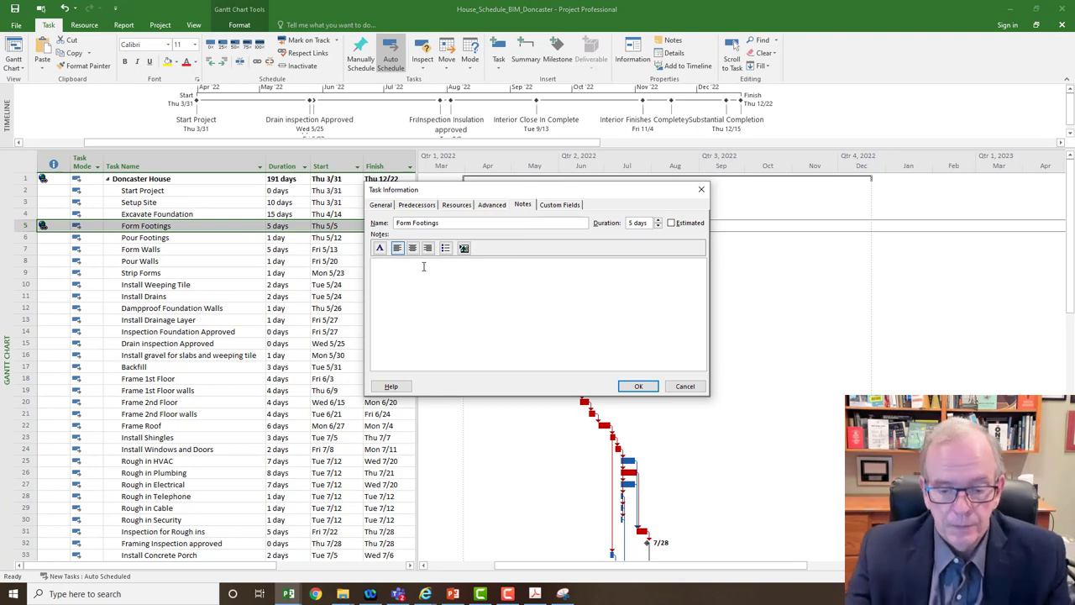
pyautogui.write('Hyperlin')
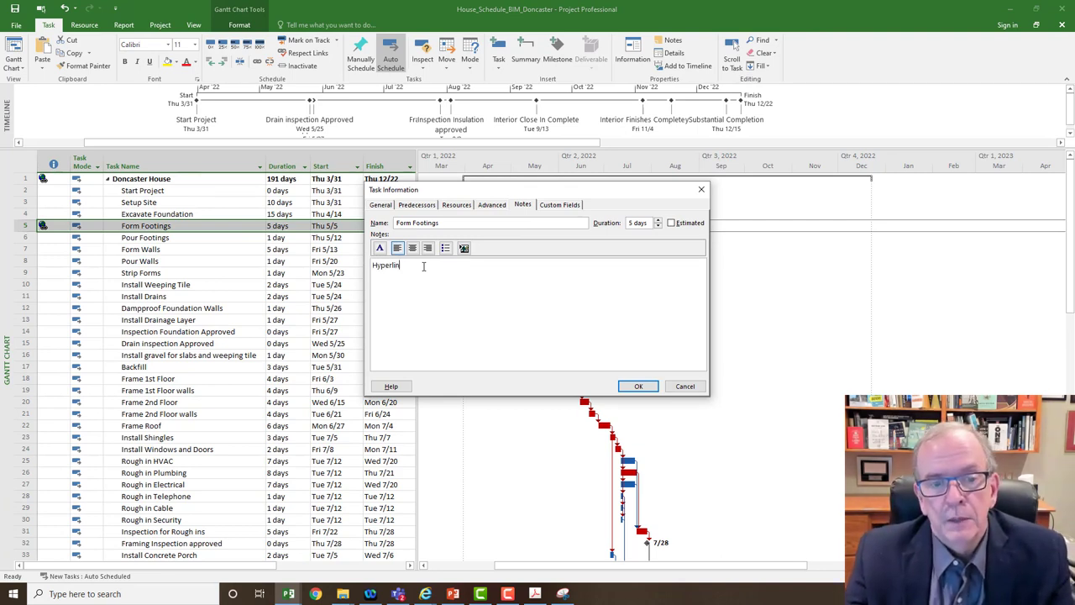
pyautogui.write('k for')
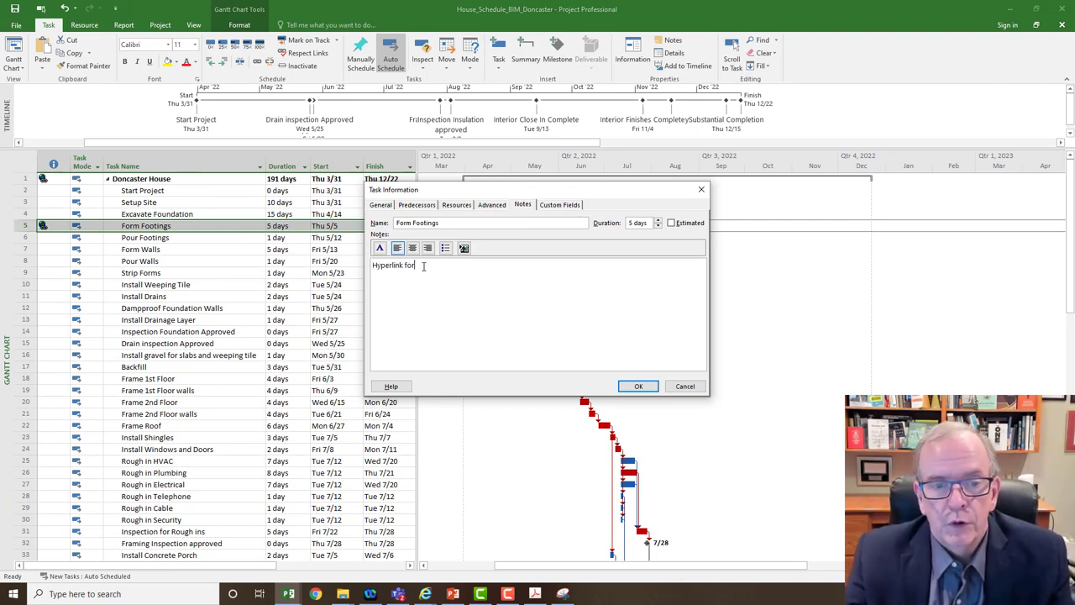
pyautogui.write('m Tooting')
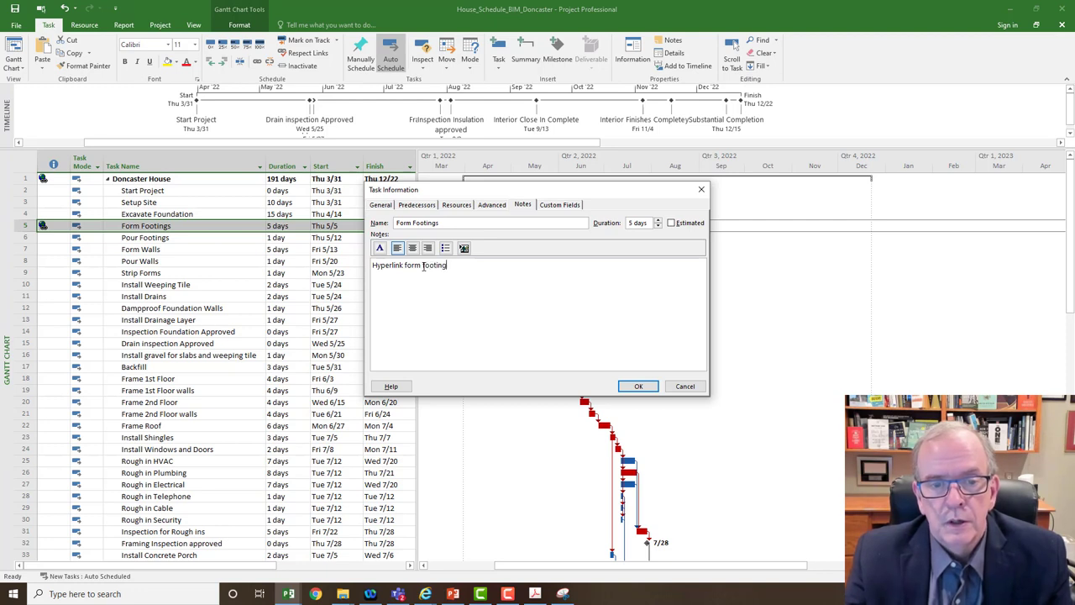
pyautogui.write('p')
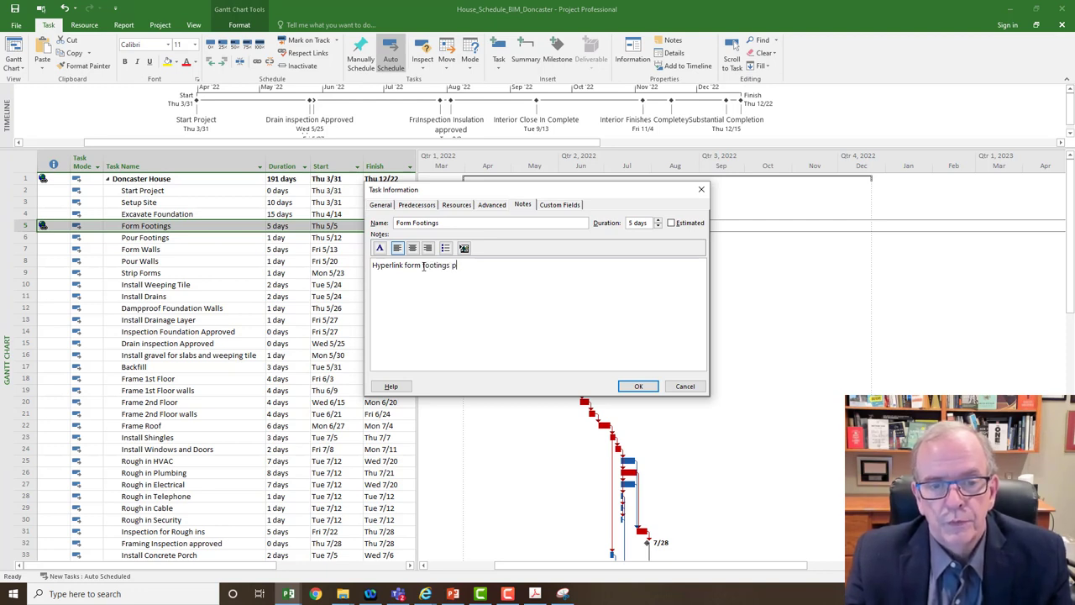
pyautogui.write('photo i')
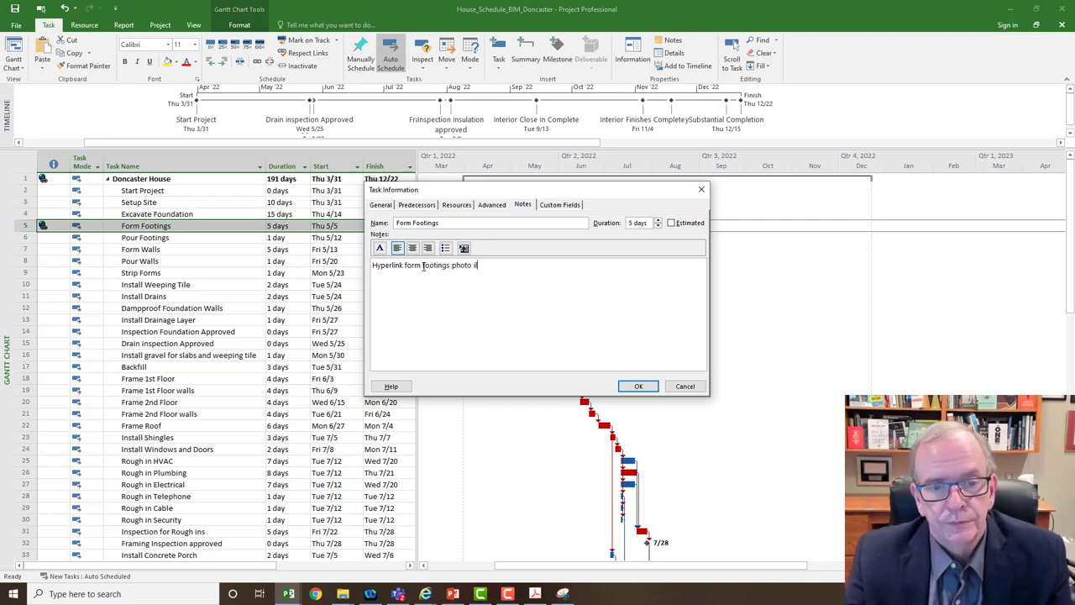
pyautogui.write('illustrates challenges of')
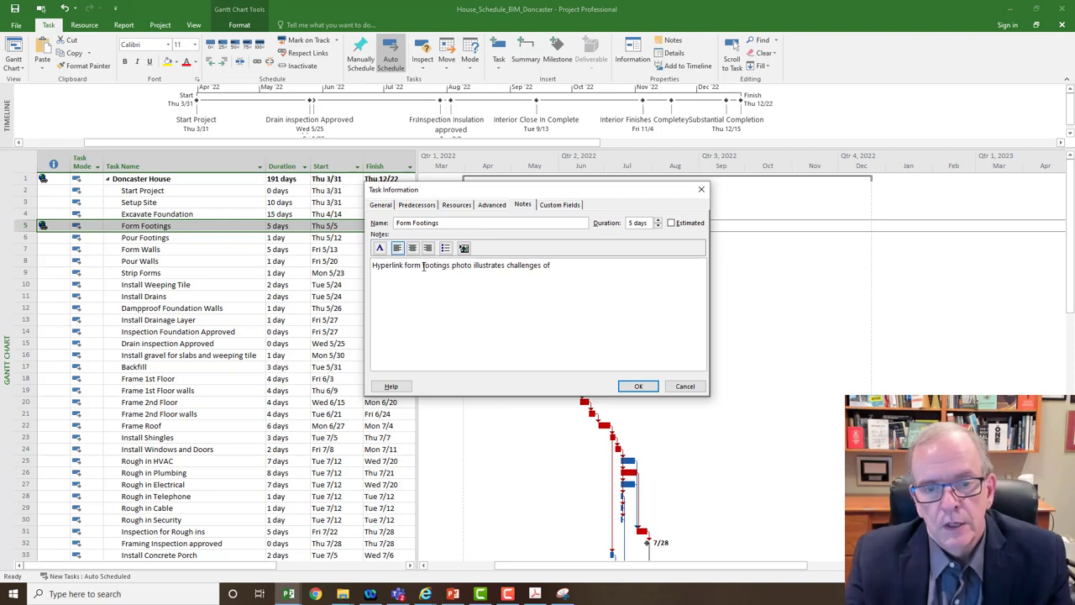
# Finish and save the subsoil note, then start a hyperlink on Inspection Foundation Approved
pyautogui.write('subs')
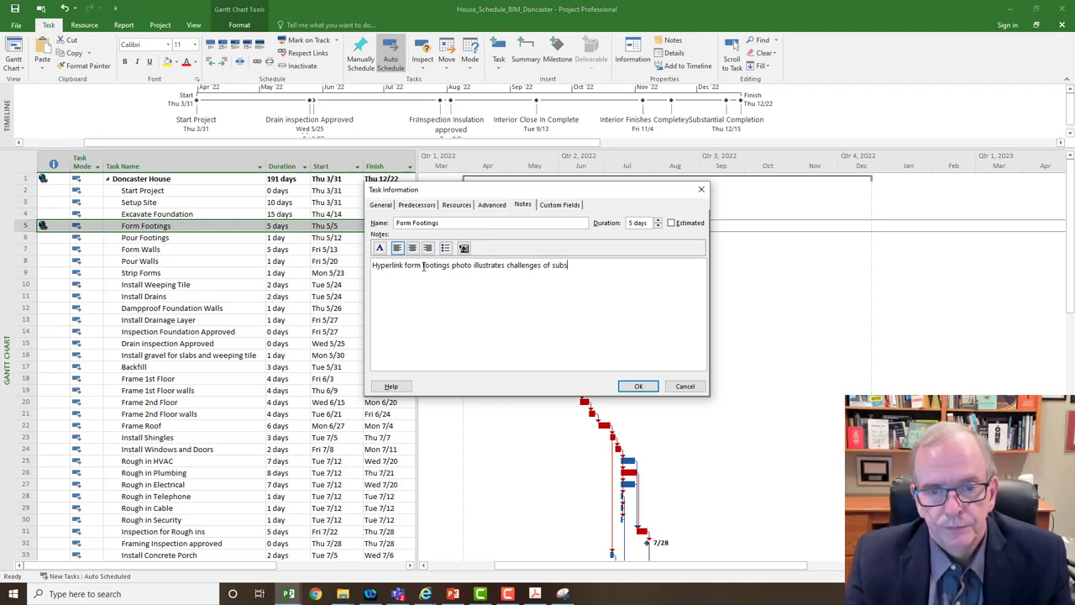
pyautogui.write('oil')
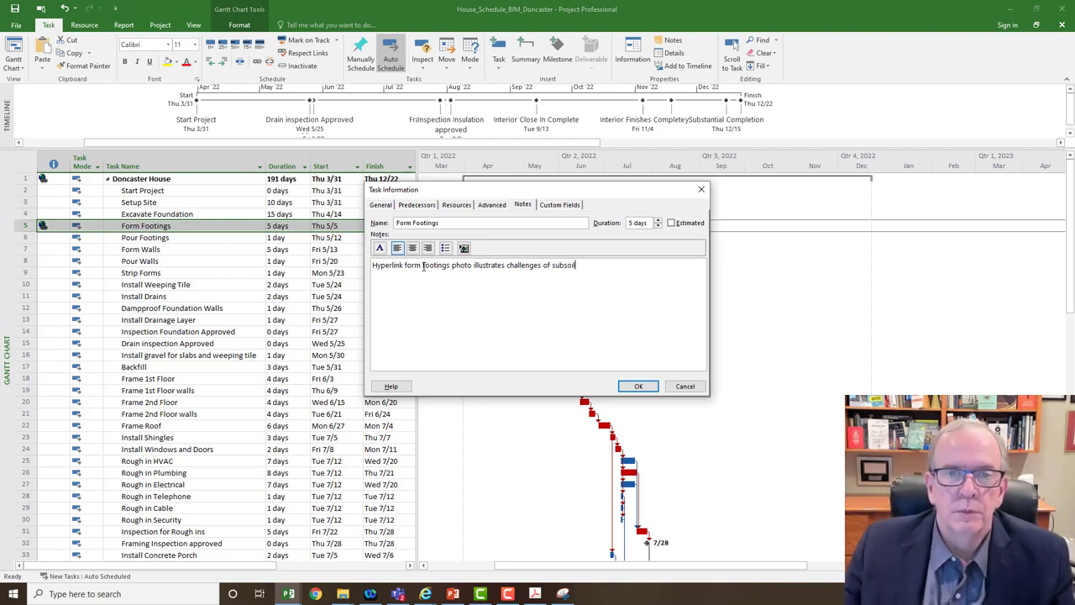
pyautogui.click(637, 386)
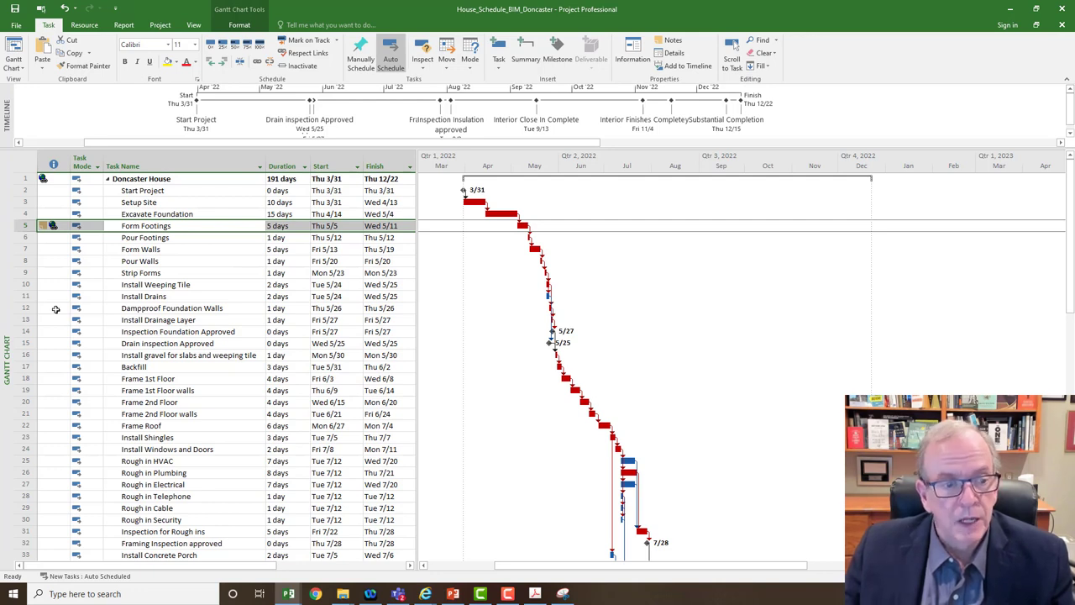
pyautogui.moveTo(90, 320)
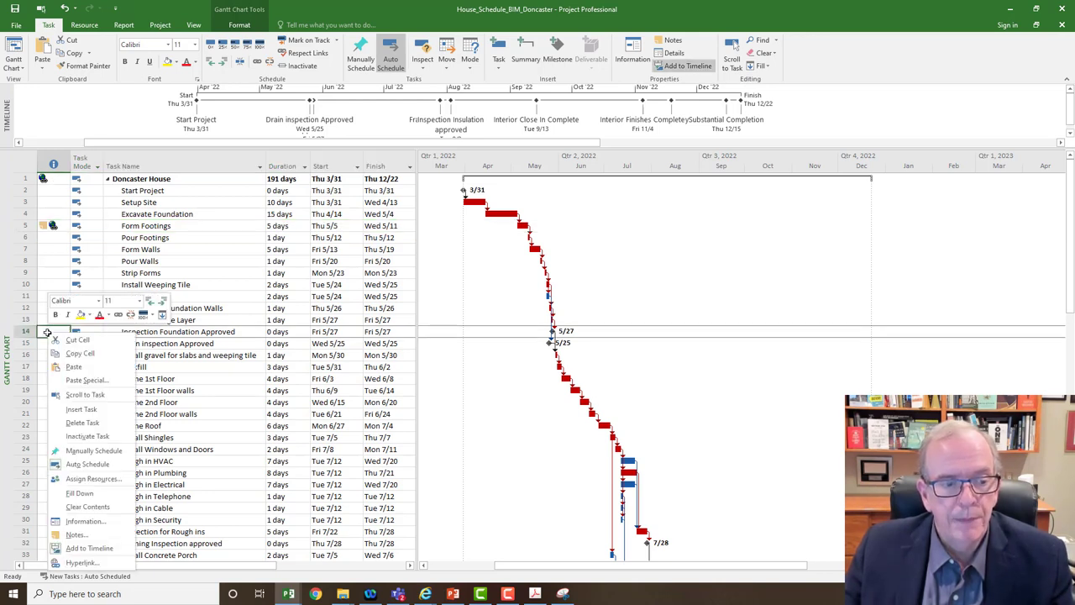
pyautogui.moveTo(81, 562)
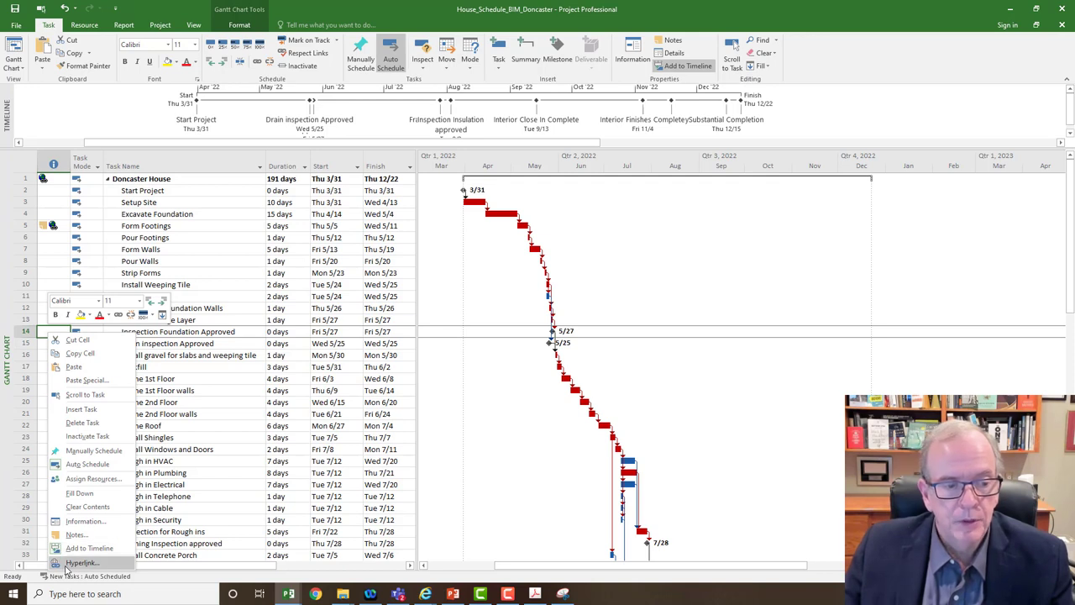
pyautogui.click(82, 563)
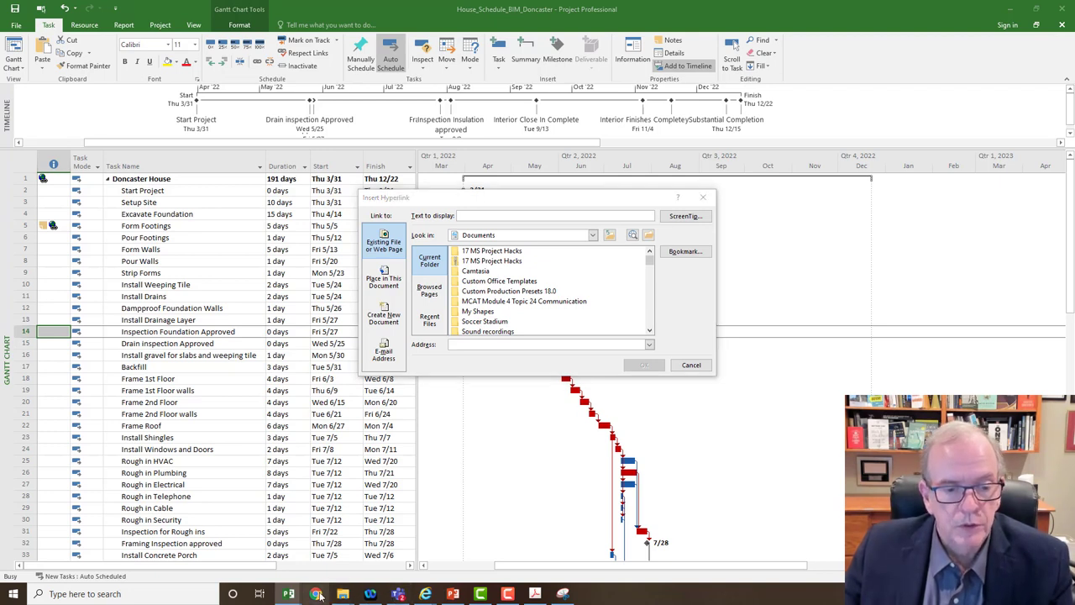
# In Chrome, load YouTube and search for Tom Stephenson
pyautogui.click(317, 594)
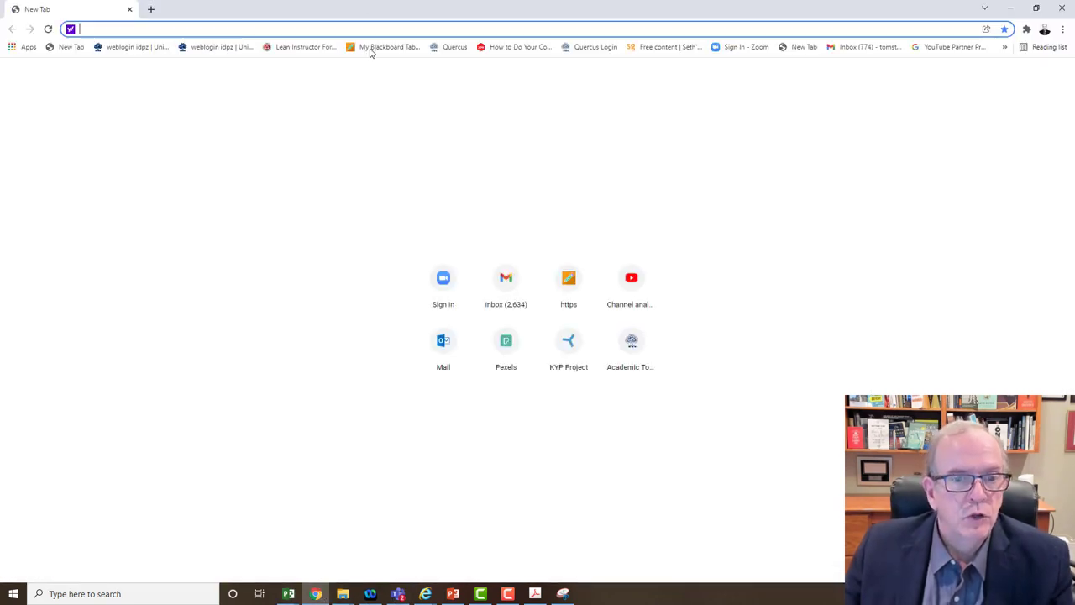
pyautogui.moveTo(387, 46)
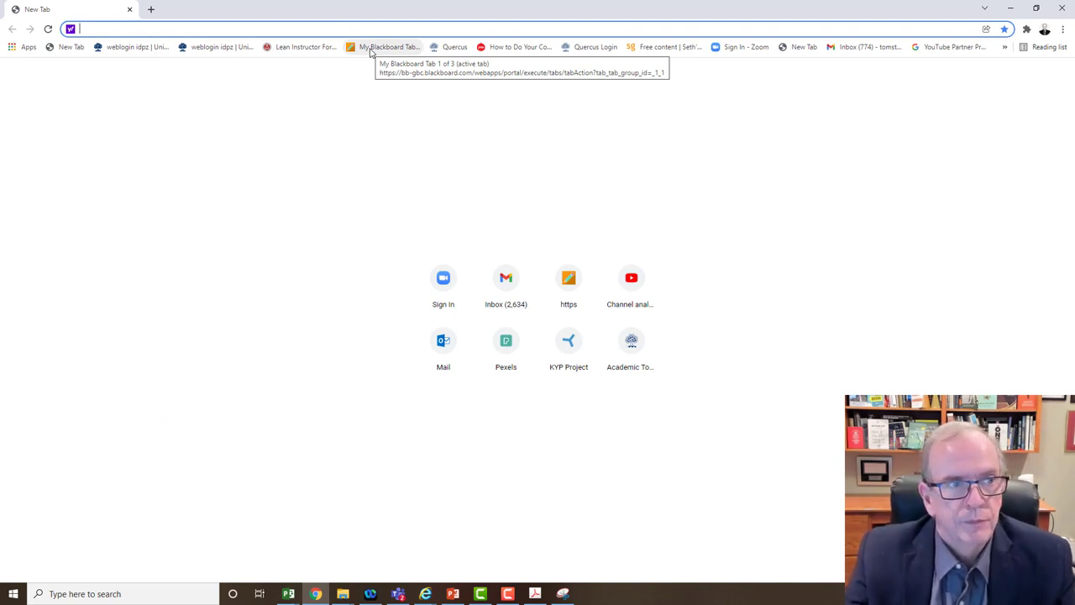
pyautogui.write('T')
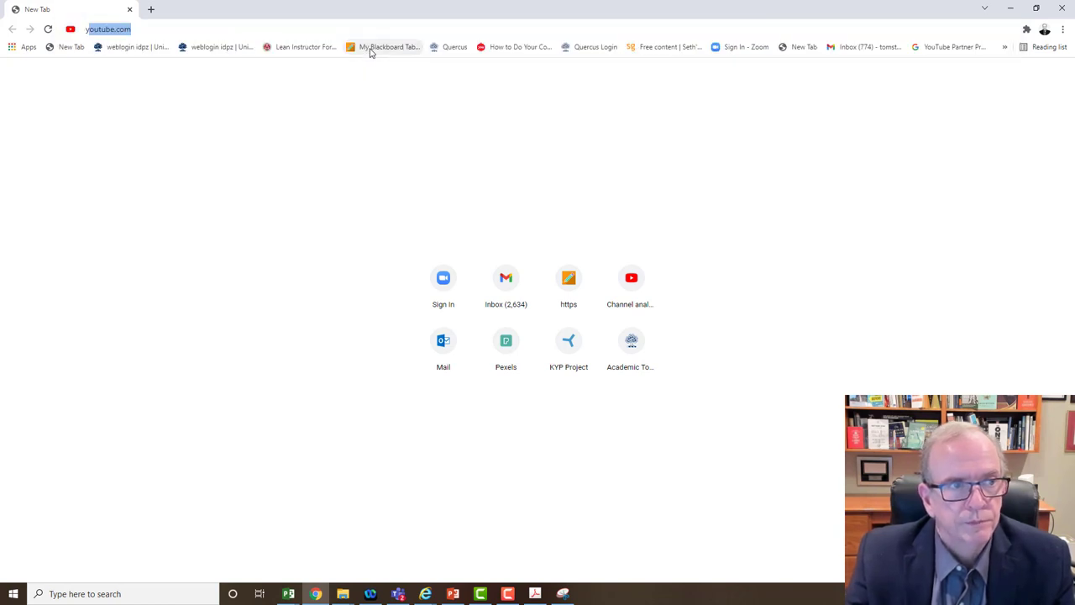
pyautogui.press('Return')
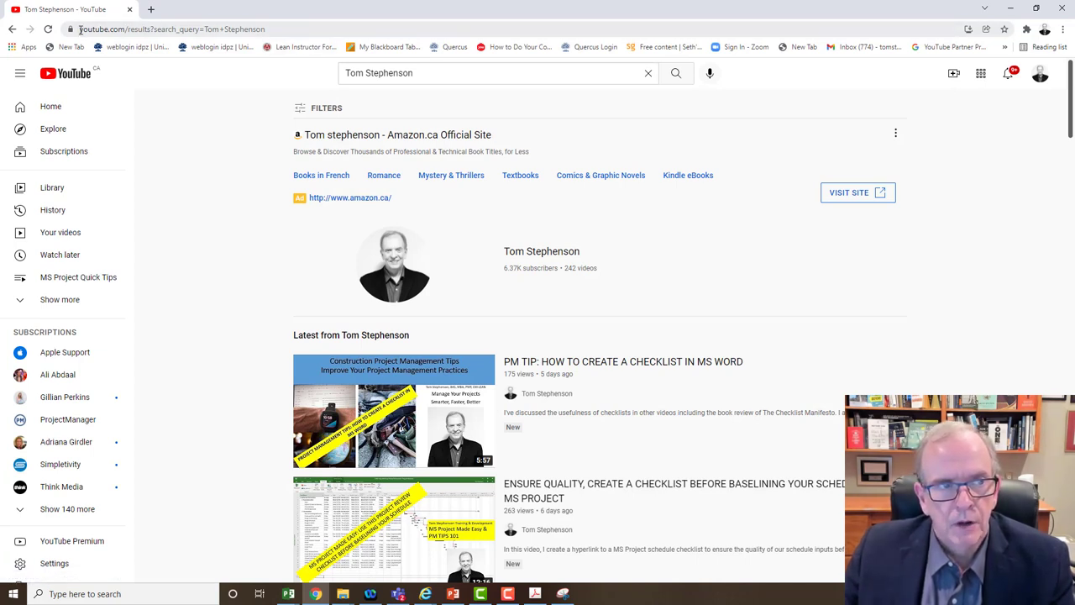
# Copy the Tom Stephenson search-results web address and switch back toward Project
pyautogui.click(168, 29)
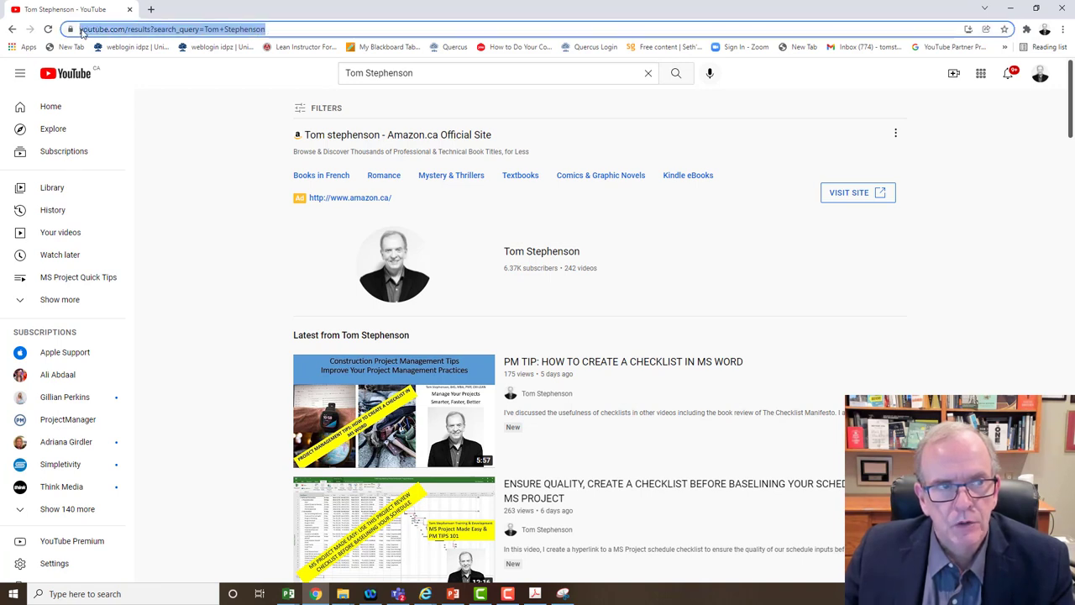
pyautogui.rightClick(168, 29)
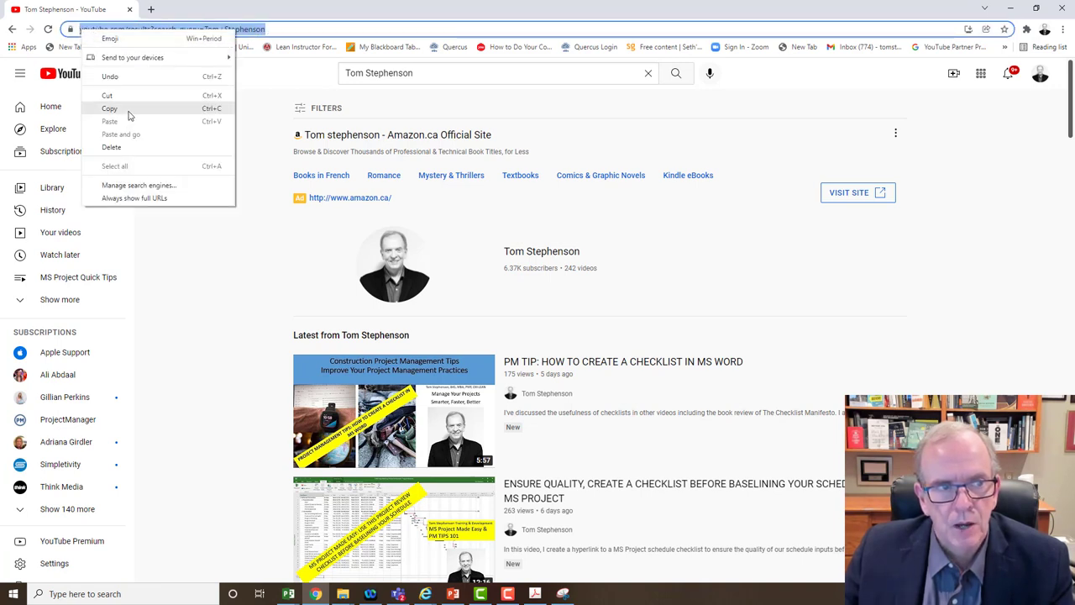
pyautogui.click(272, 203)
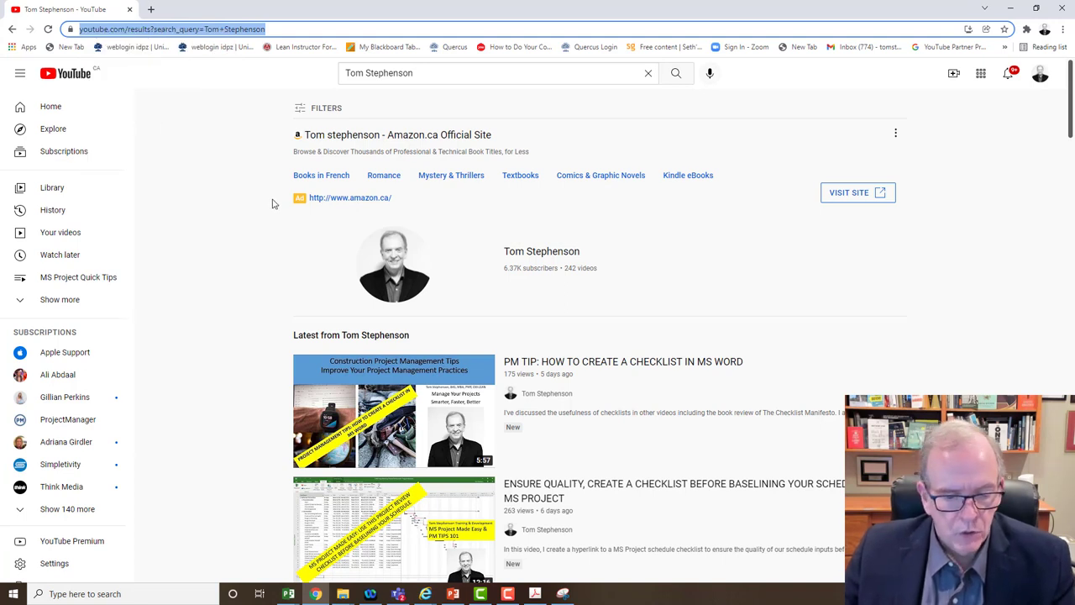
pyautogui.press('alt+tab')
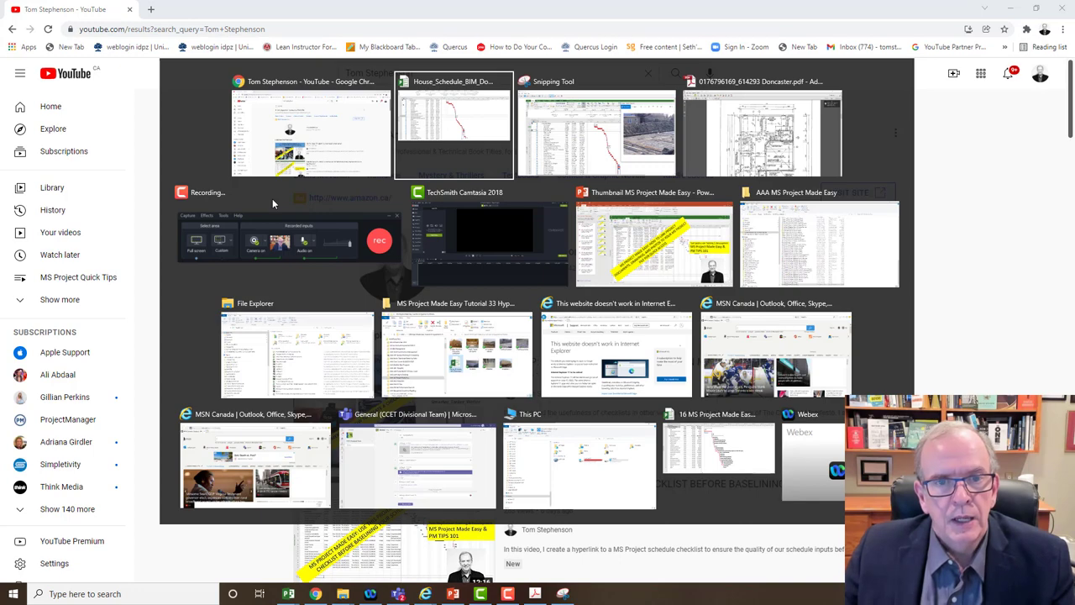
# Enter the Tom Stephenson YouTube search URL with display text 'Tom Stephenson YouTube Channel'
pyautogui.click(453, 126)
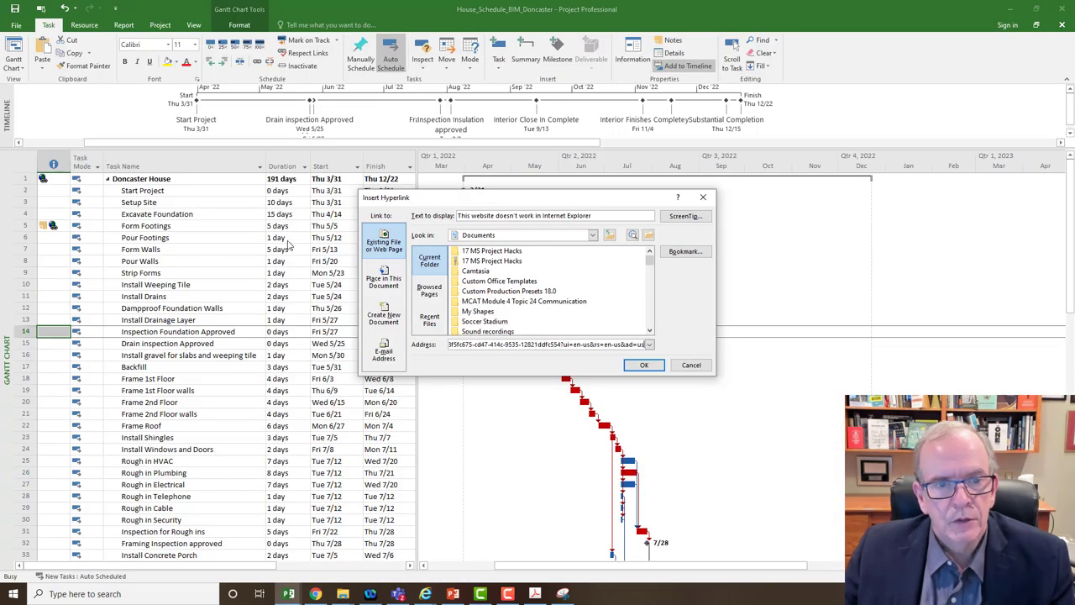
pyautogui.moveTo(600, 388)
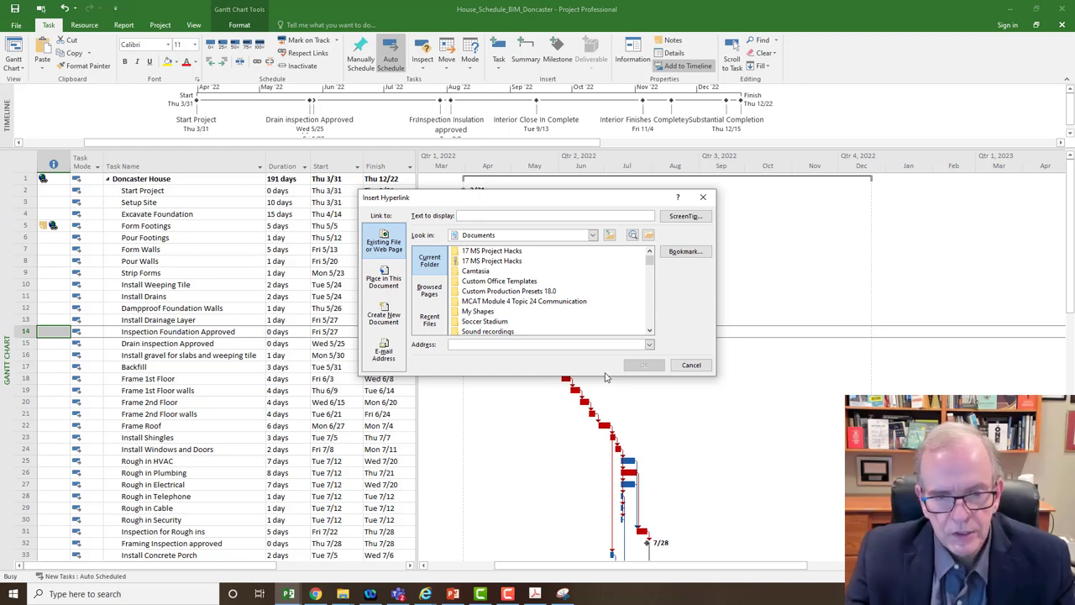
pyautogui.write('https://www.youtube.com/results?search_query=Tom+Stephenson')
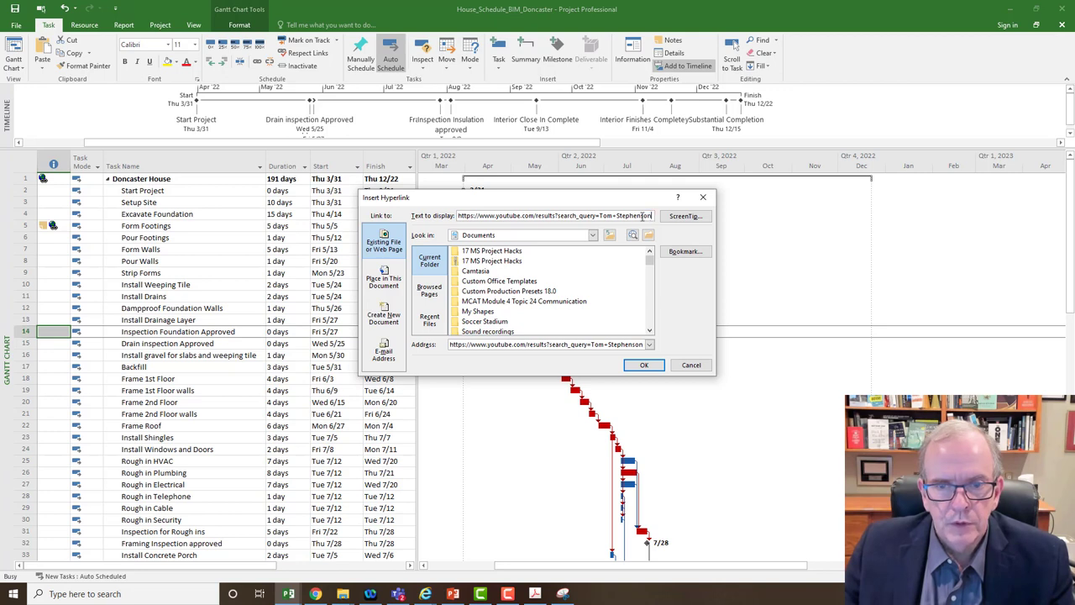
pyautogui.tripleClick(554, 216)
pyautogui.write('Tom')
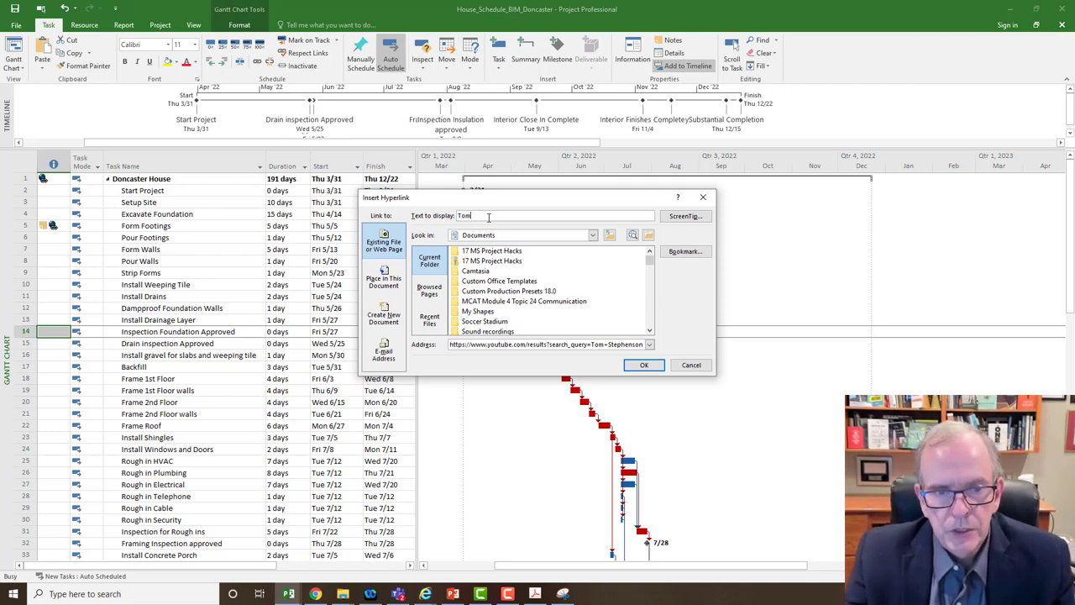
pyautogui.write('Stephenson')
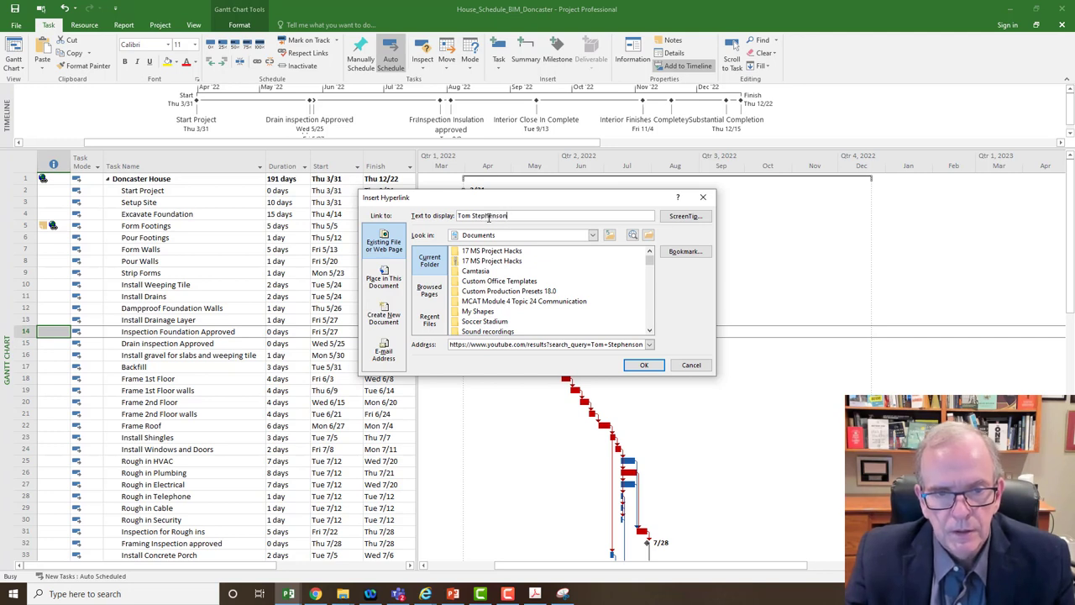
pyautogui.write('YouTube')
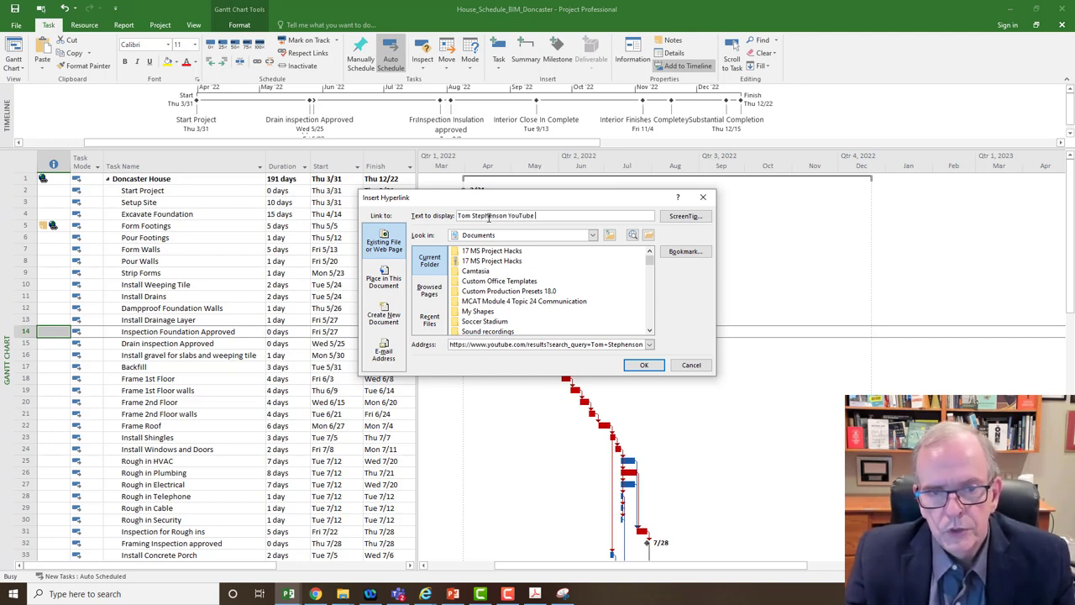
pyautogui.write('Channel')
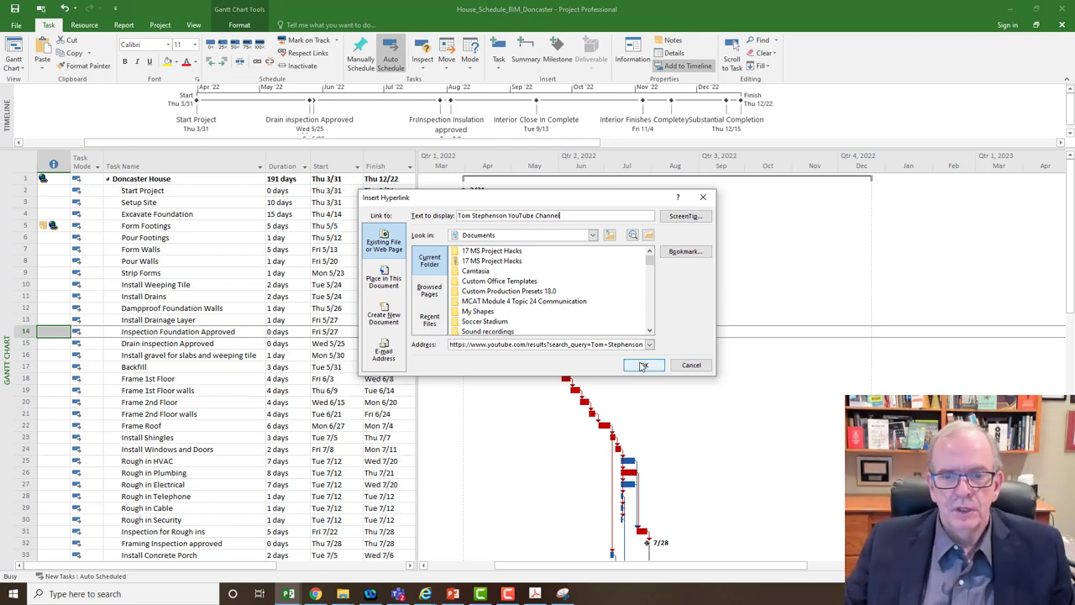
pyautogui.click(643, 364)
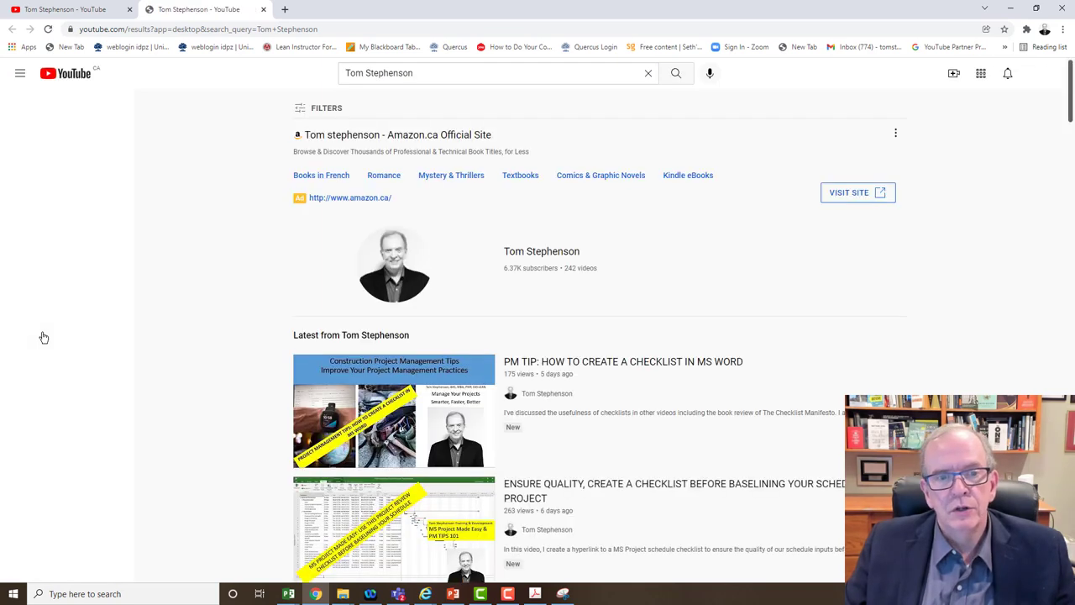
pyautogui.click(20, 73)
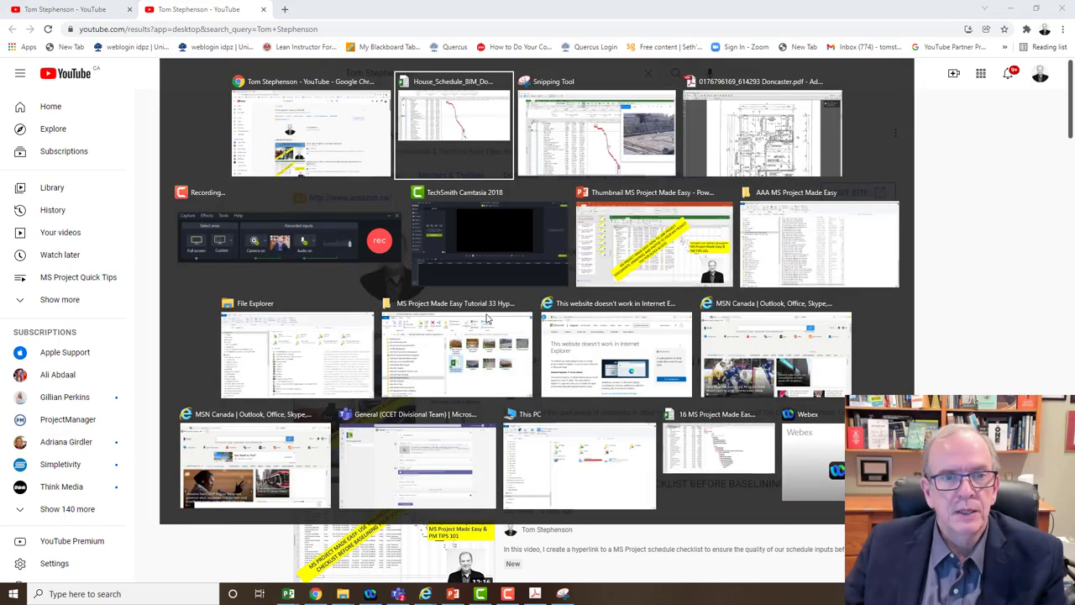
pyautogui.click(454, 126)
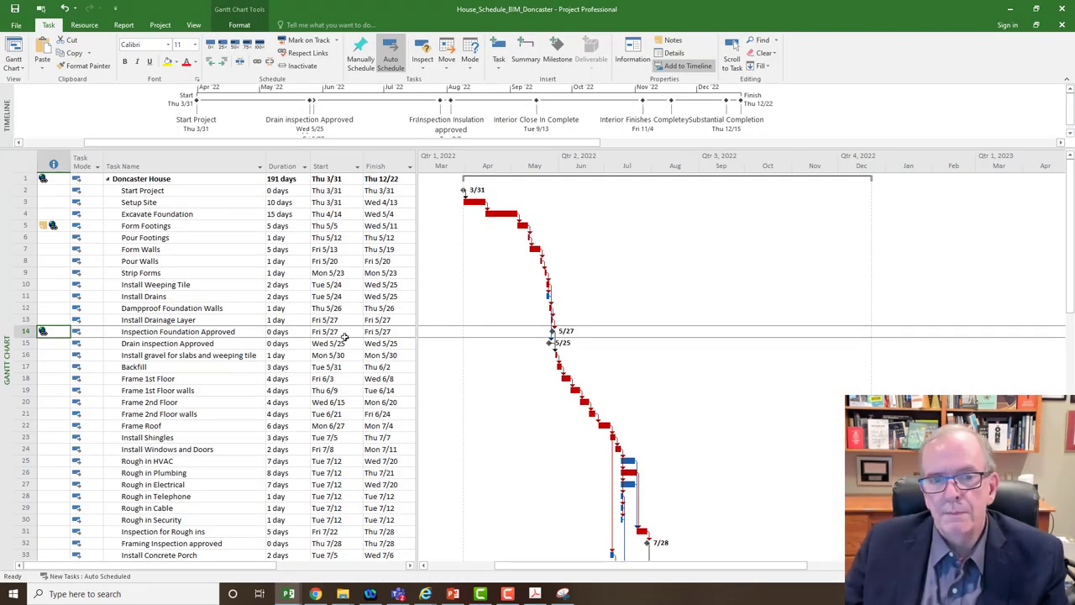
pyautogui.moveTo(198, 337)
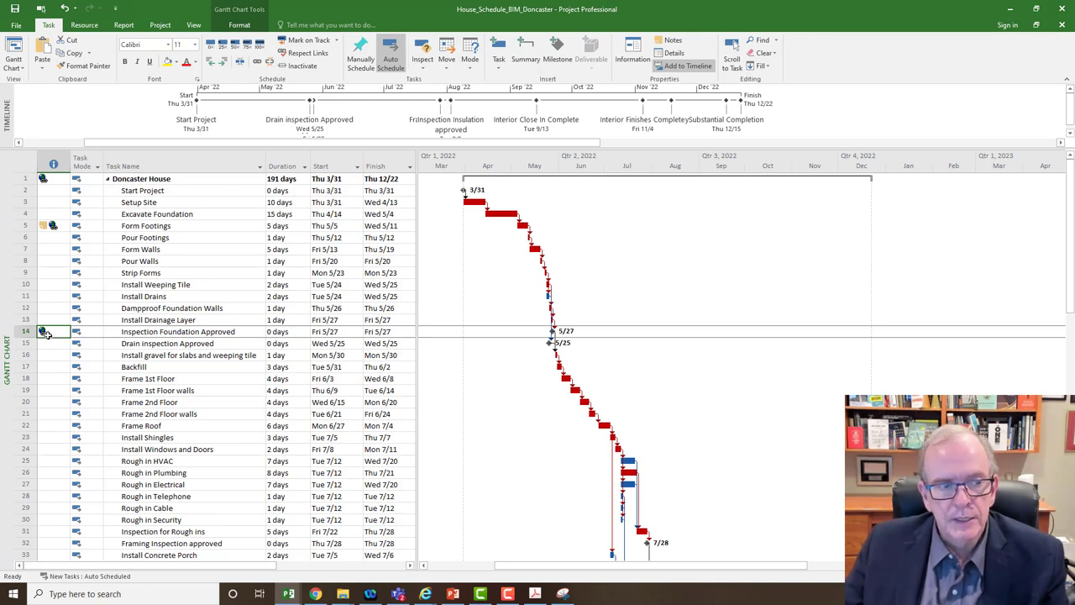
# Choose Hyperlink from the Install gravel for slabs and weeping tile row's context menu
pyautogui.rightClick(54, 354)
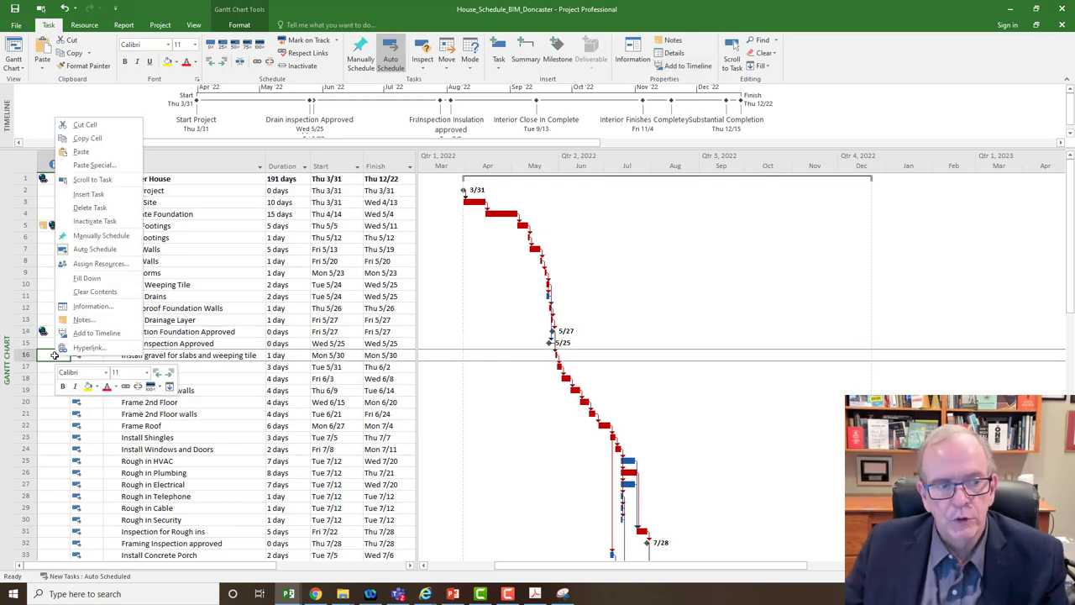
pyautogui.click(89, 347)
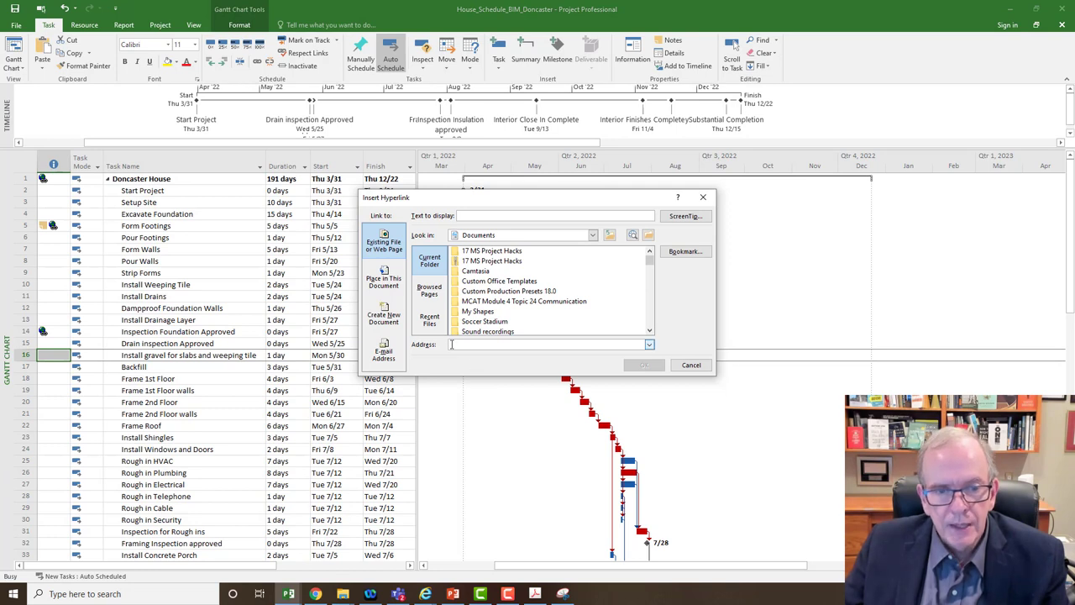
pyautogui.moveTo(494, 312)
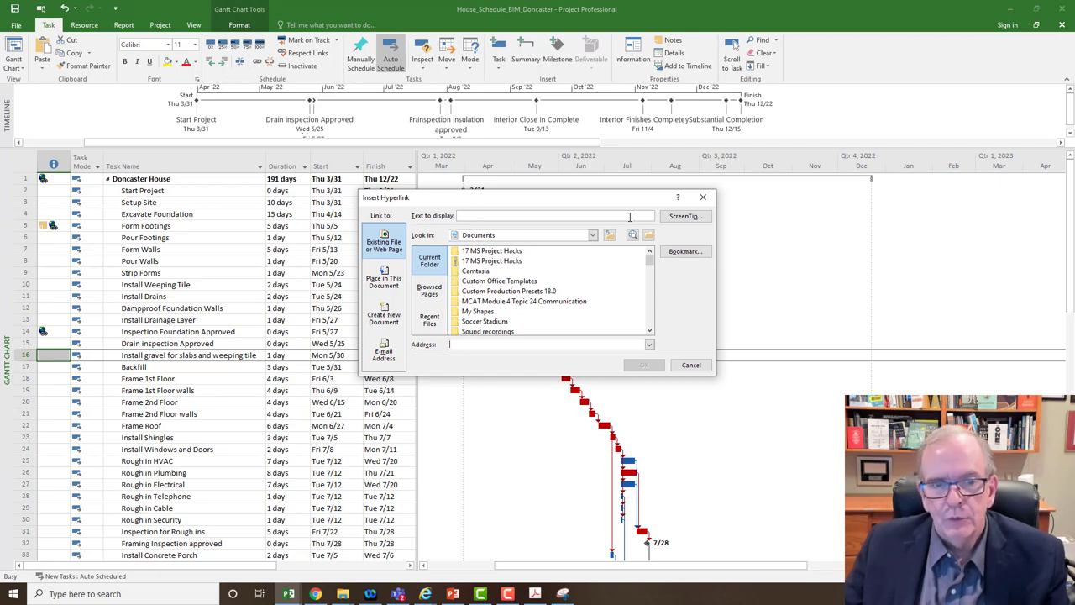
pyautogui.moveTo(487, 212)
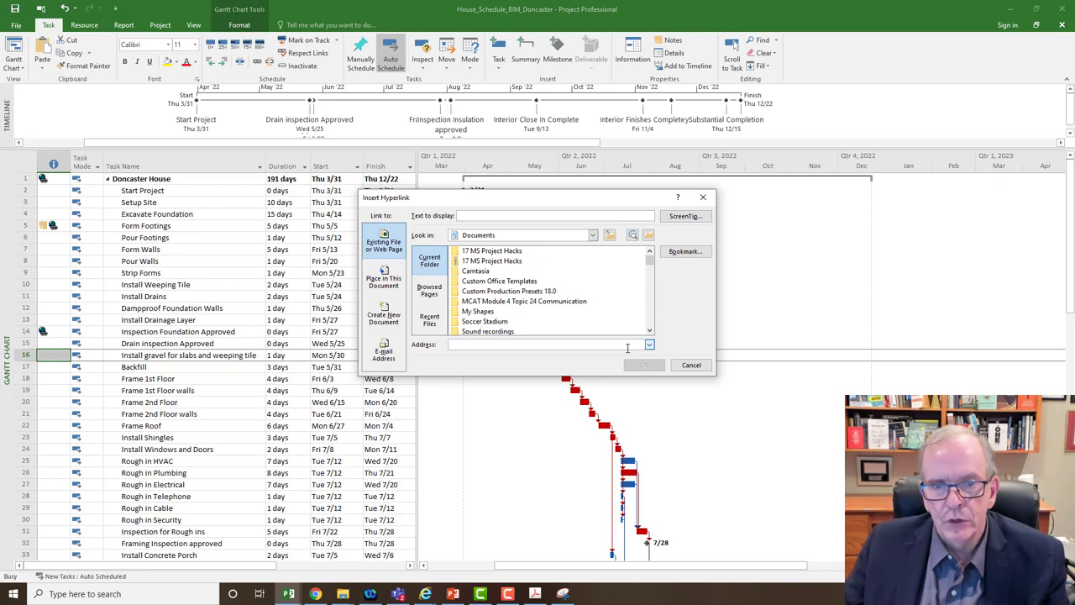
pyautogui.moveTo(686, 251)
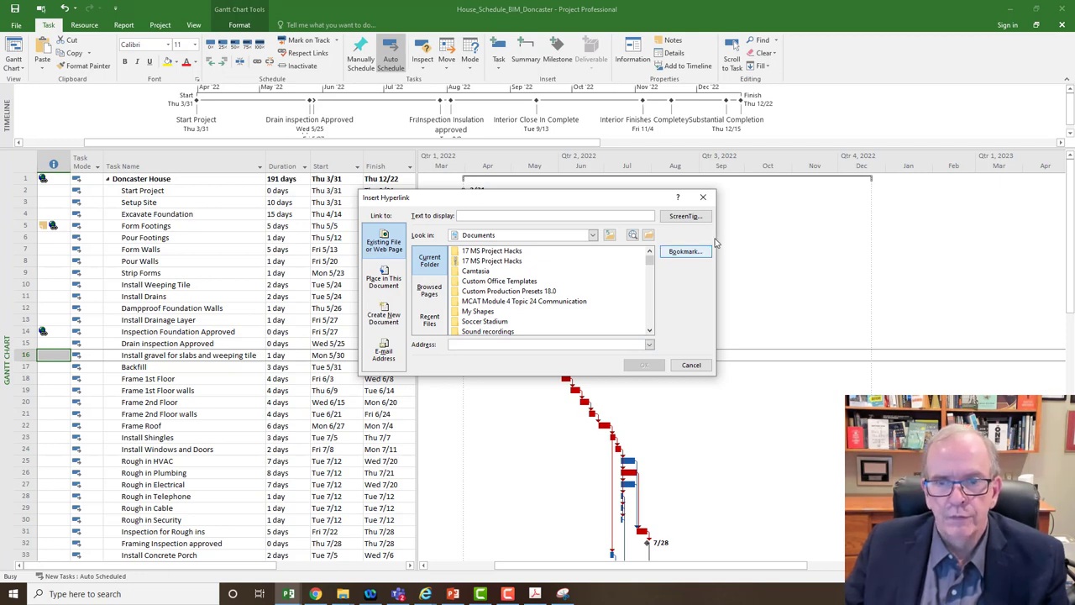